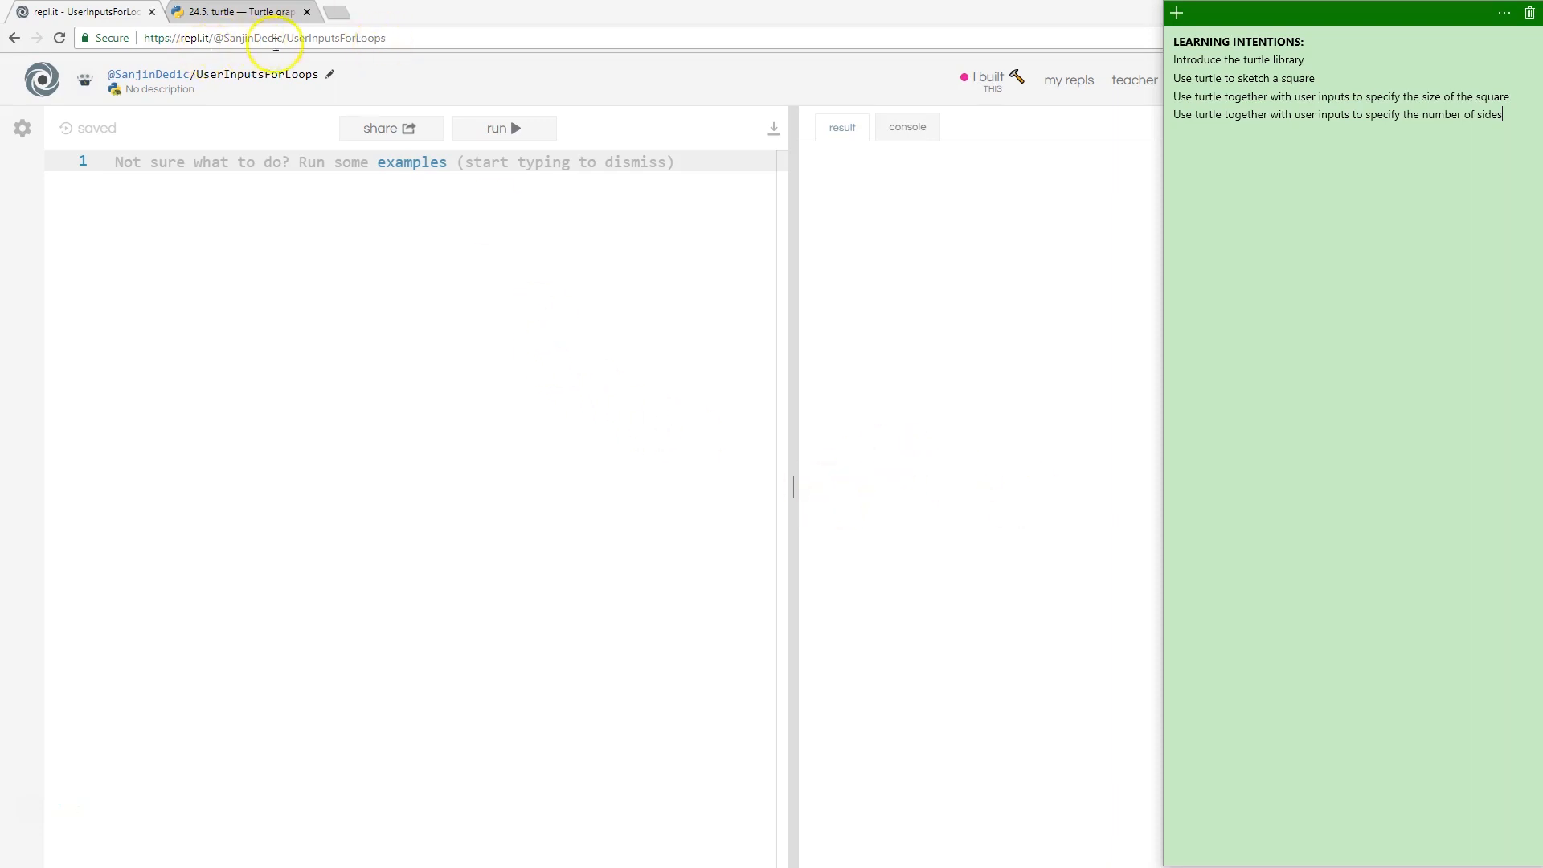
mouse_move(444, 83)
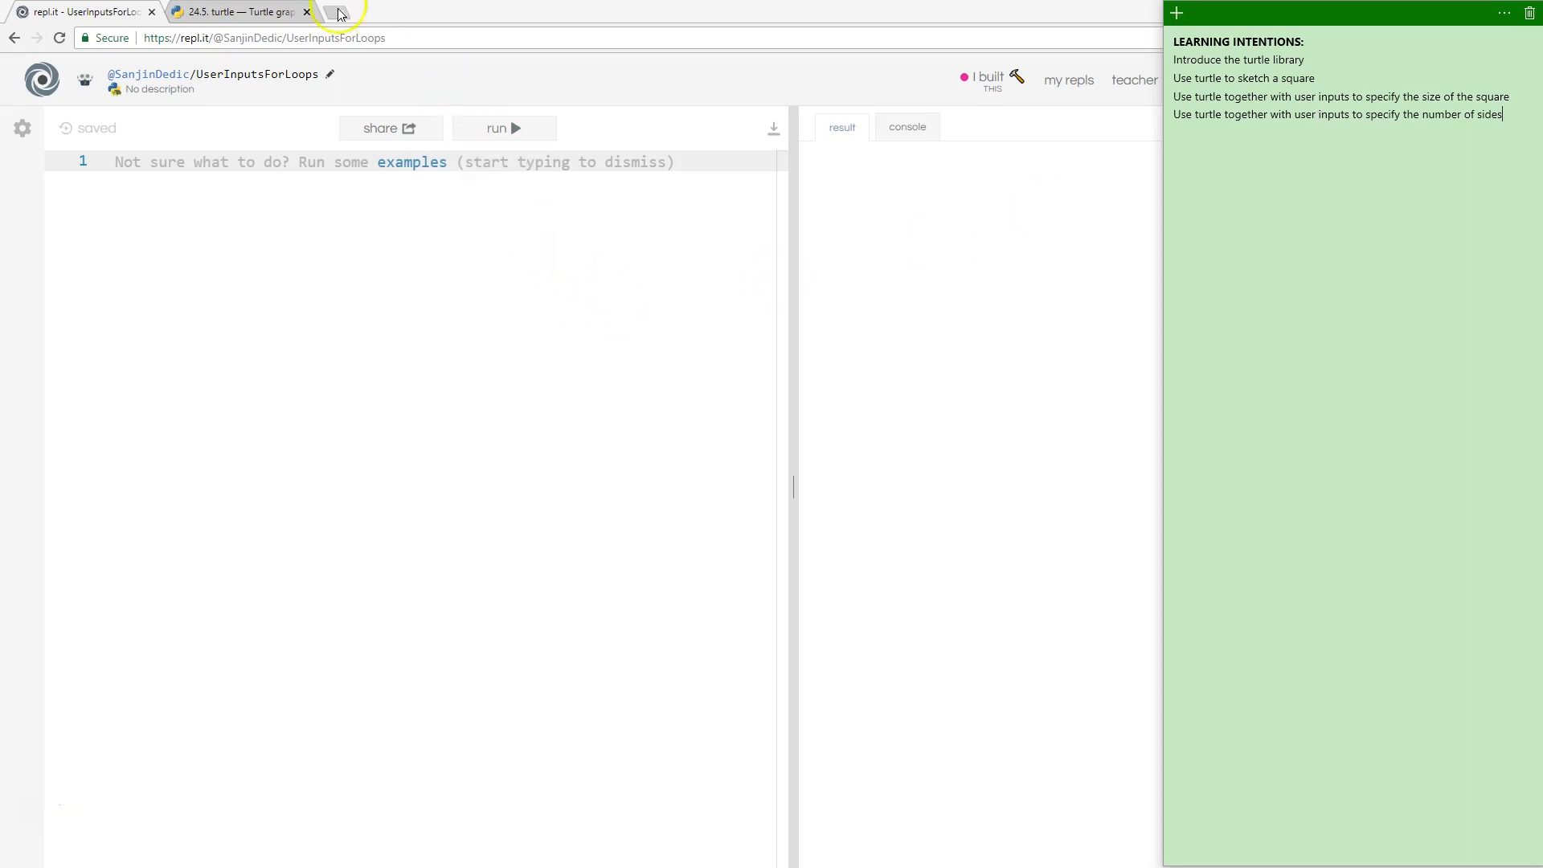
Browse the turtle graphics documentation, then go back to the empty repl
left_click(237, 13)
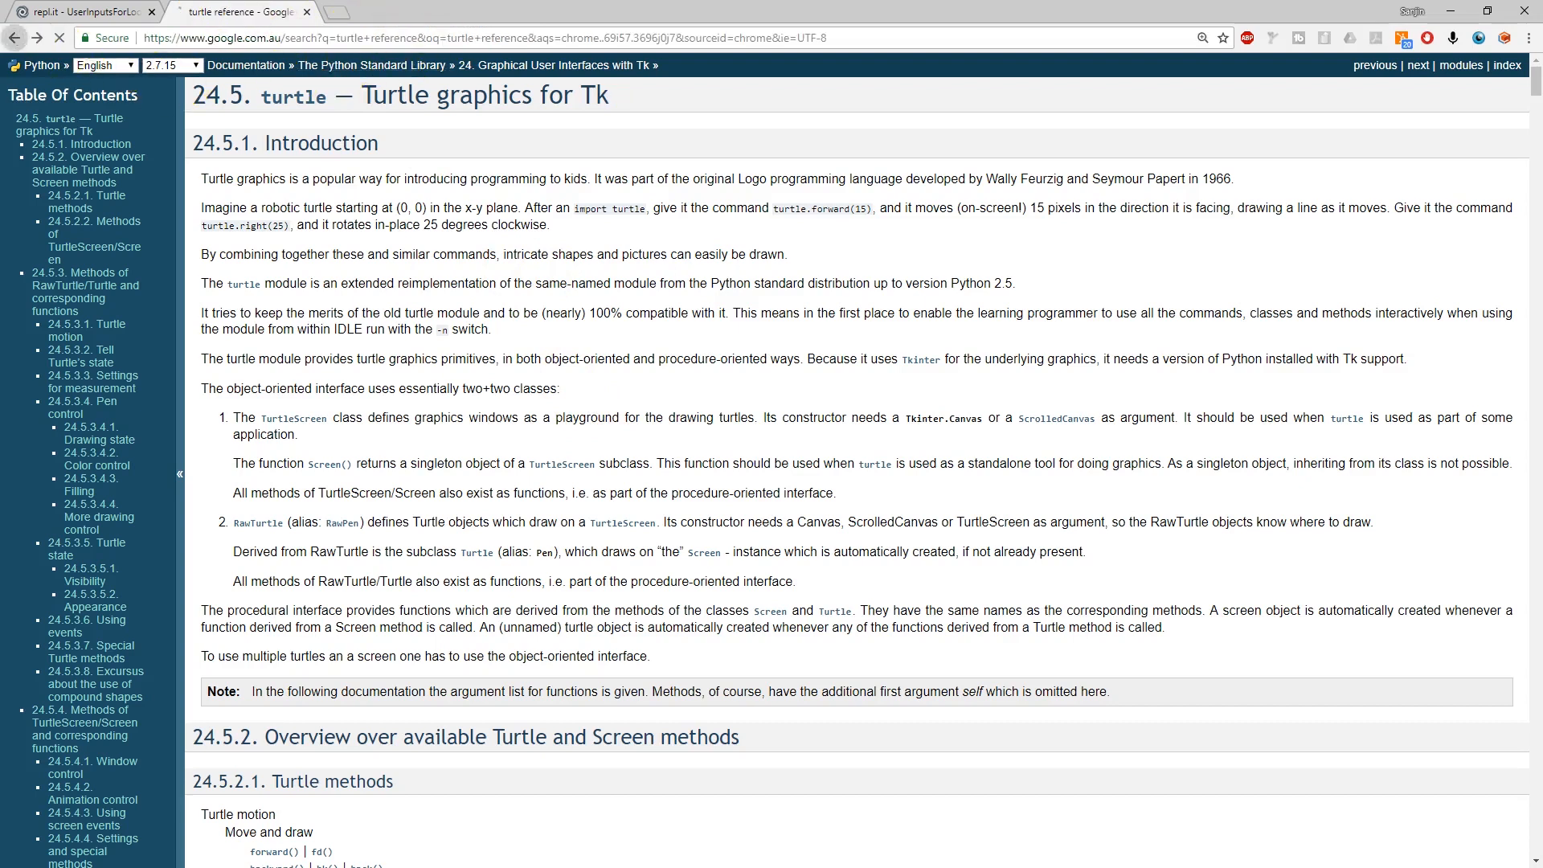
left_click(15, 37)
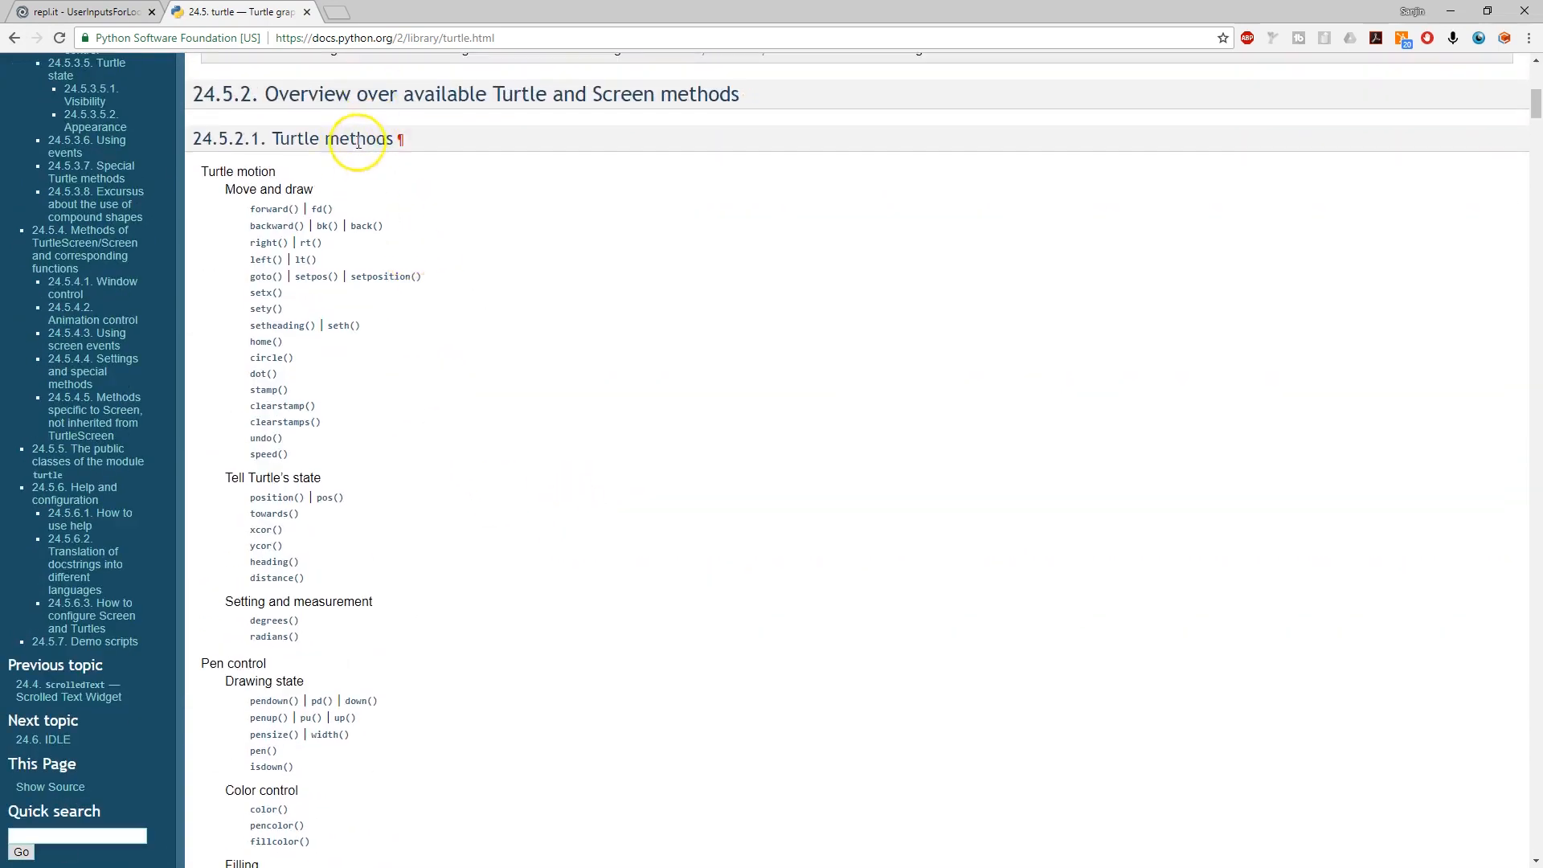
double_click(332, 137)
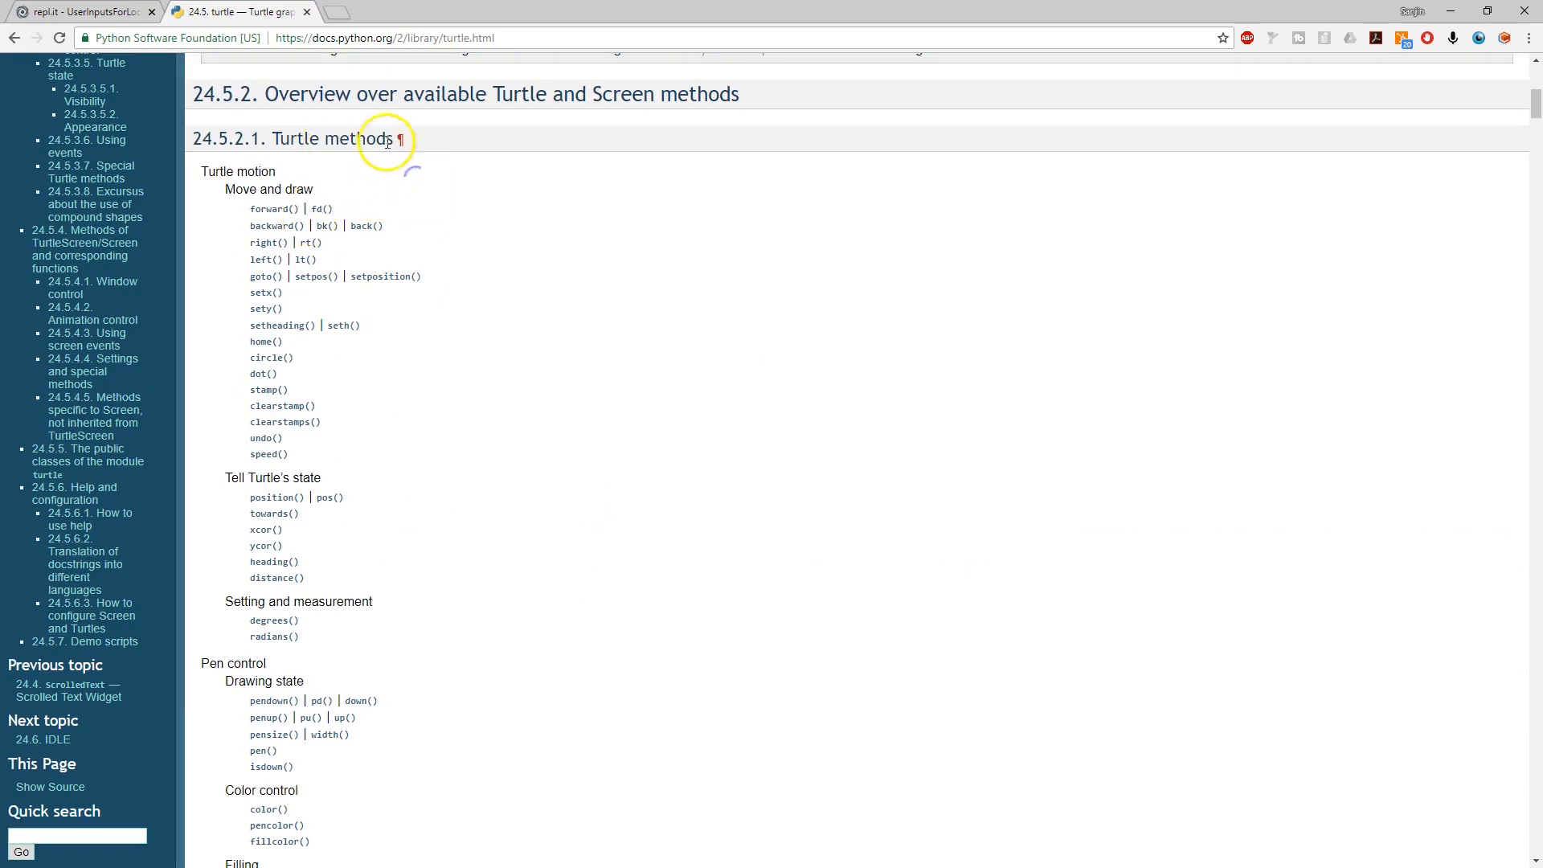
double_click(360, 138)
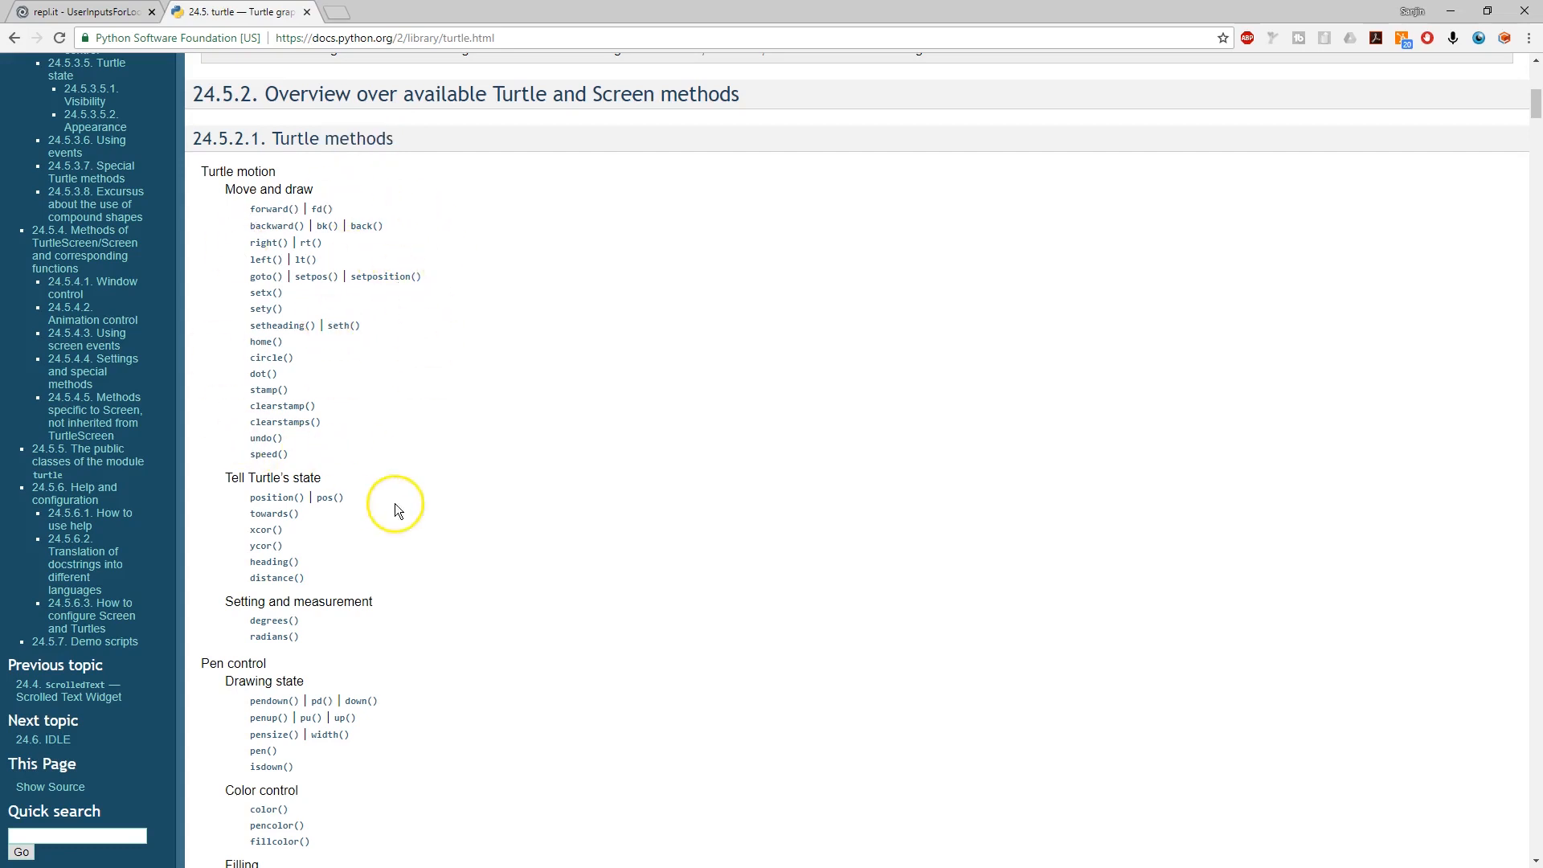
scroll("down", 3)
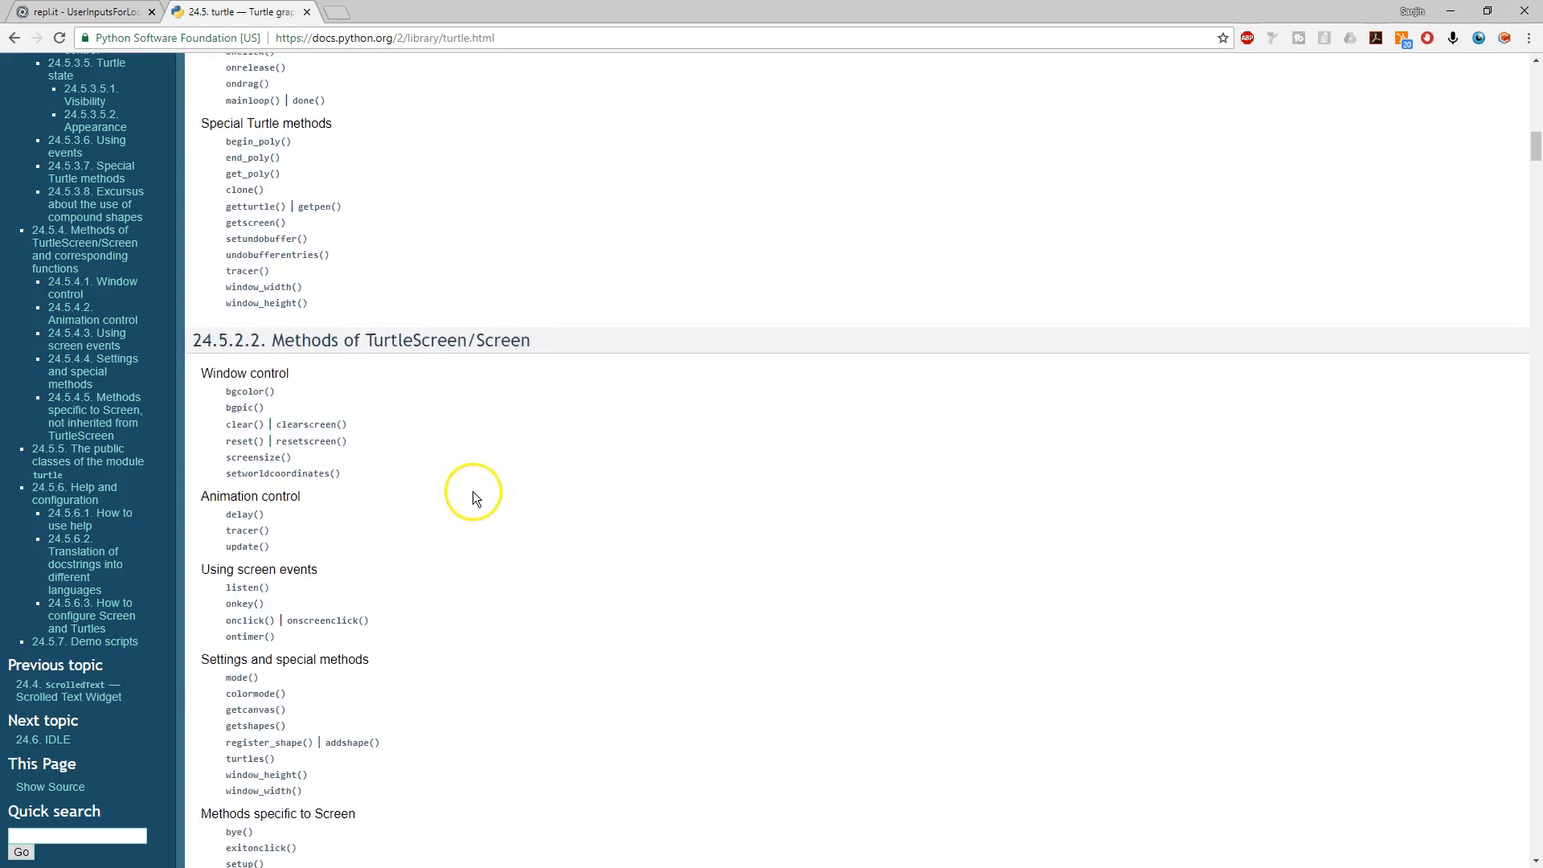
scroll("down", 3)
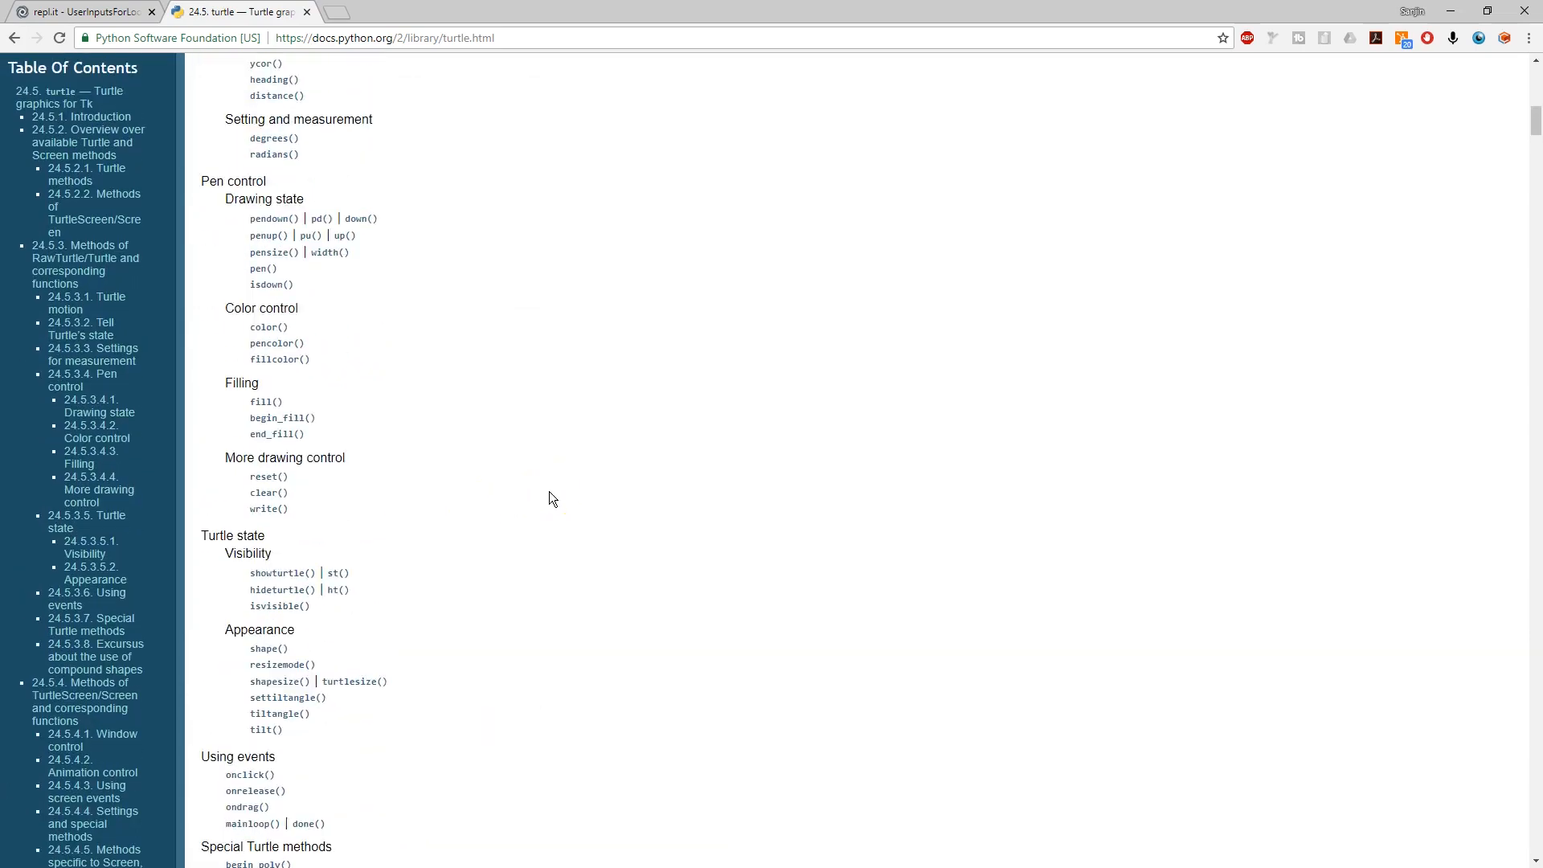
scroll("up", 3)
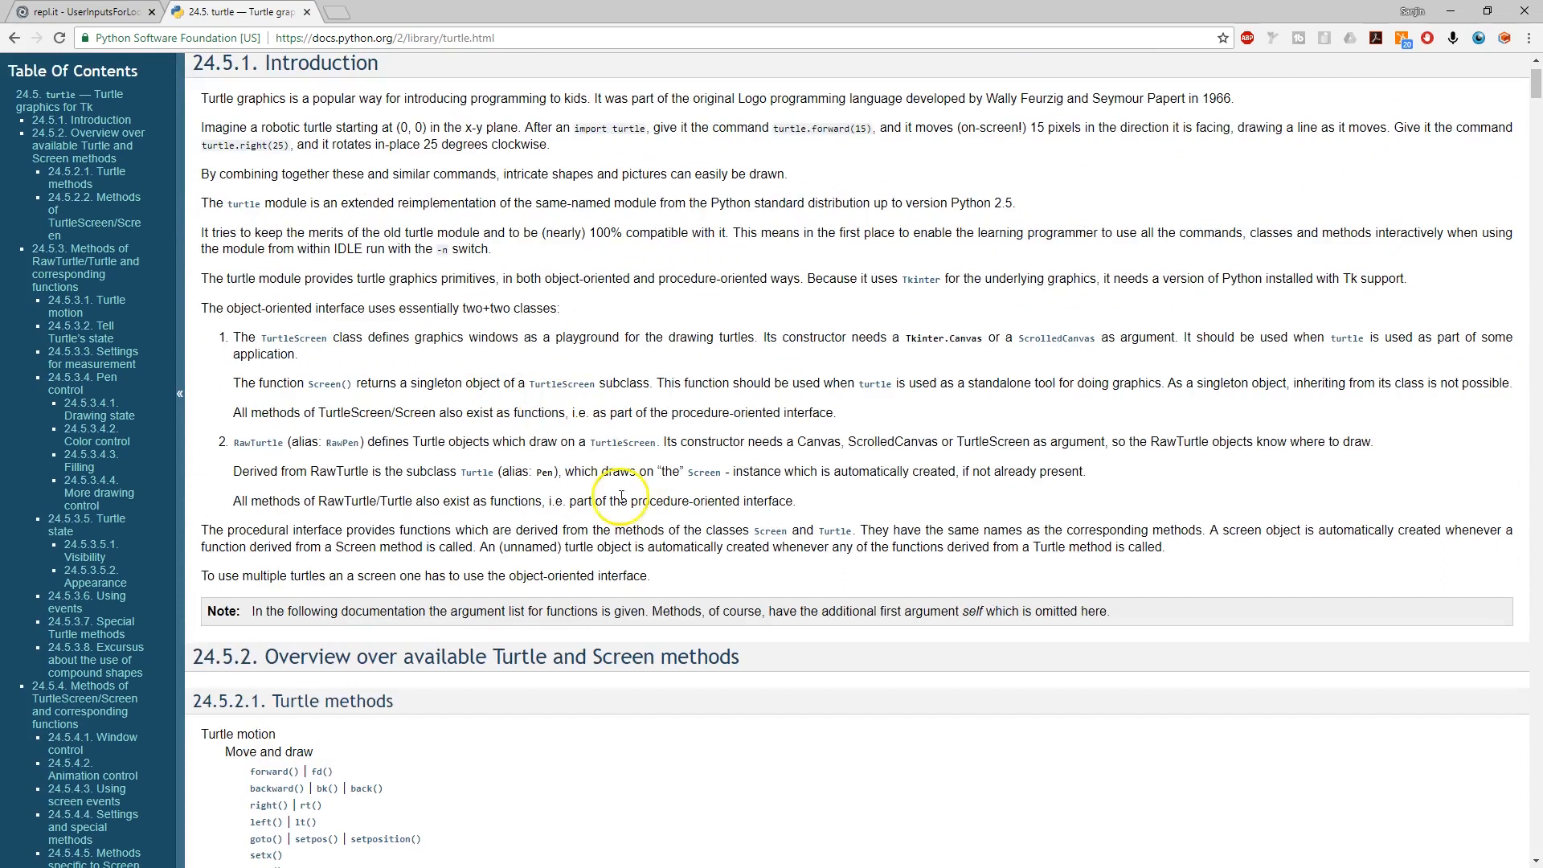
left_click(83, 11)
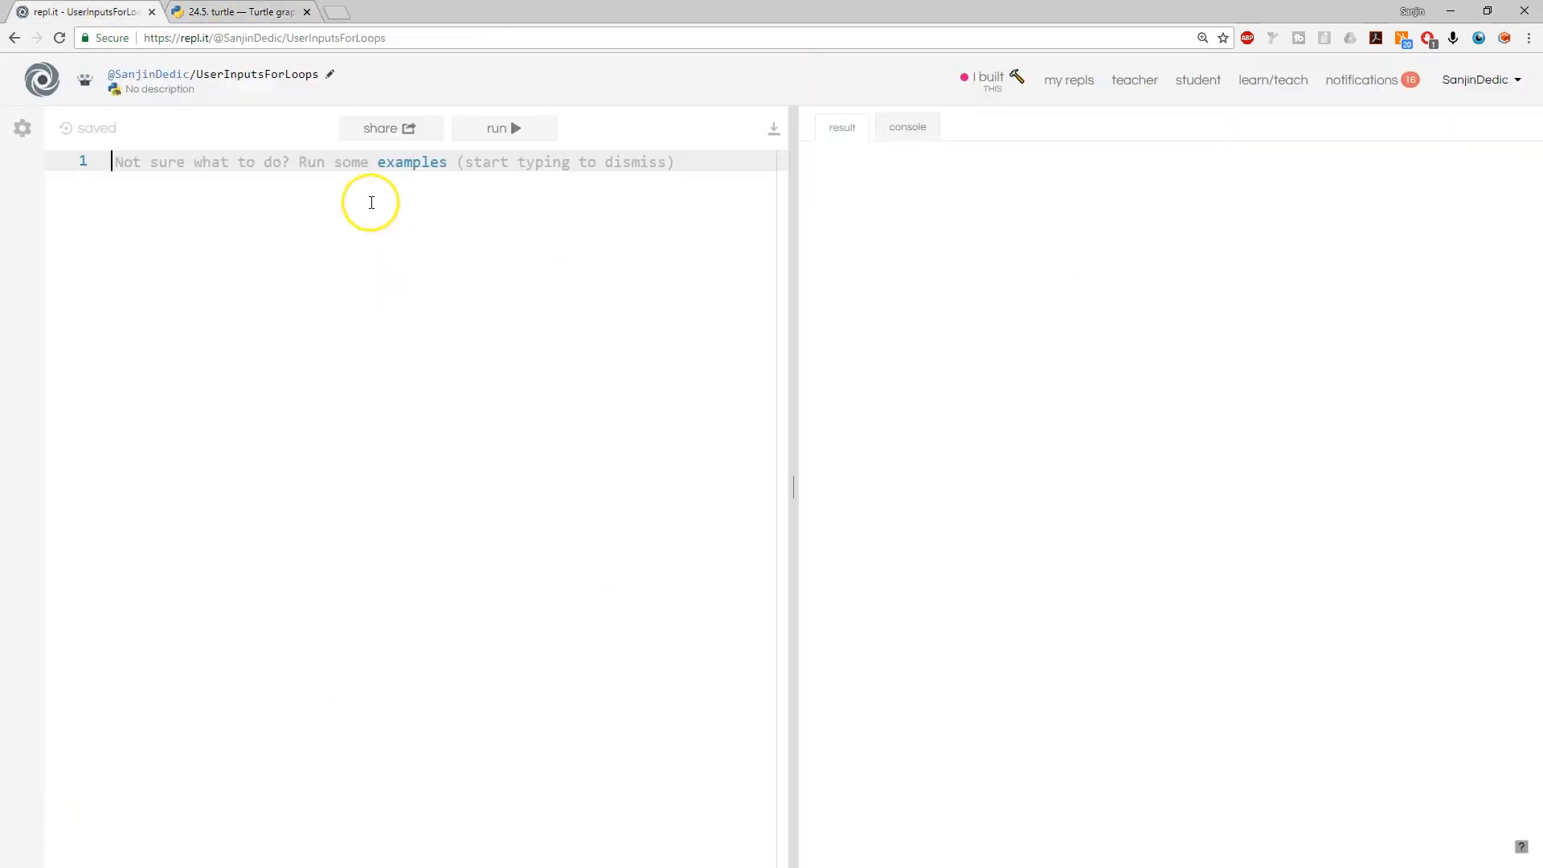
Write import turtle followed by turtle.forward(100)
type("im")
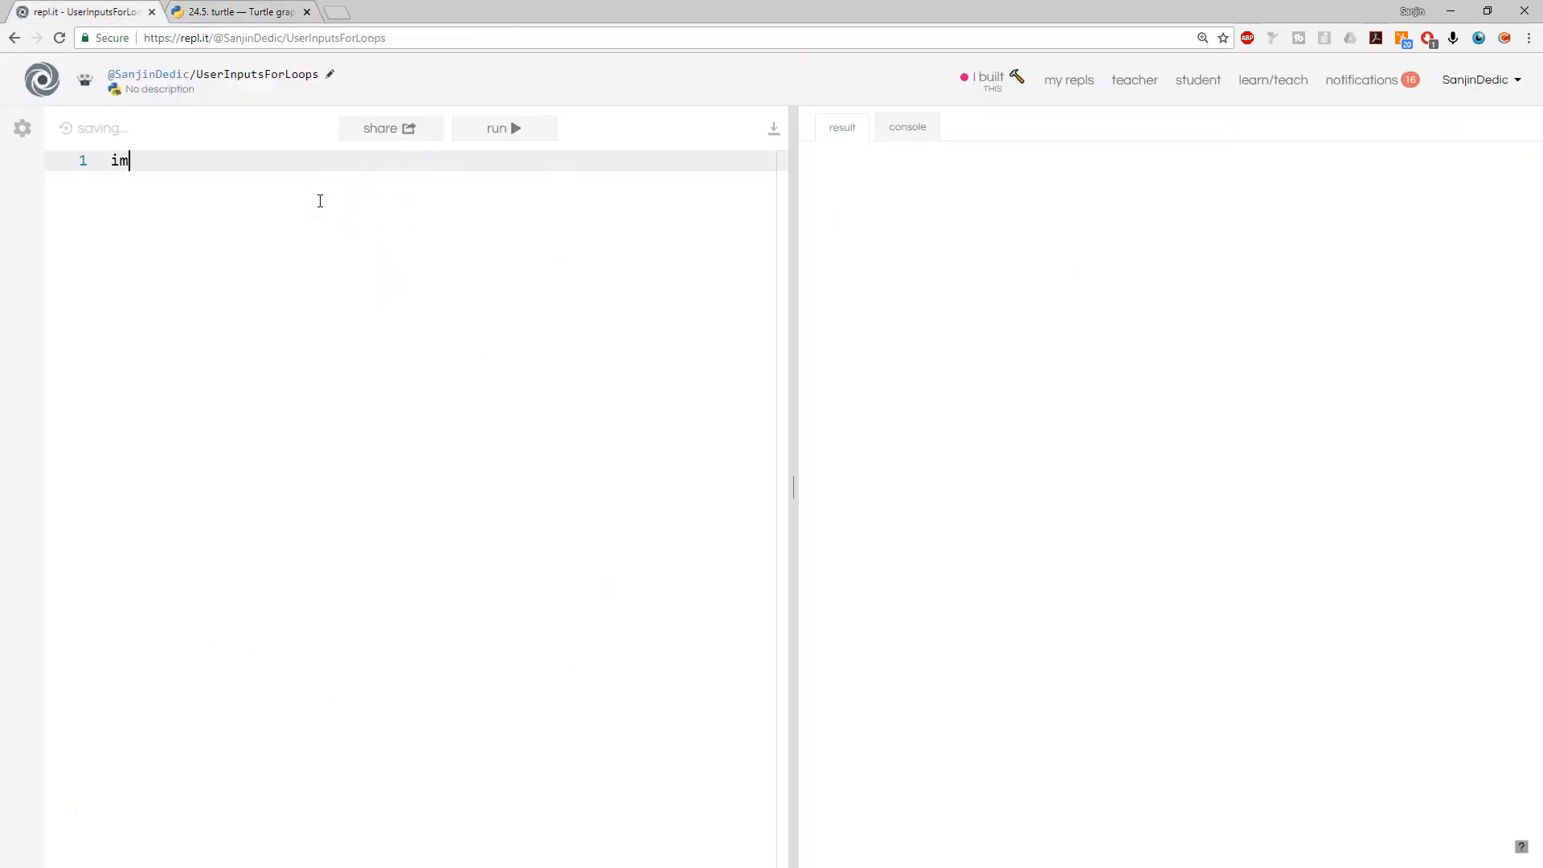
type("port")
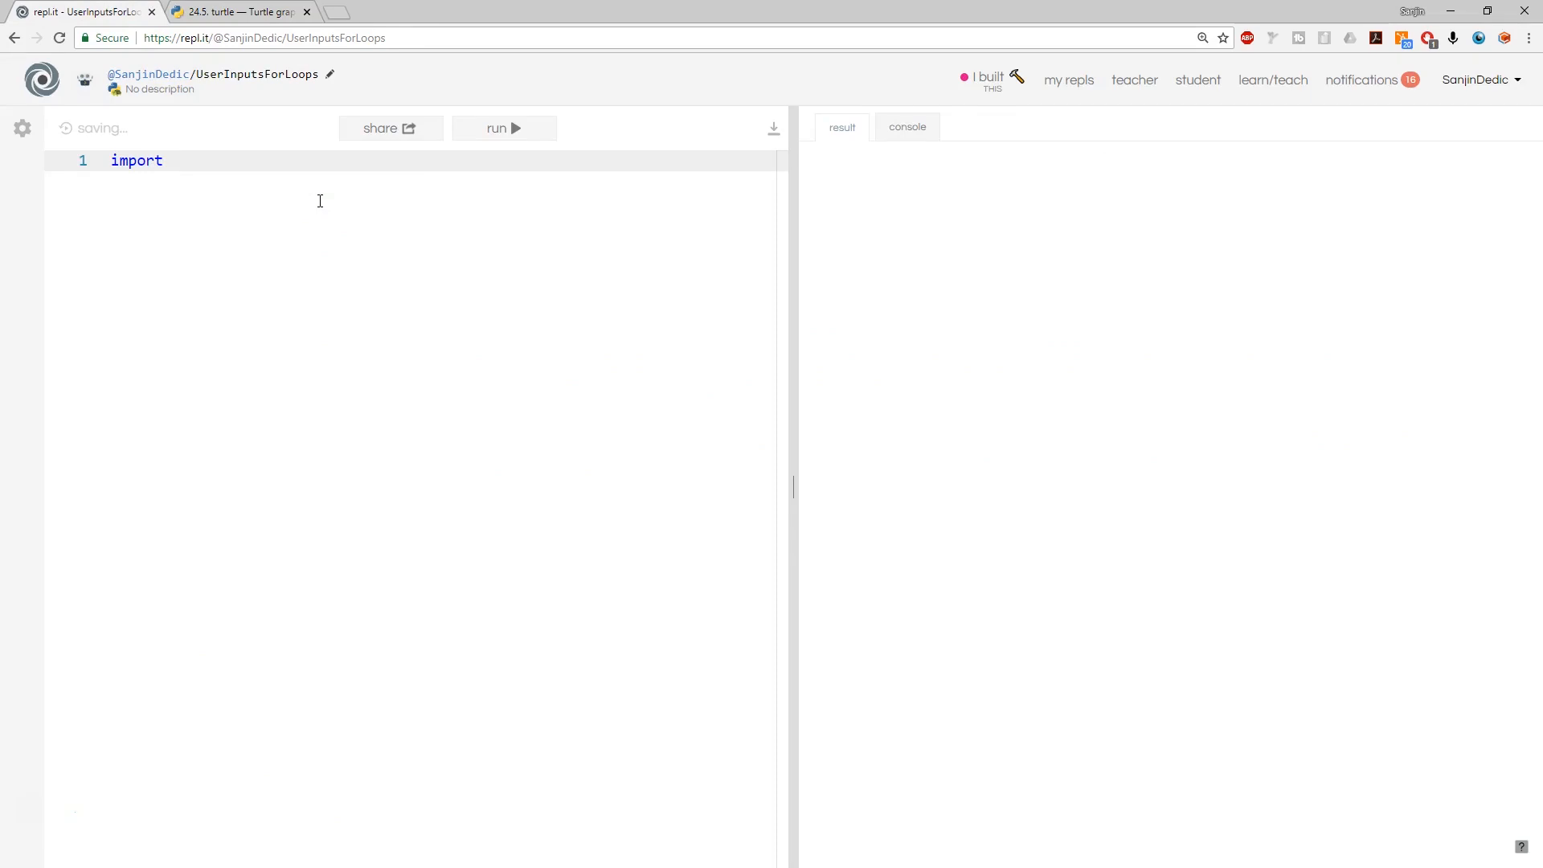
type("turt")
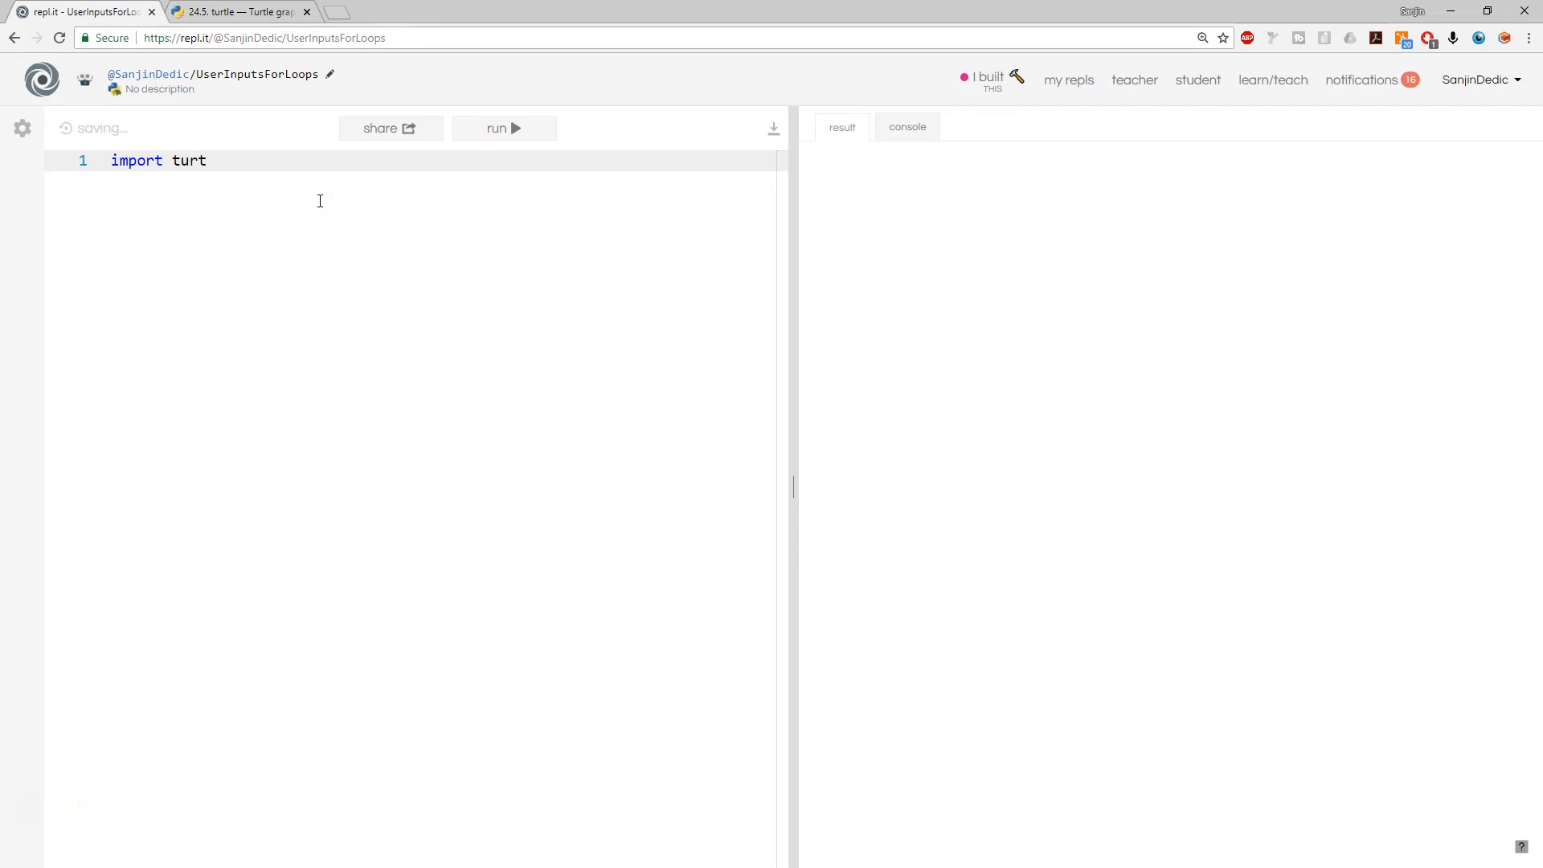
type("le")
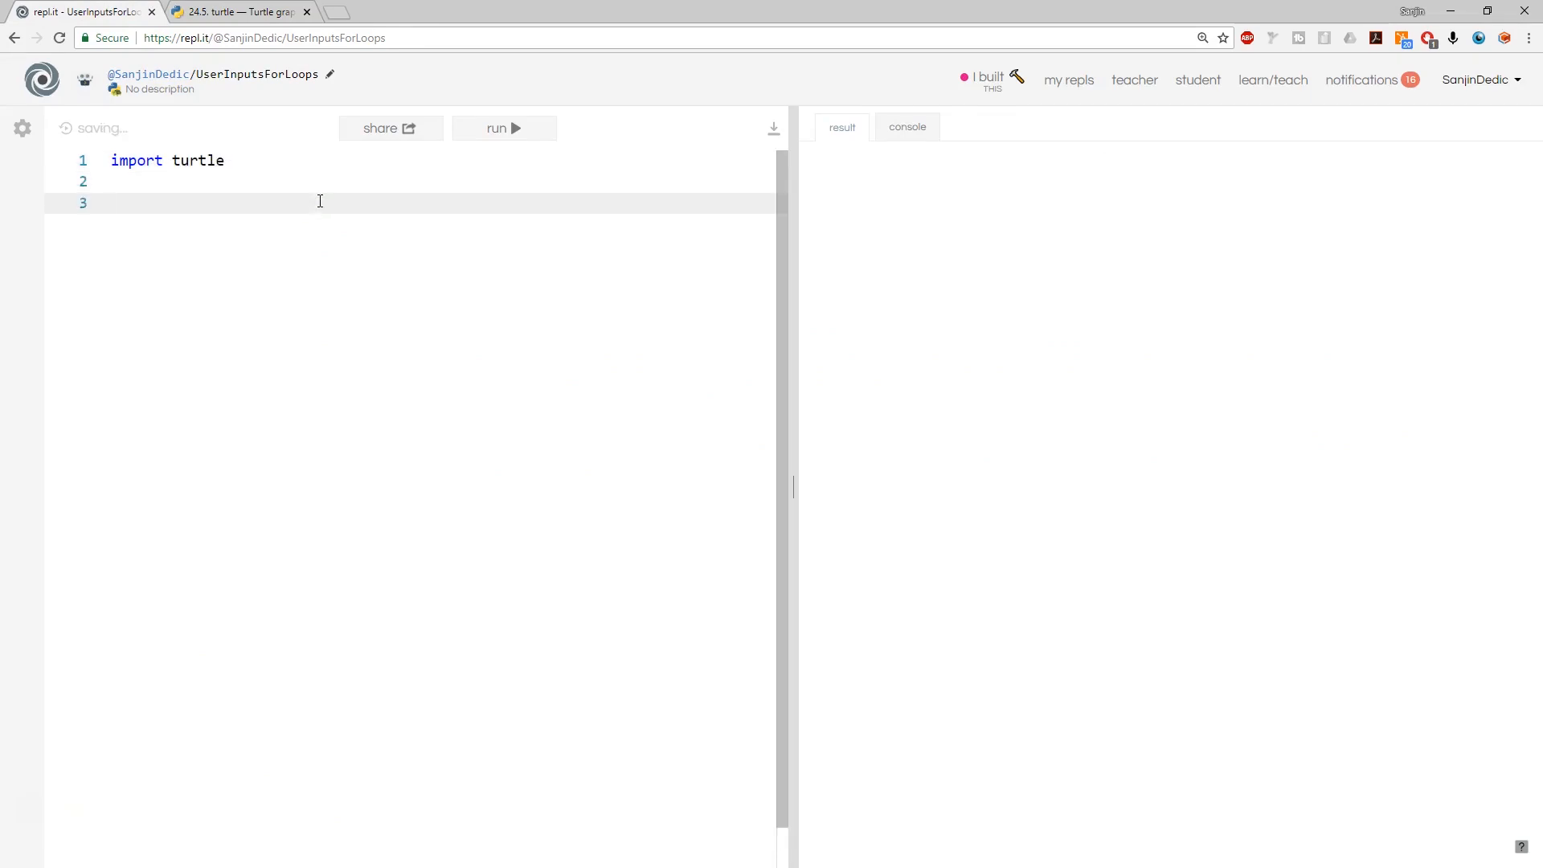
type("tu")
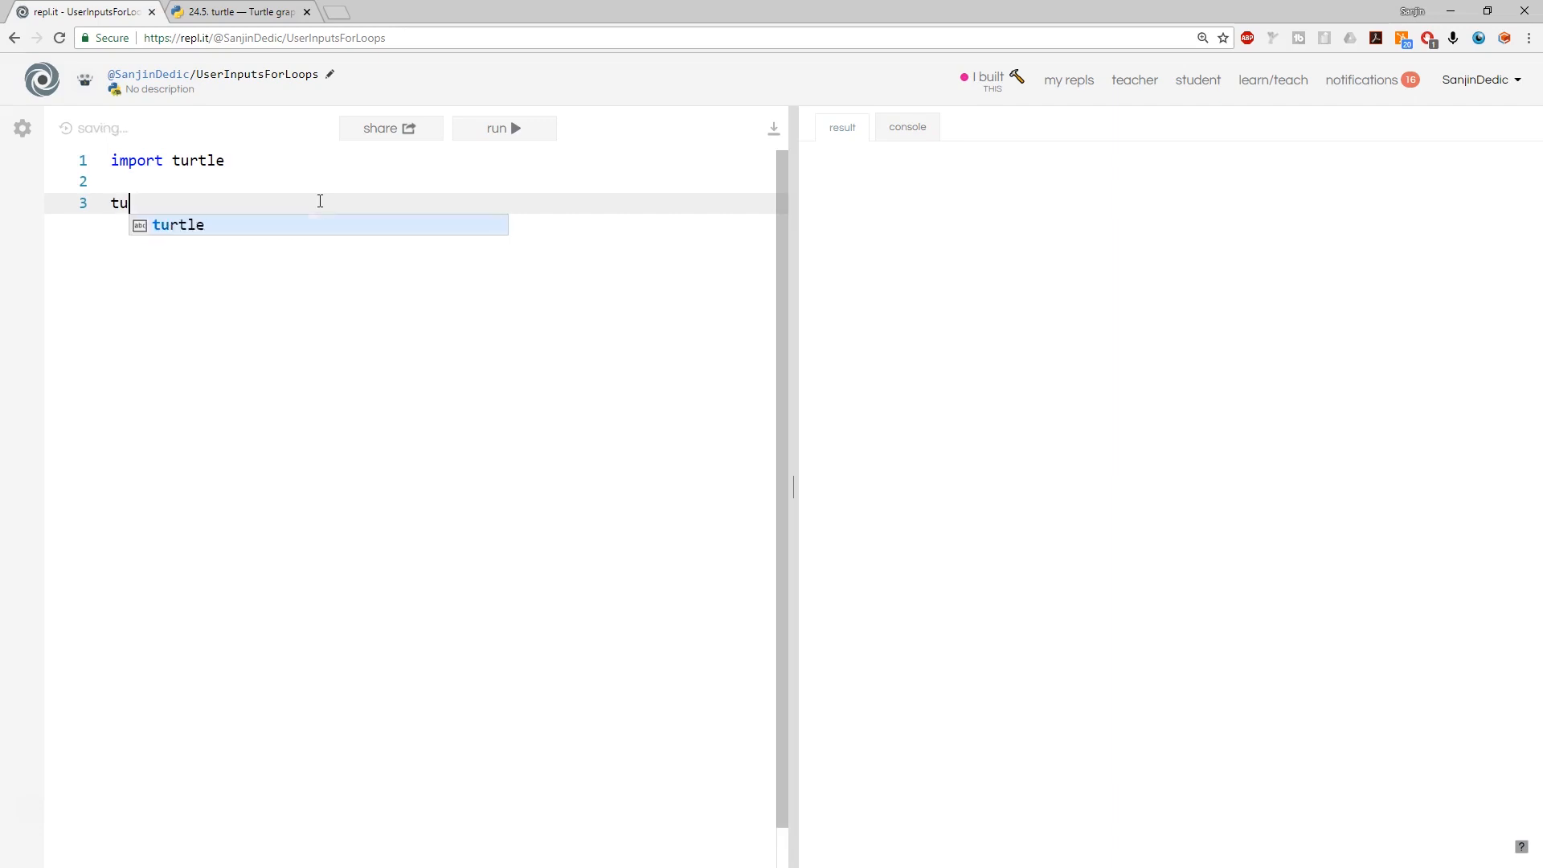
type("rtle.for")
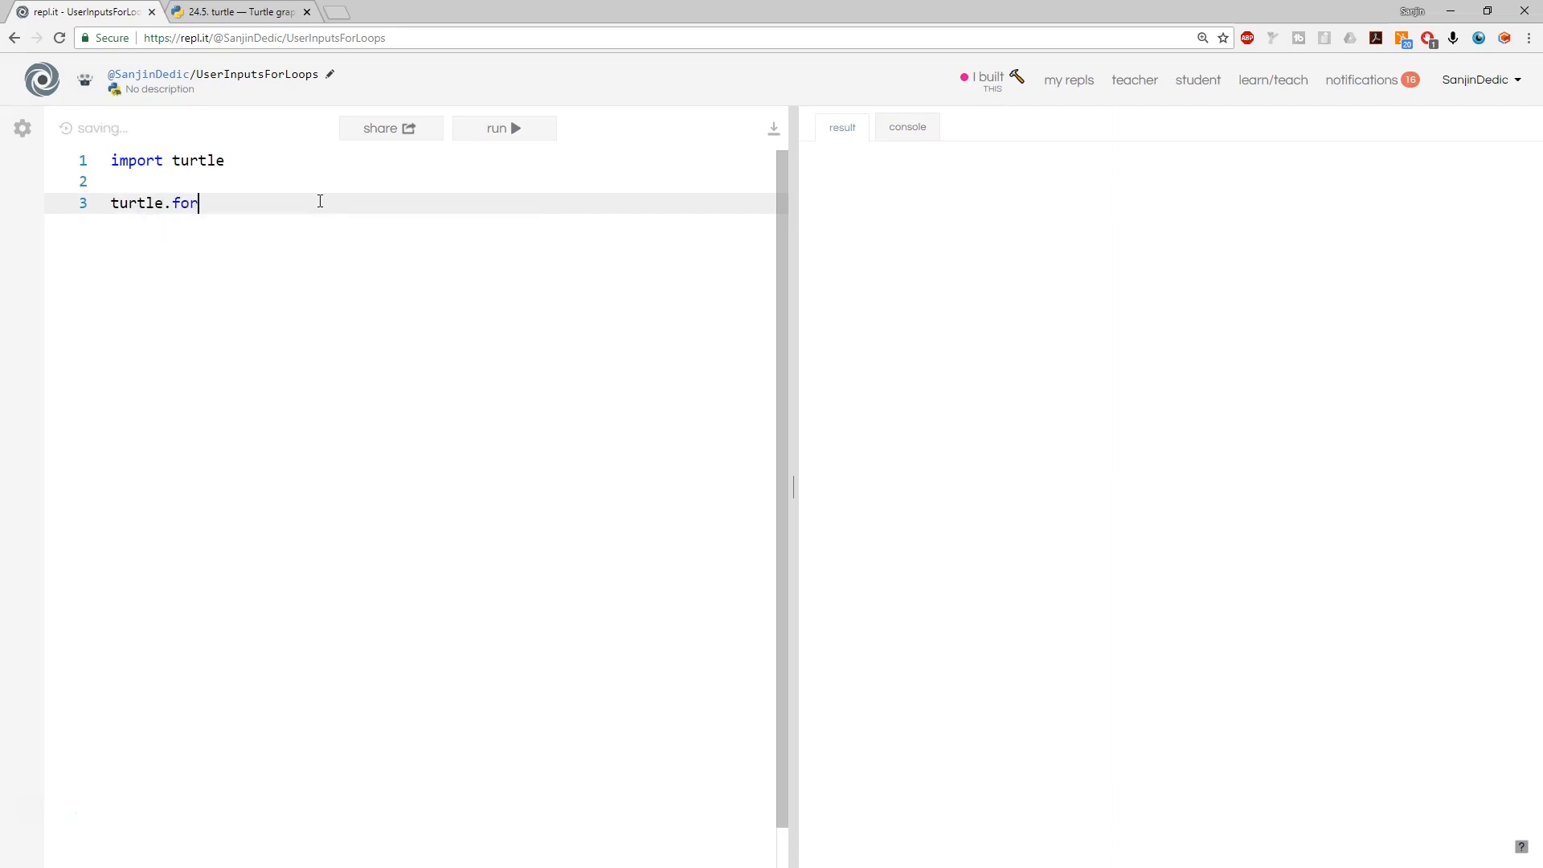
type("ward(100)")
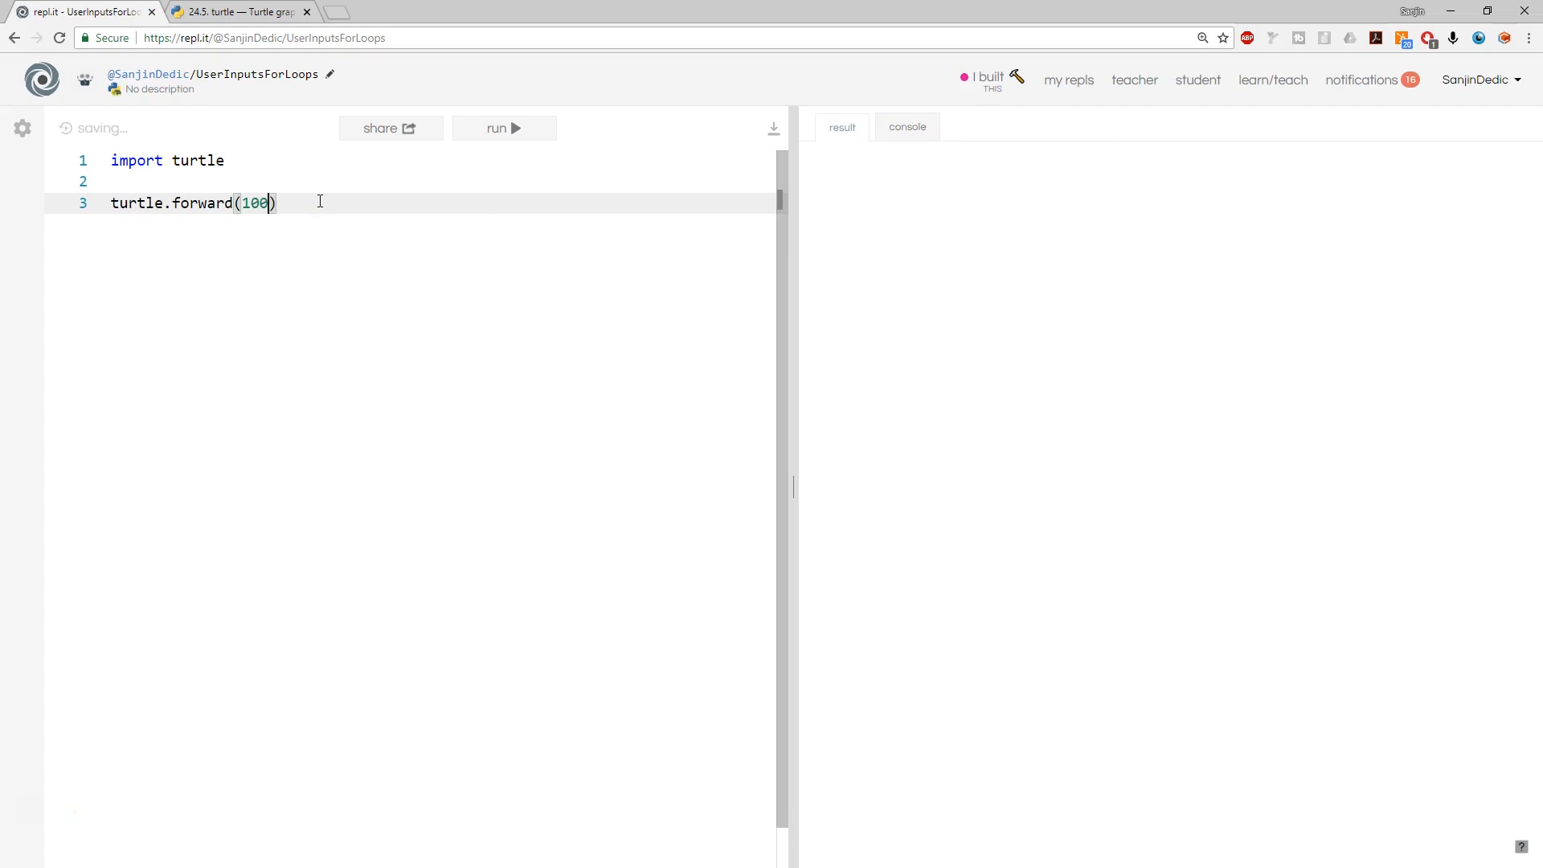
Add turtle.left(90) and run the script to draw a line
type("turtle.")
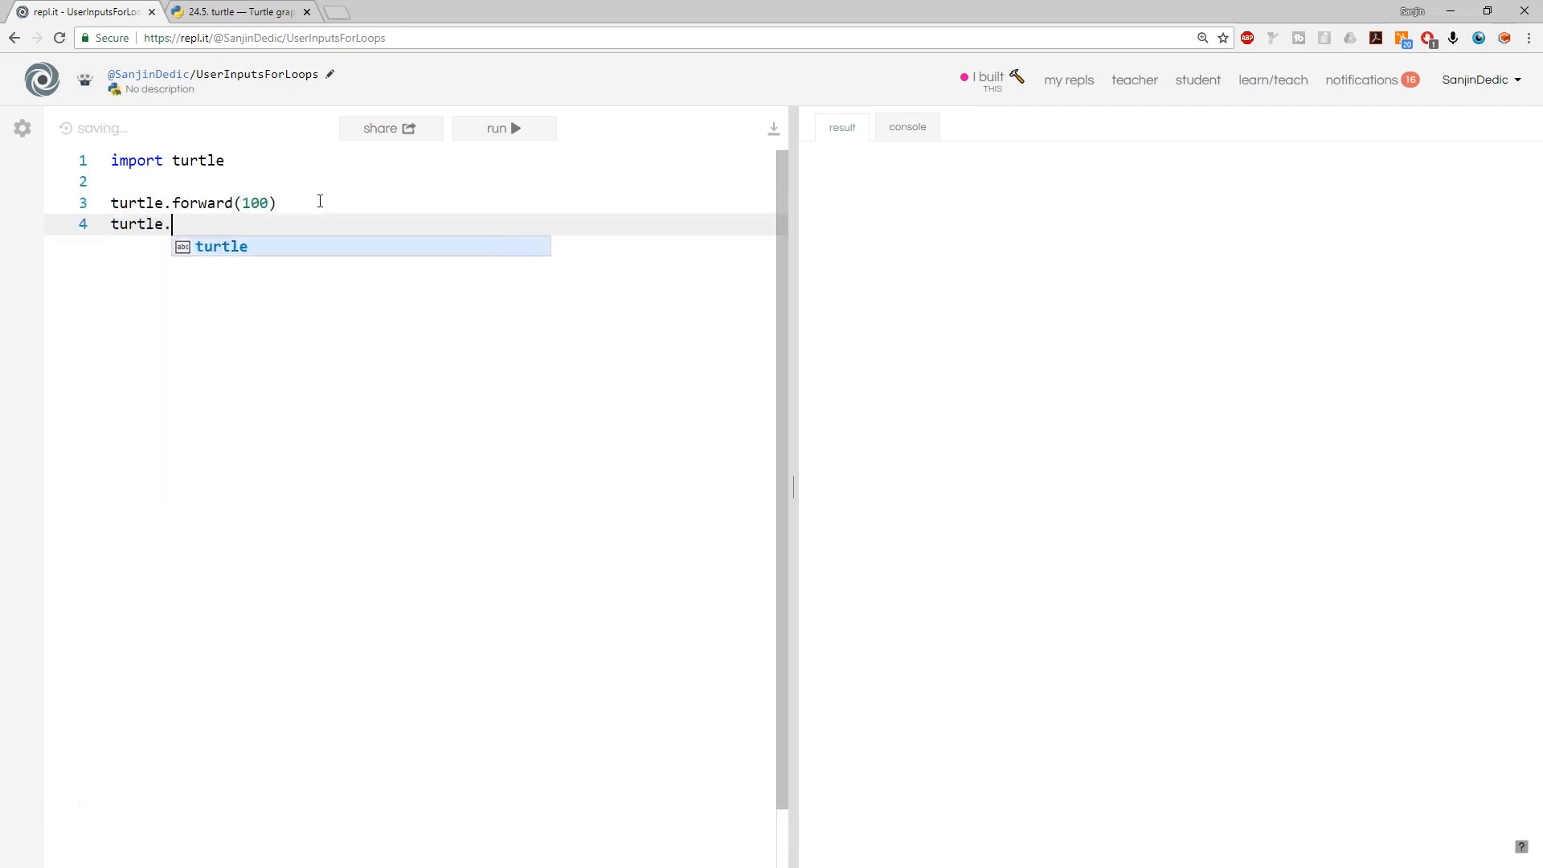
type("left")
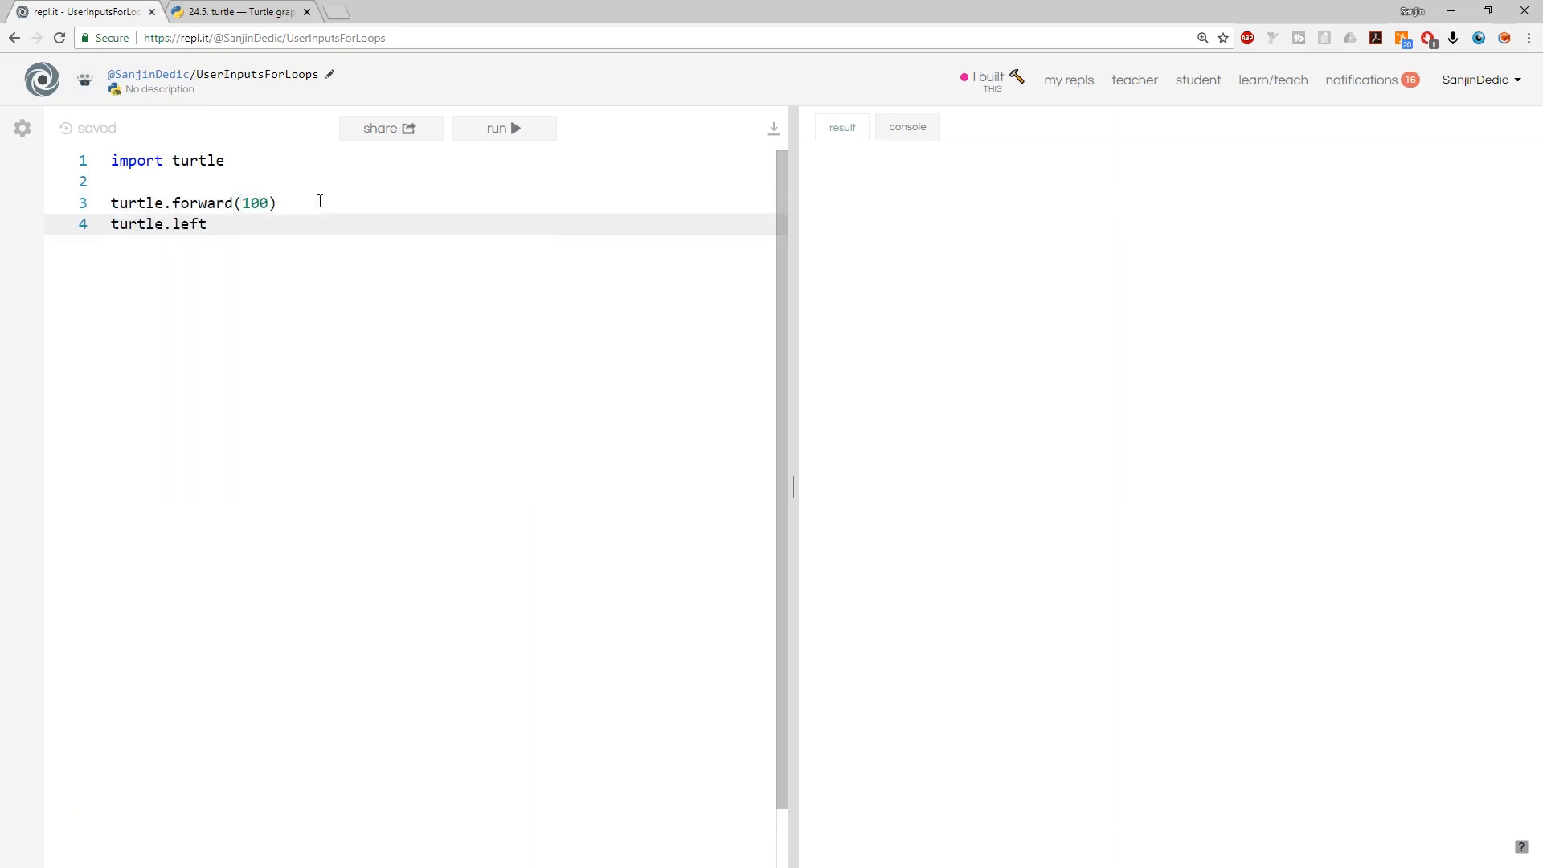
type("(90)")
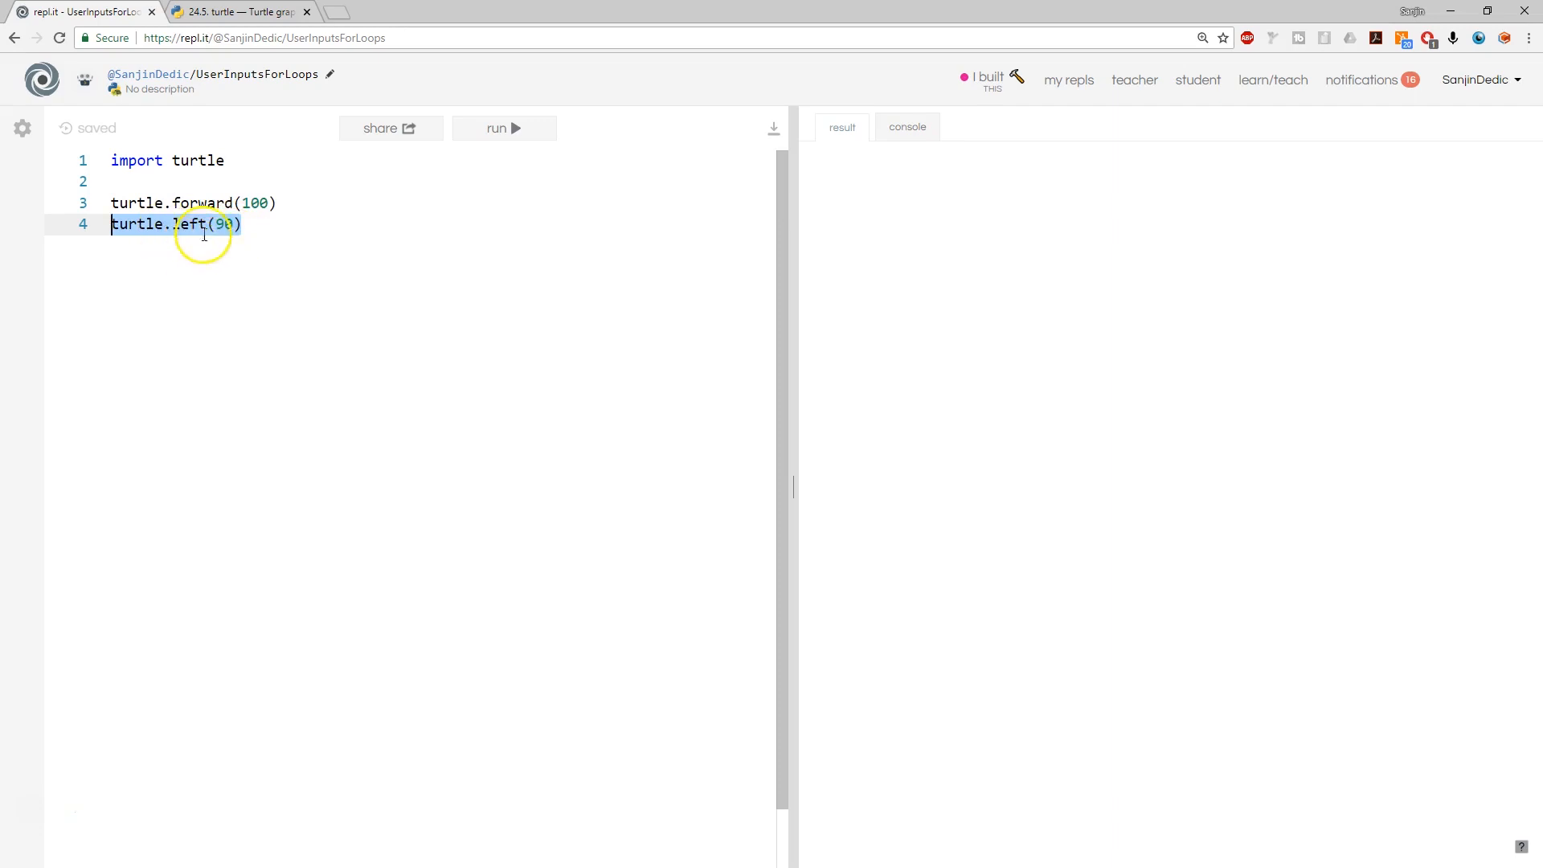
left_click(268, 203)
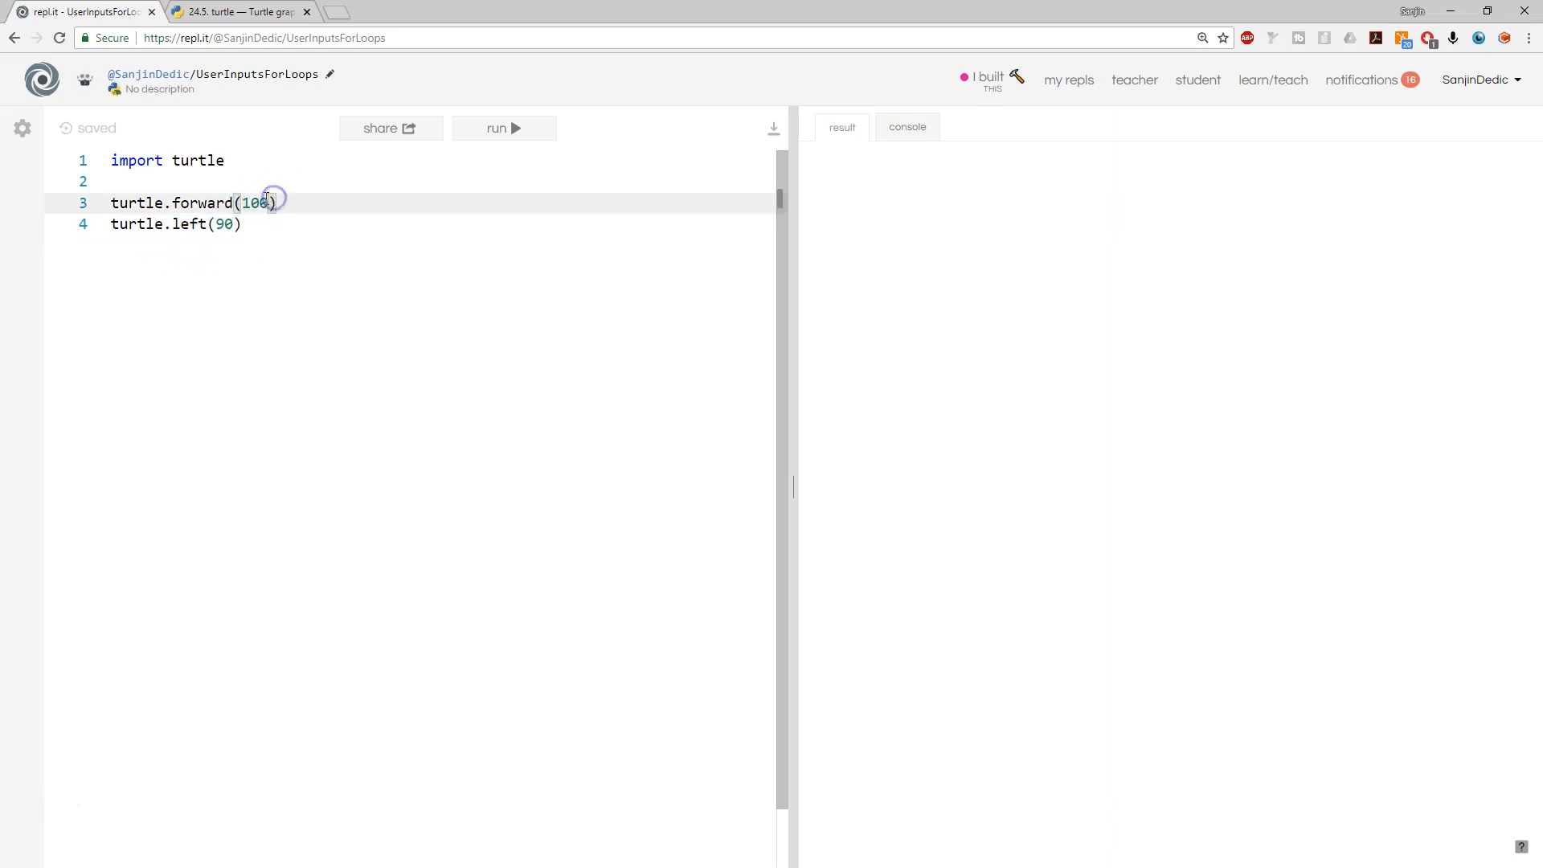
left_click(503, 128)
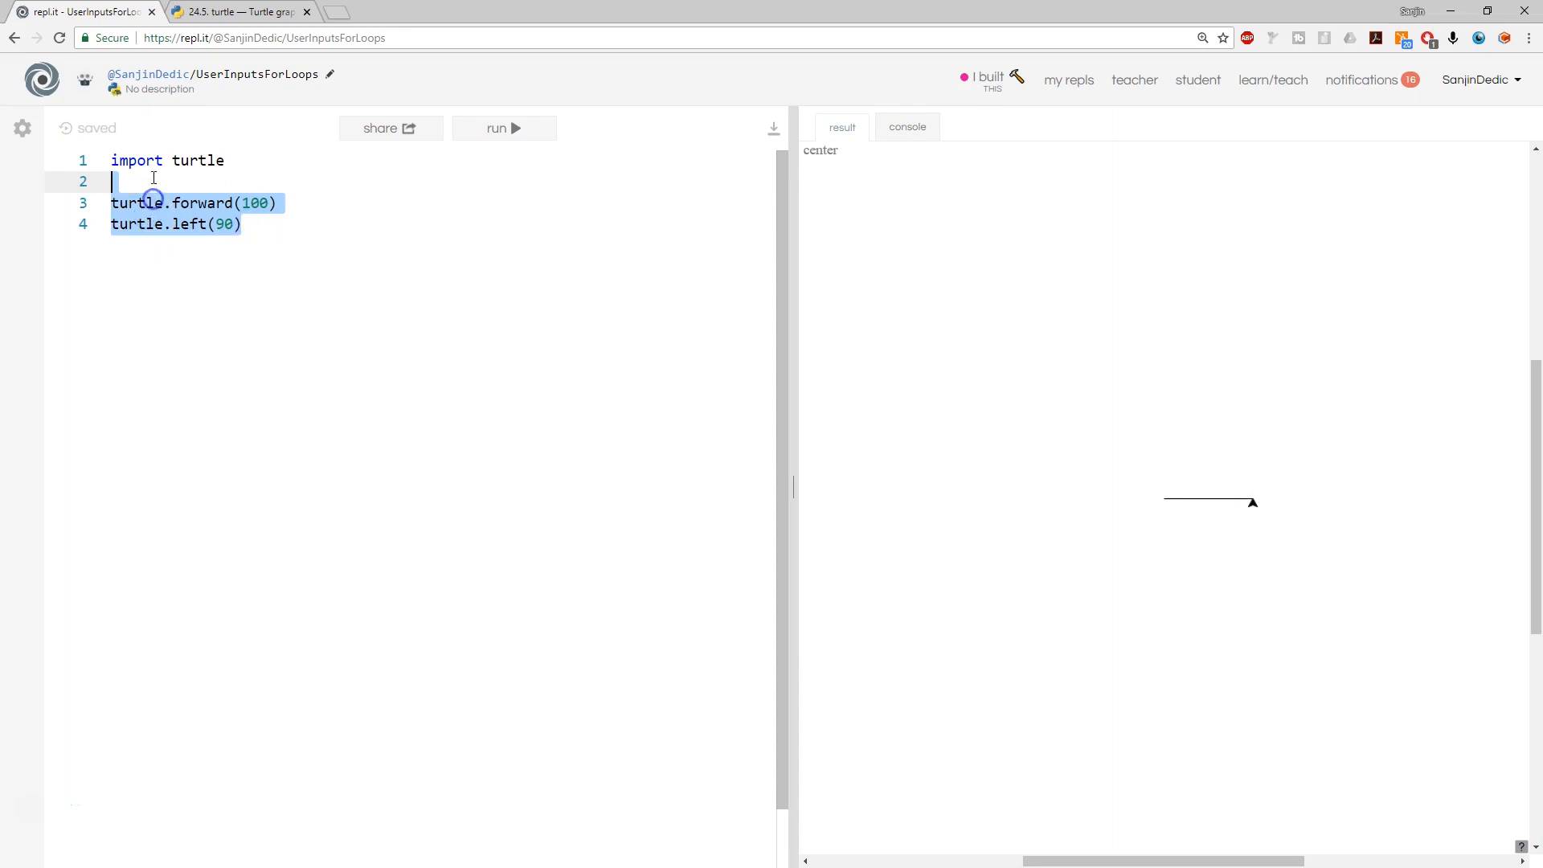
mouse_move(343, 247)
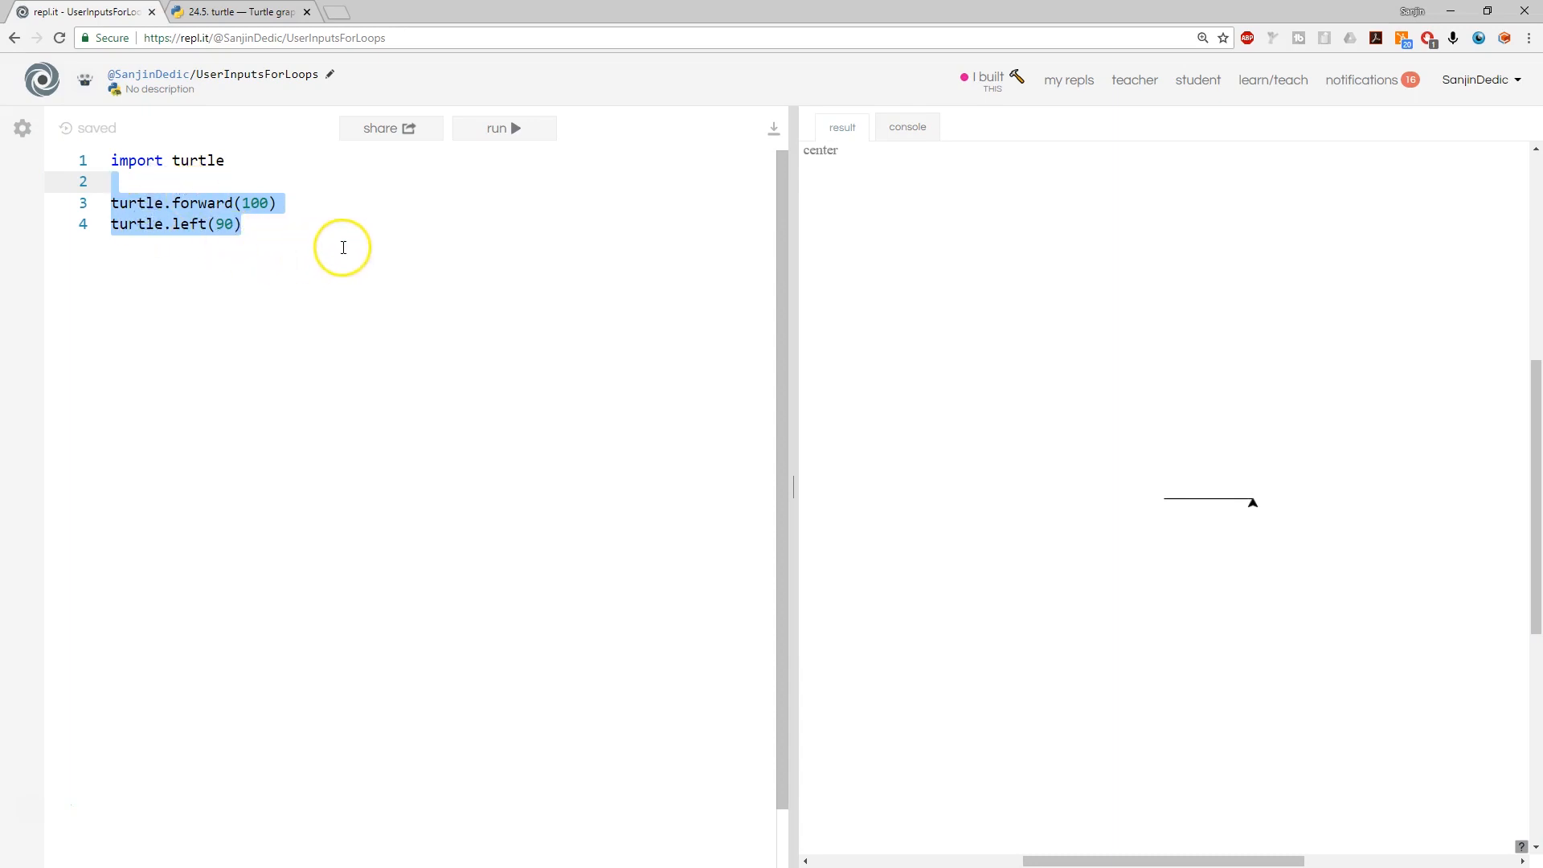
mouse_move(277, 247)
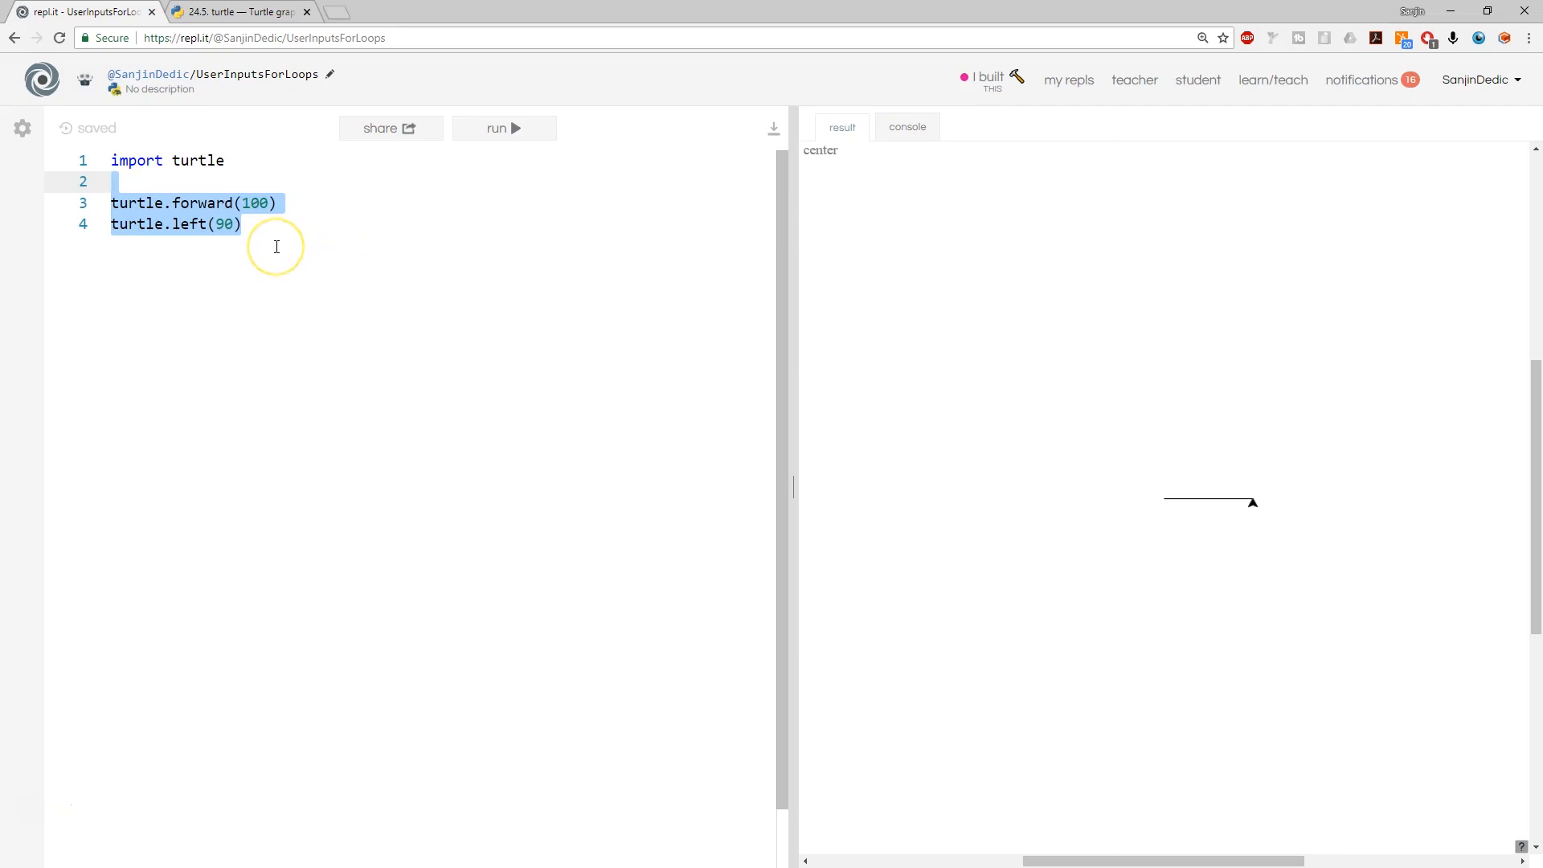
Repeat the forward(100)/left(90) pair four times and run it to draw a square
left_click(273, 223)
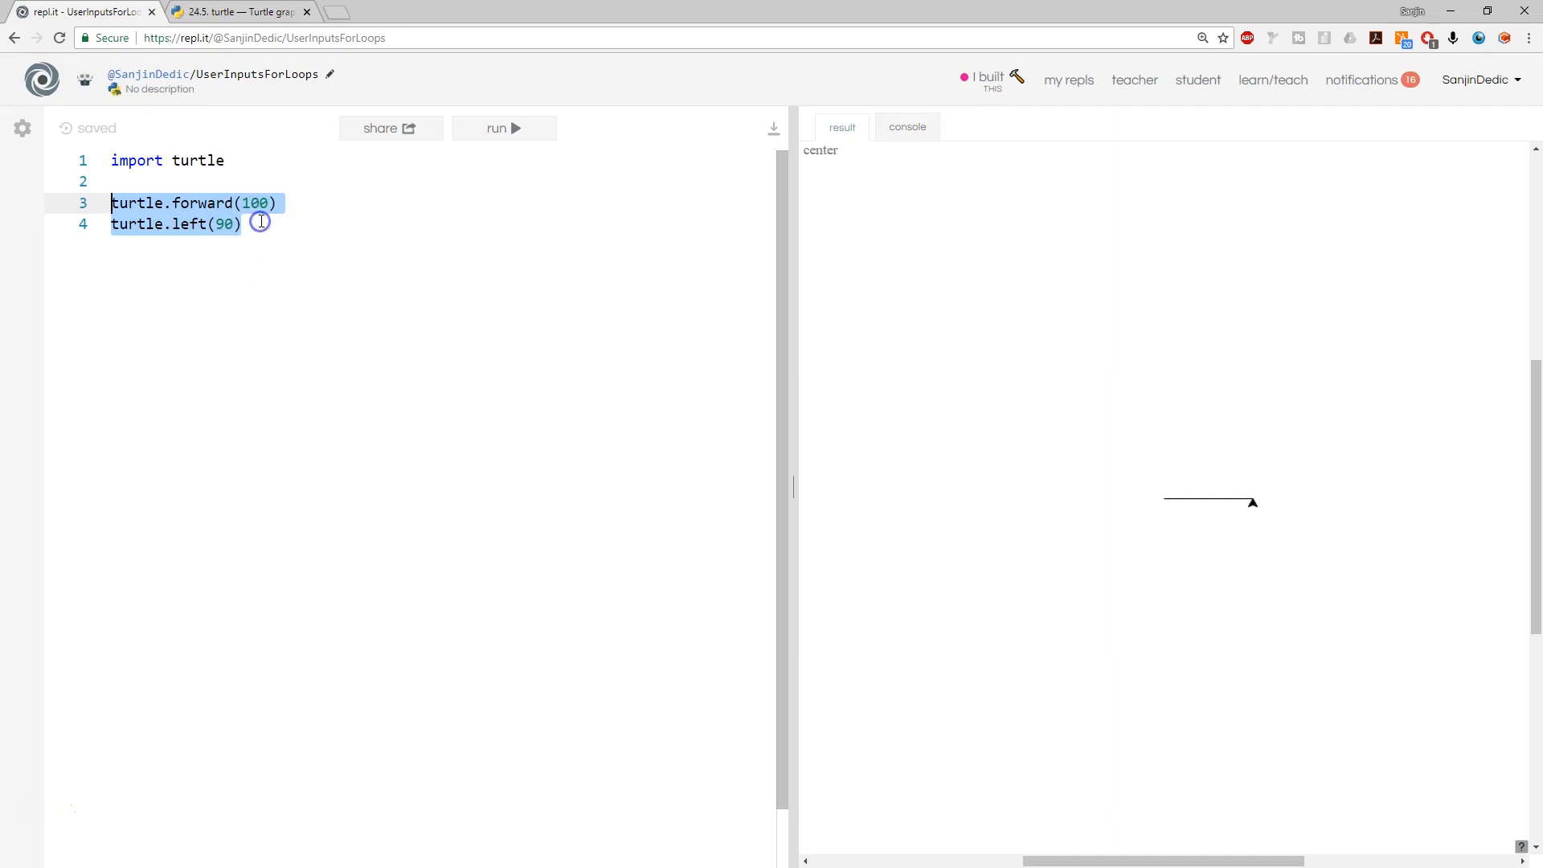
key("enter")
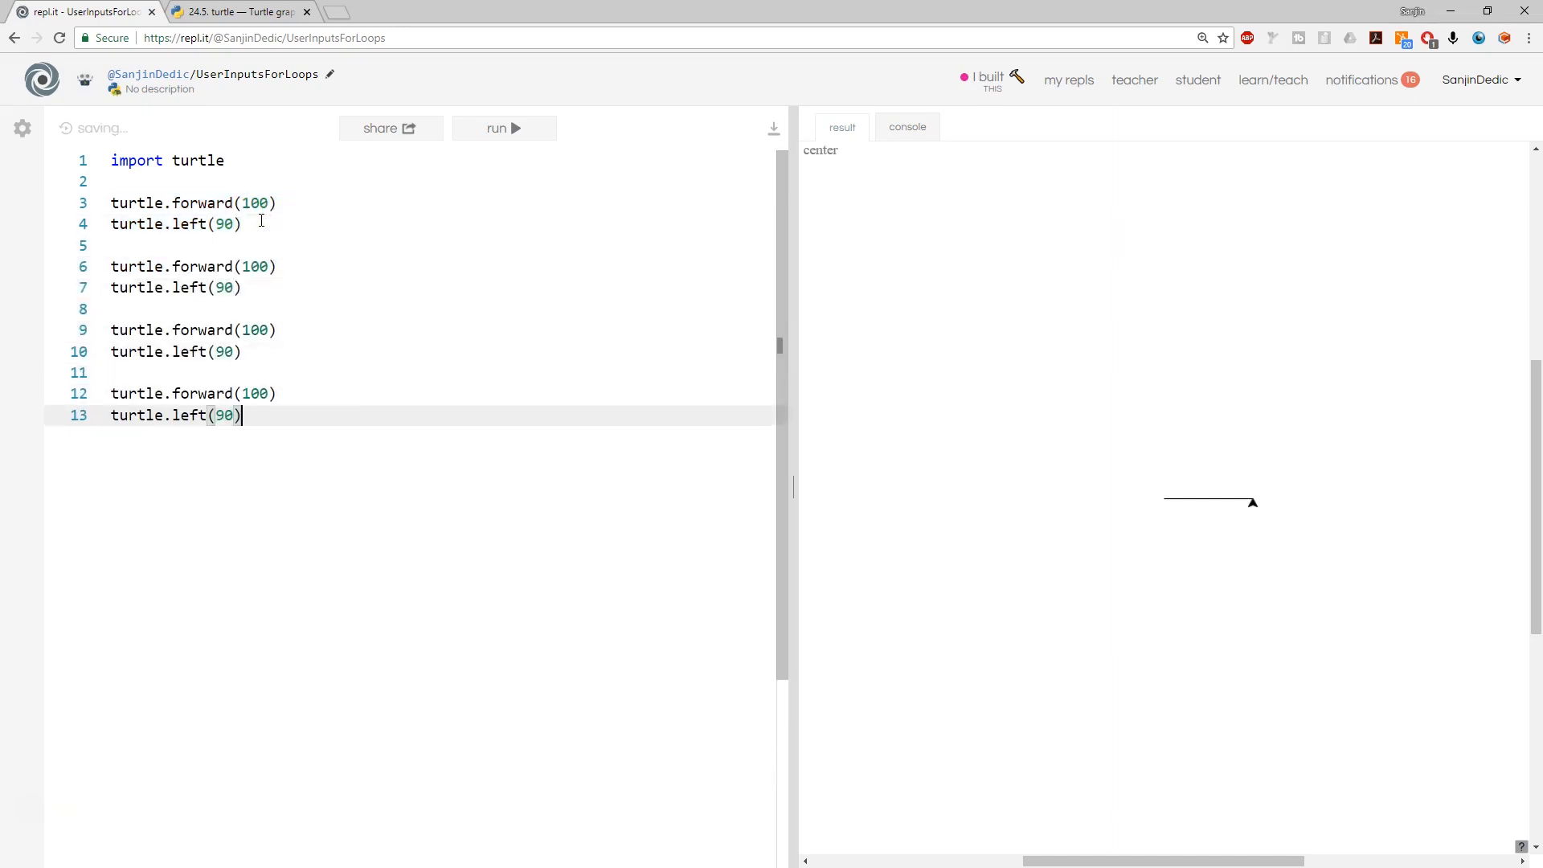
left_click(503, 128)
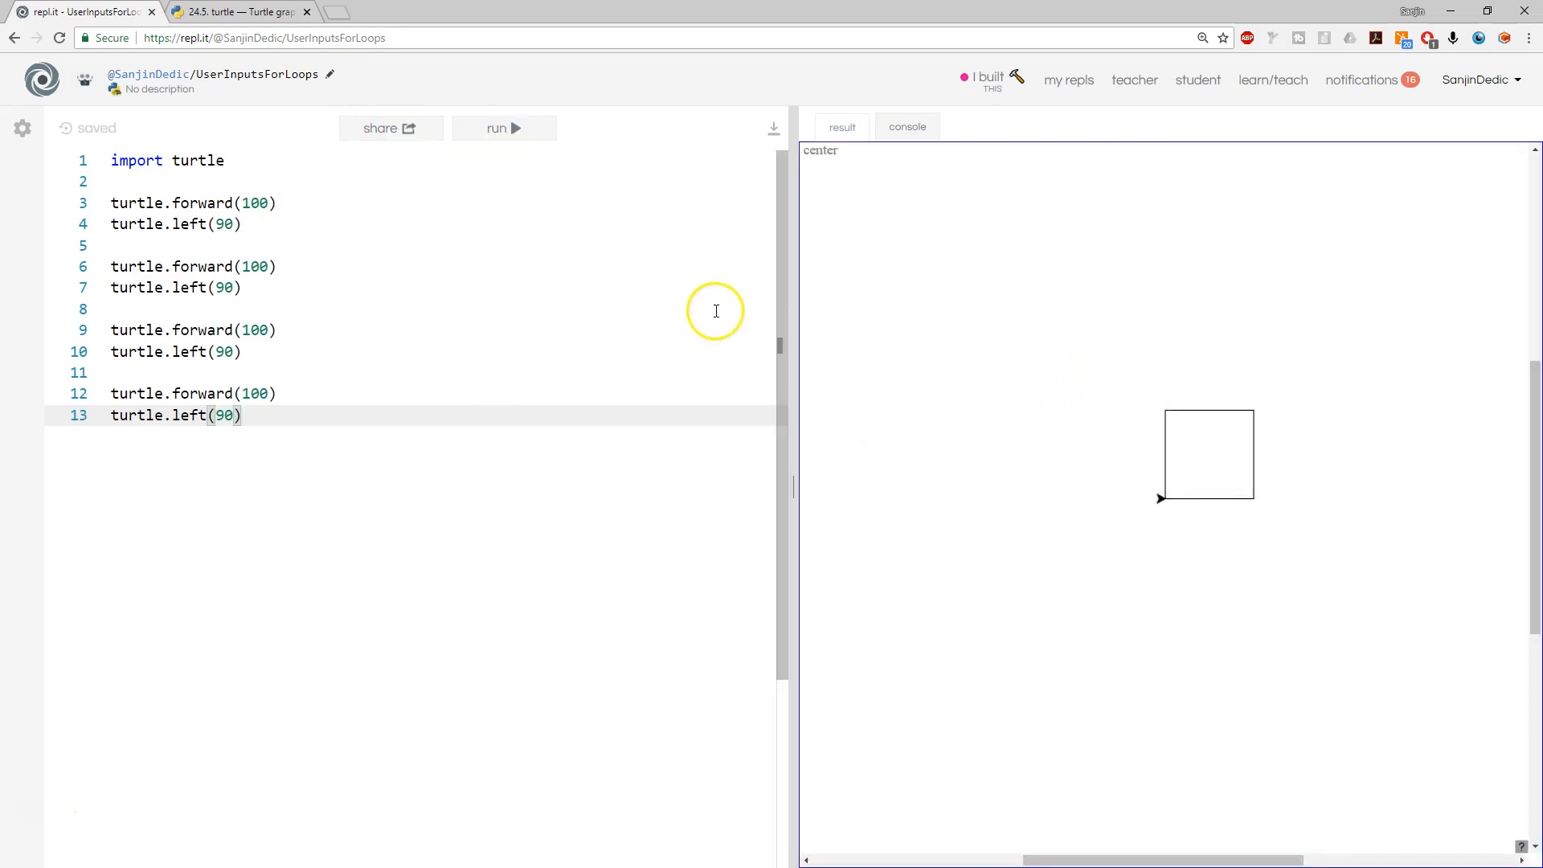
mouse_move(544, 352)
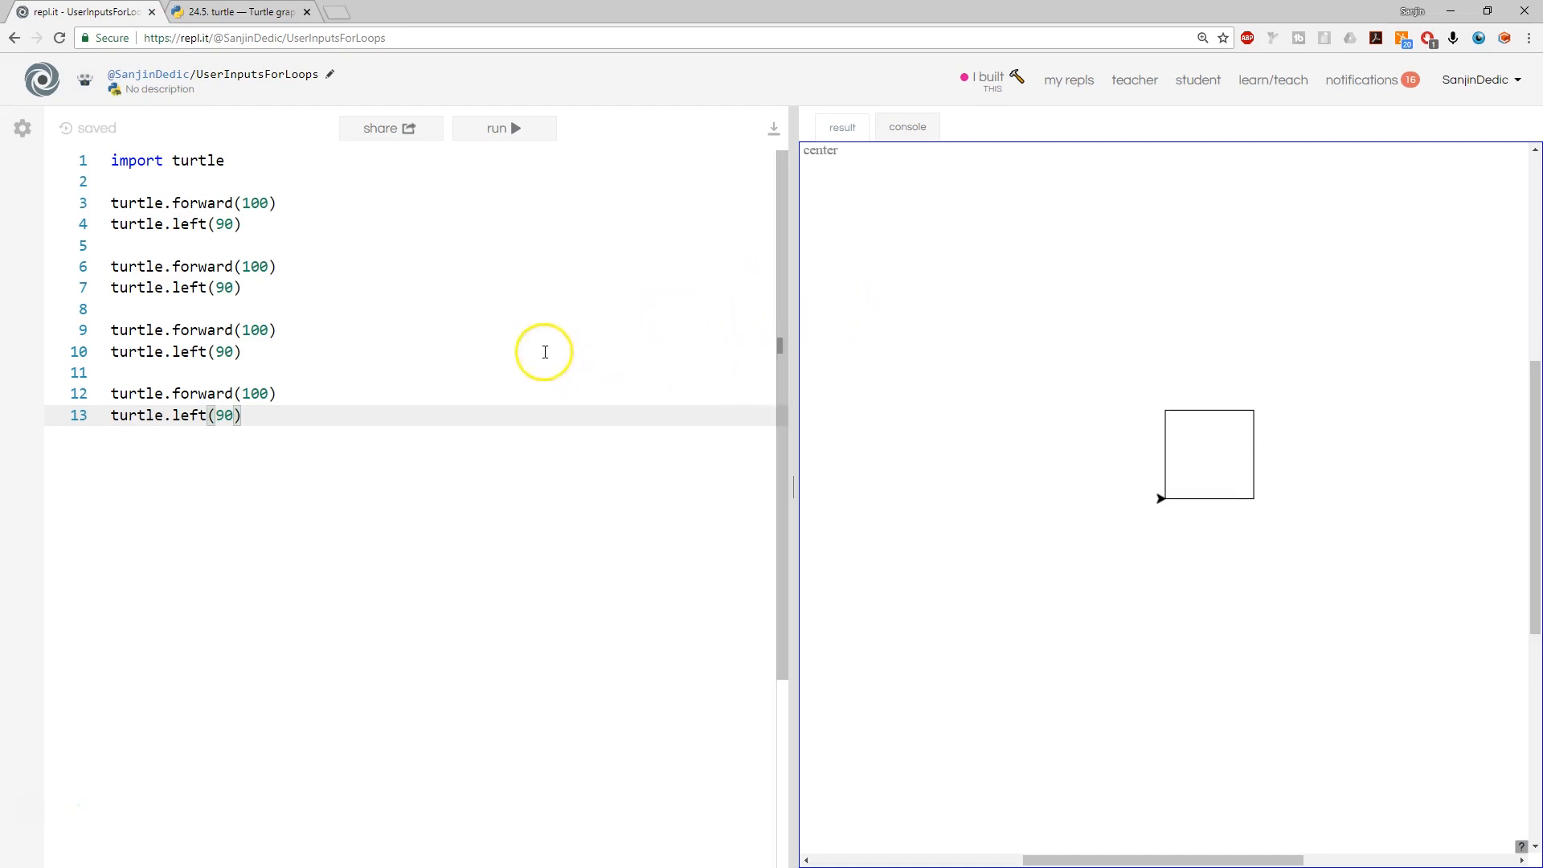
mouse_move(613, 368)
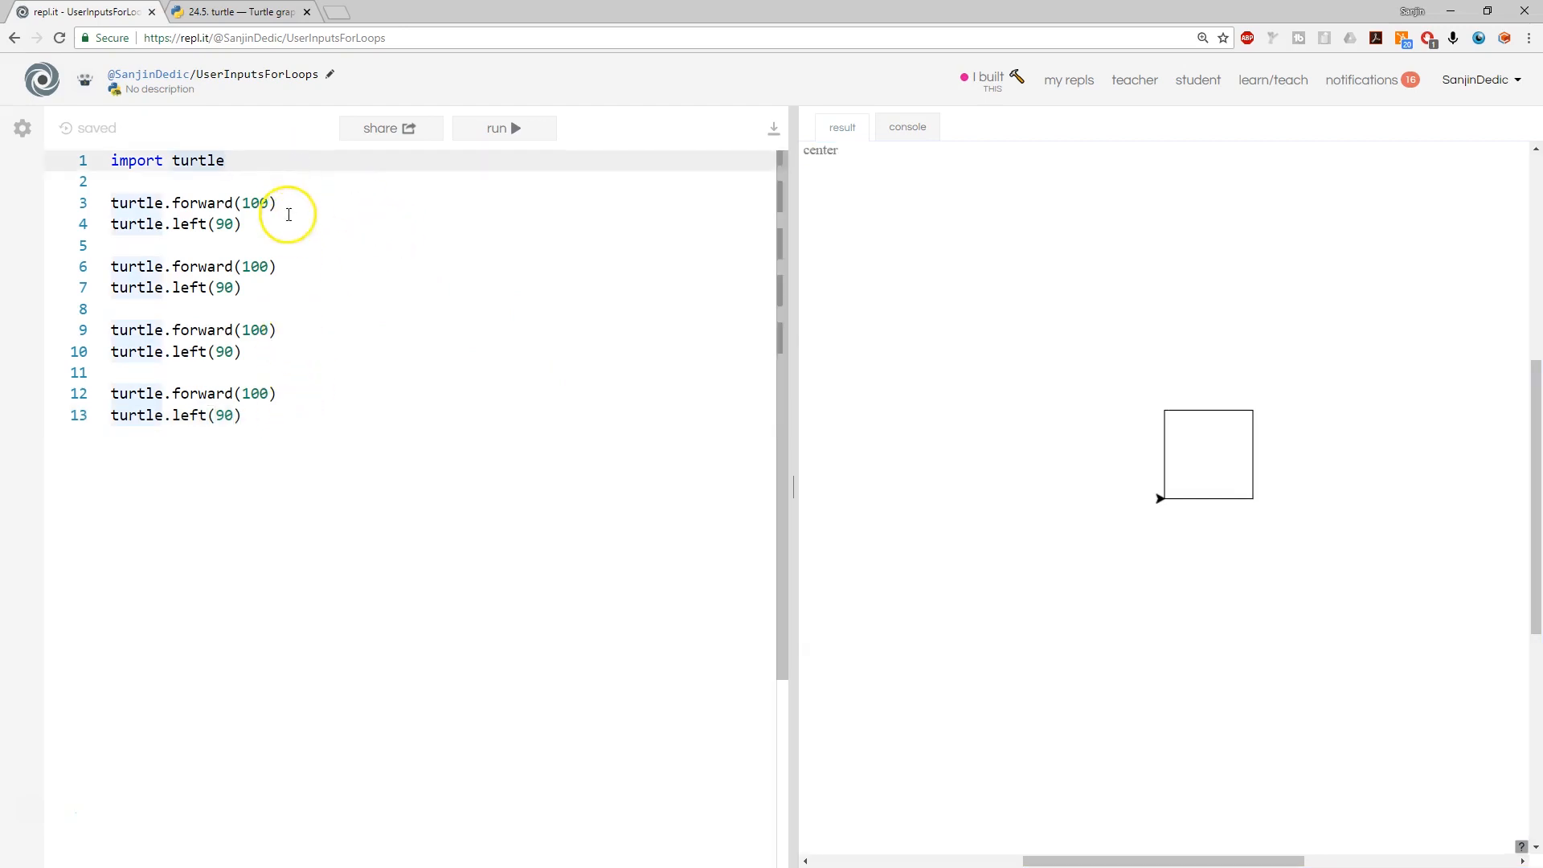
Replace 100 in the first forward move with length and open a line above
double_click(254, 202)
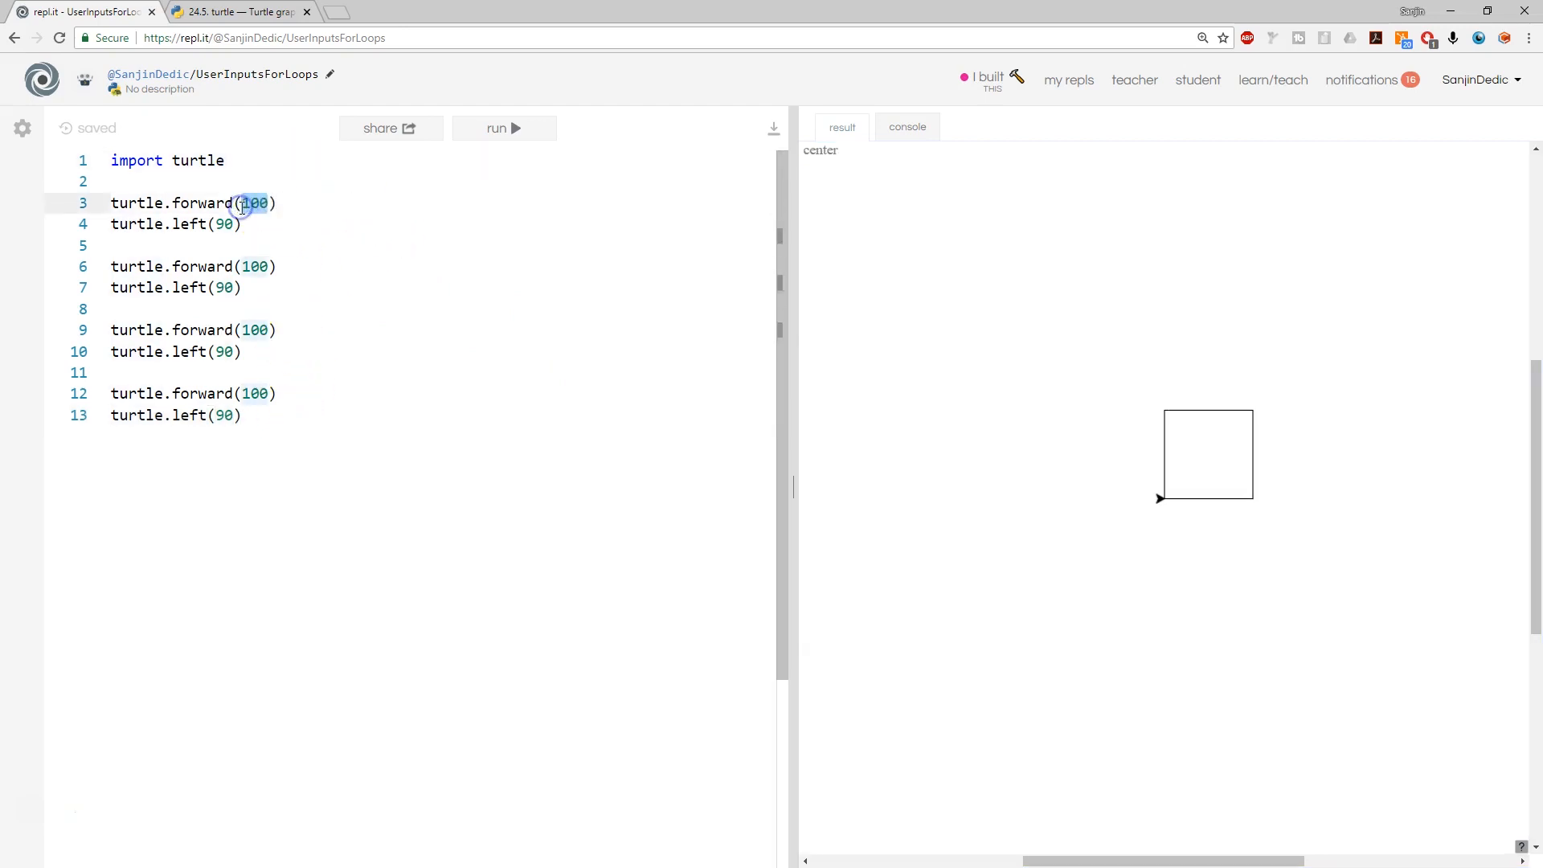
type("len")
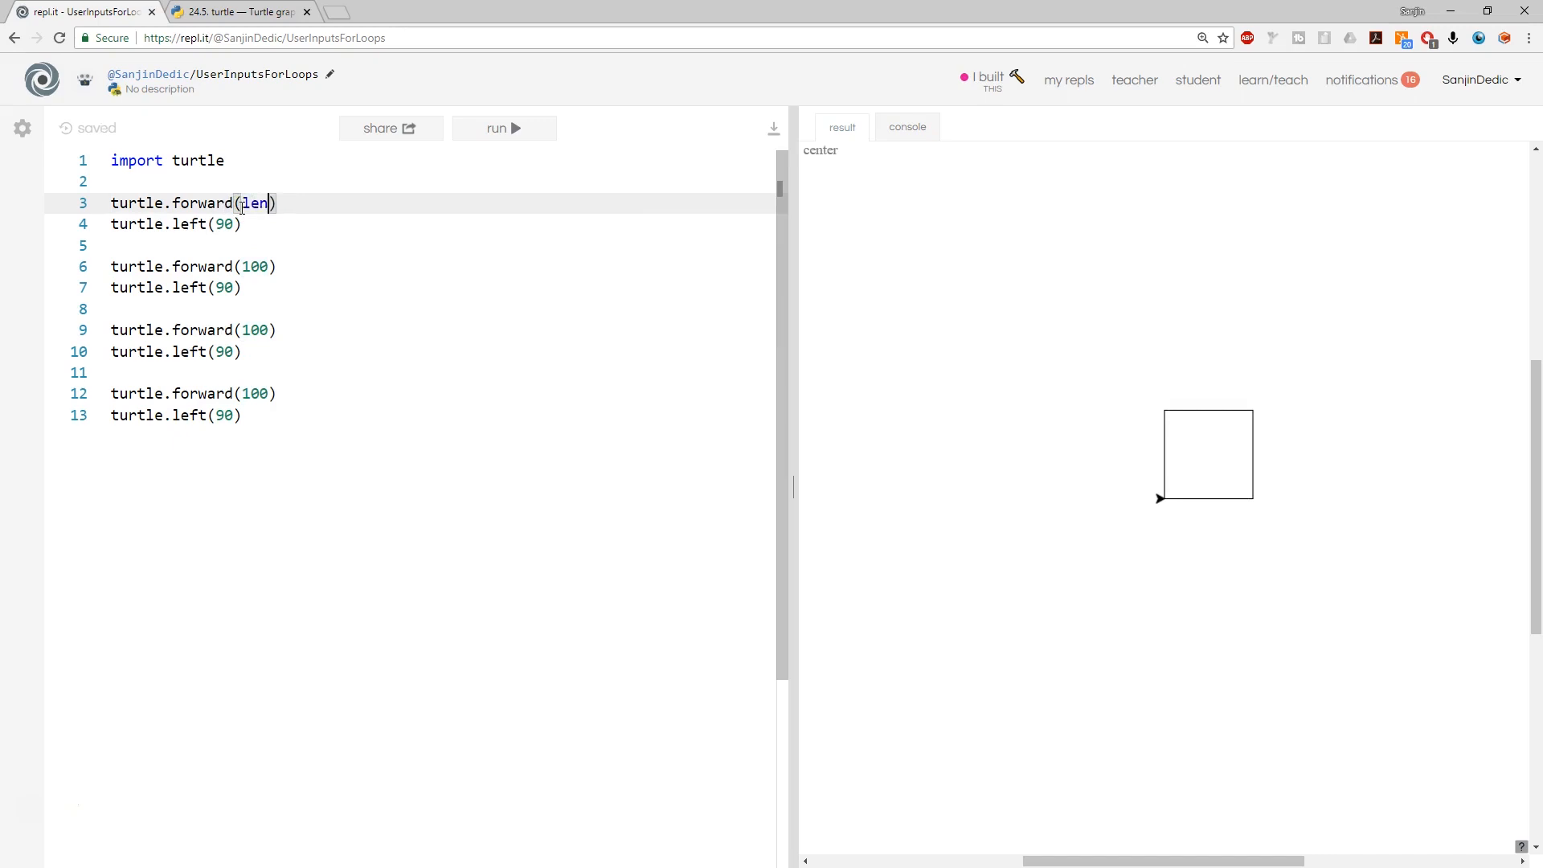
type("gth")
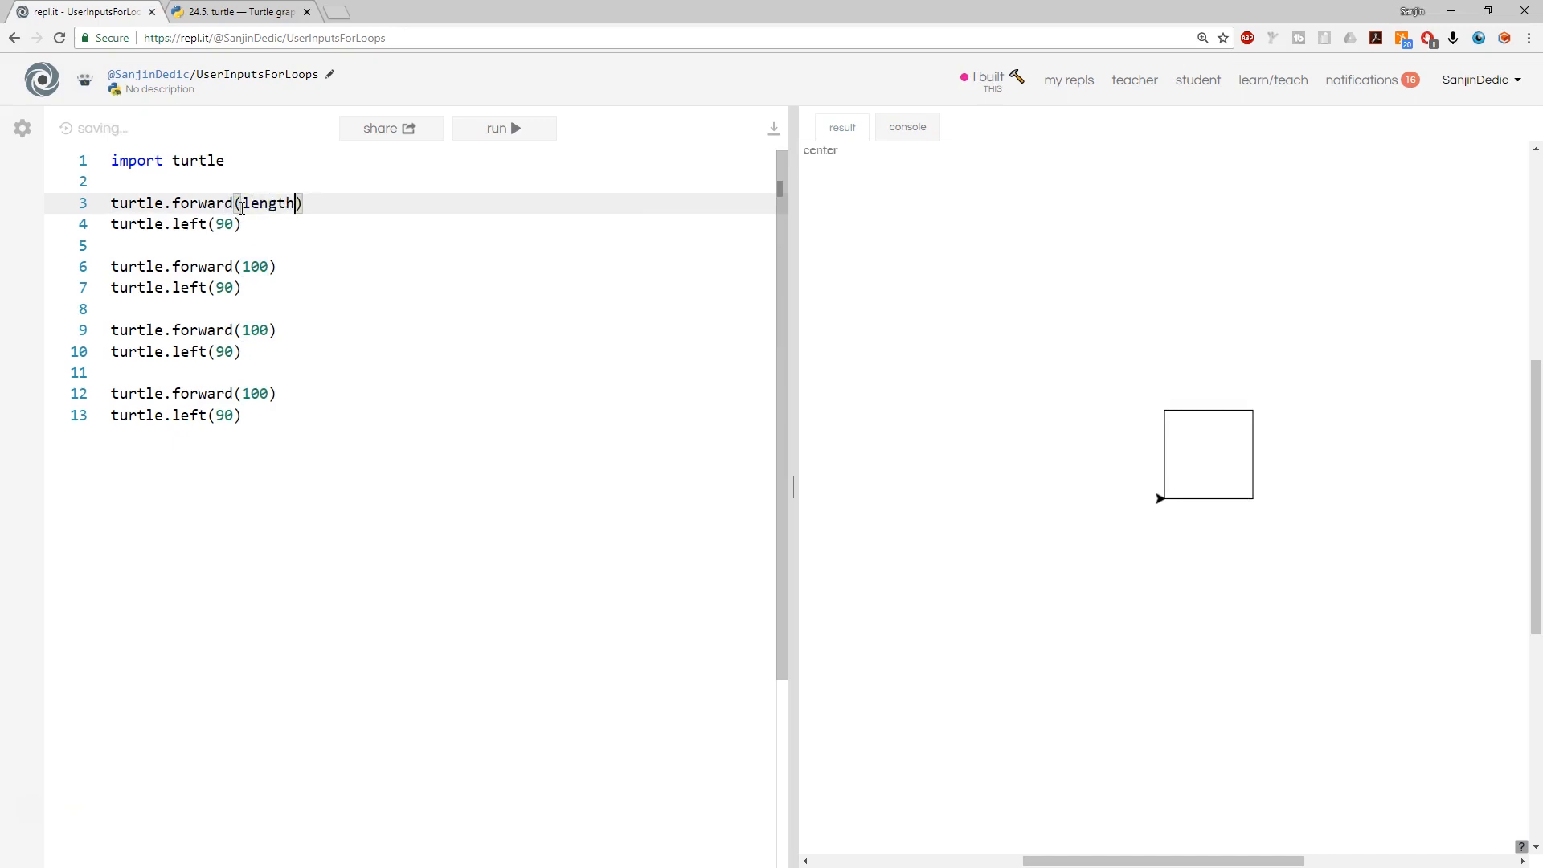
key("Enter")
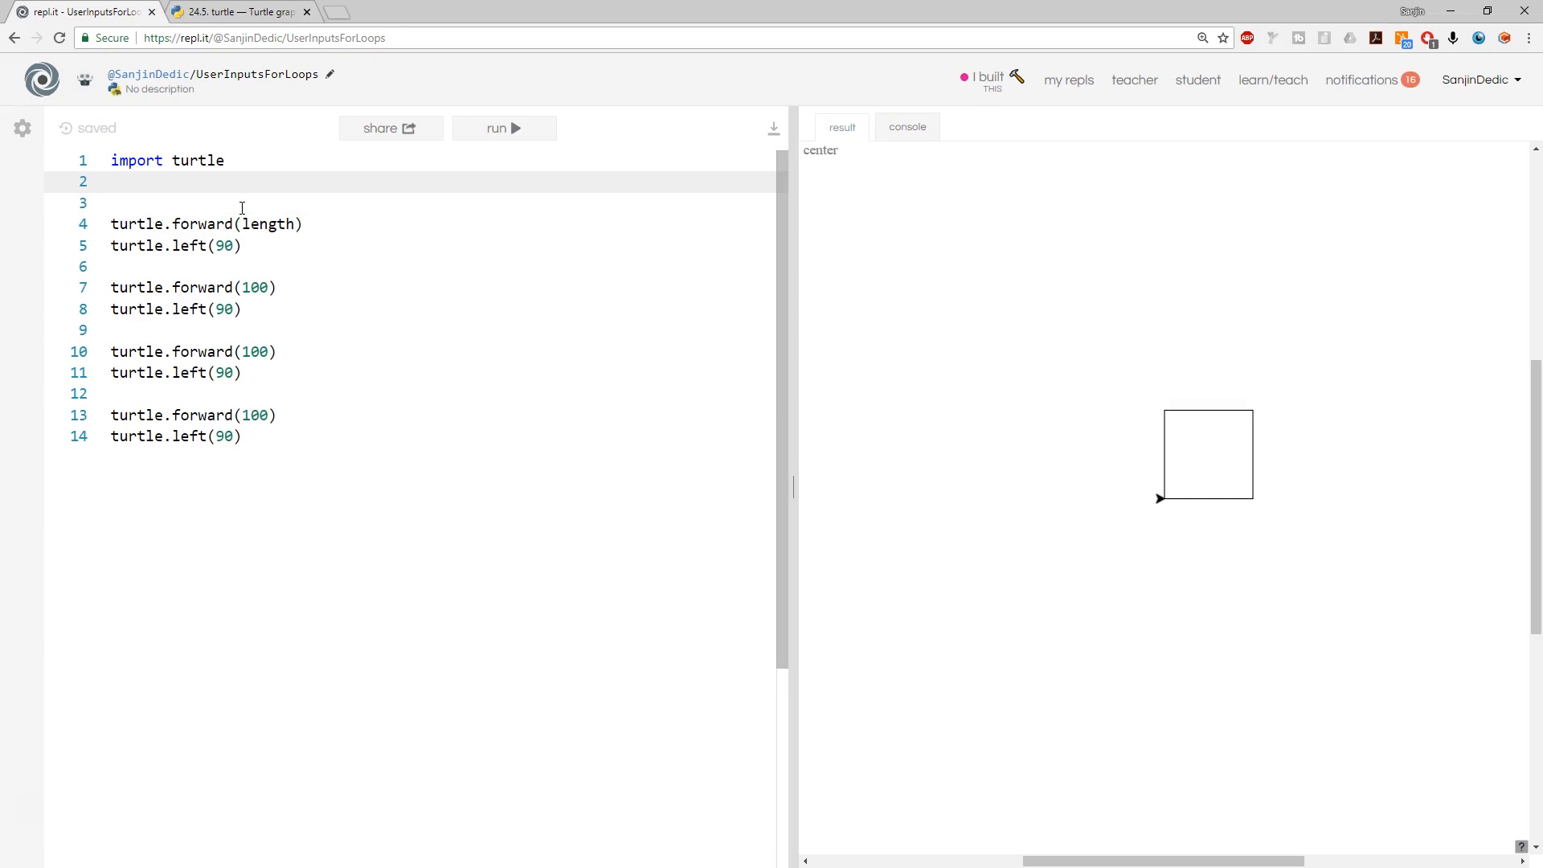
Add length = int(input('please enter side length:')) and use length in the forward moves
type("length = int(input(")
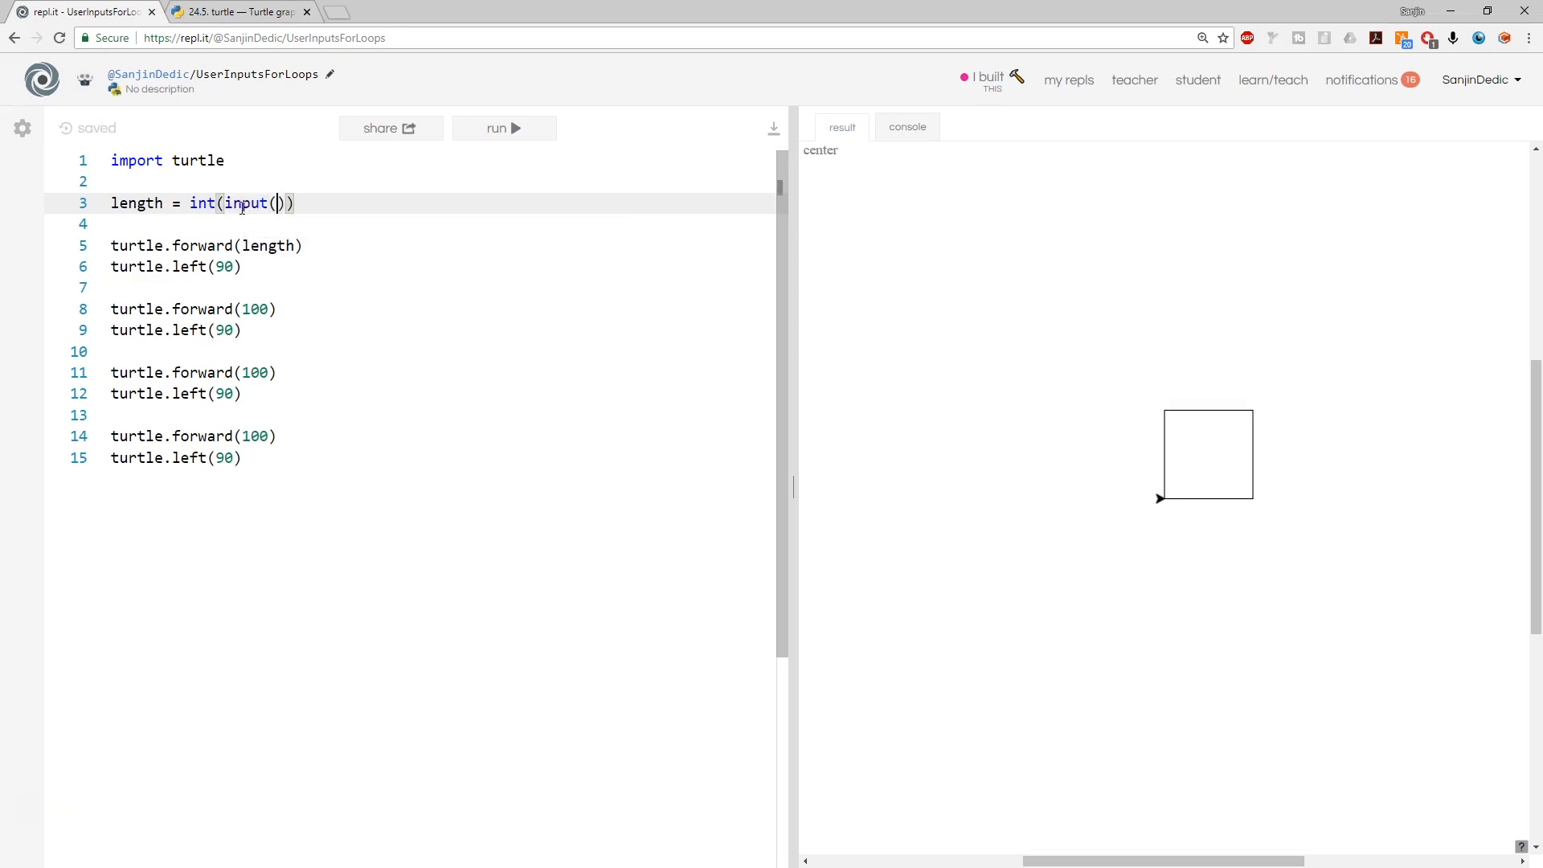
type("''")
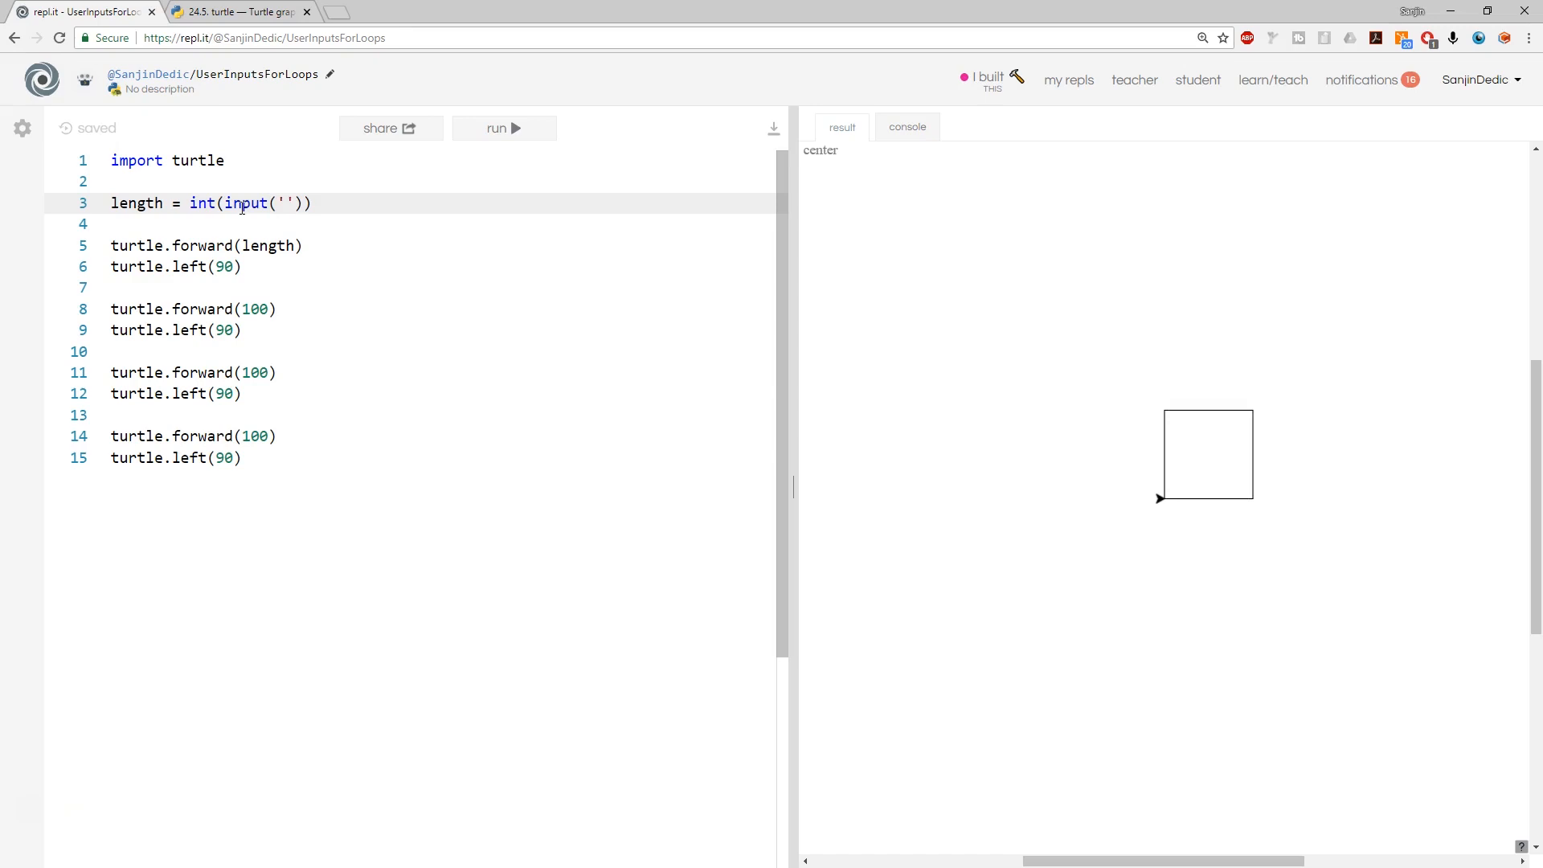
type("please en")
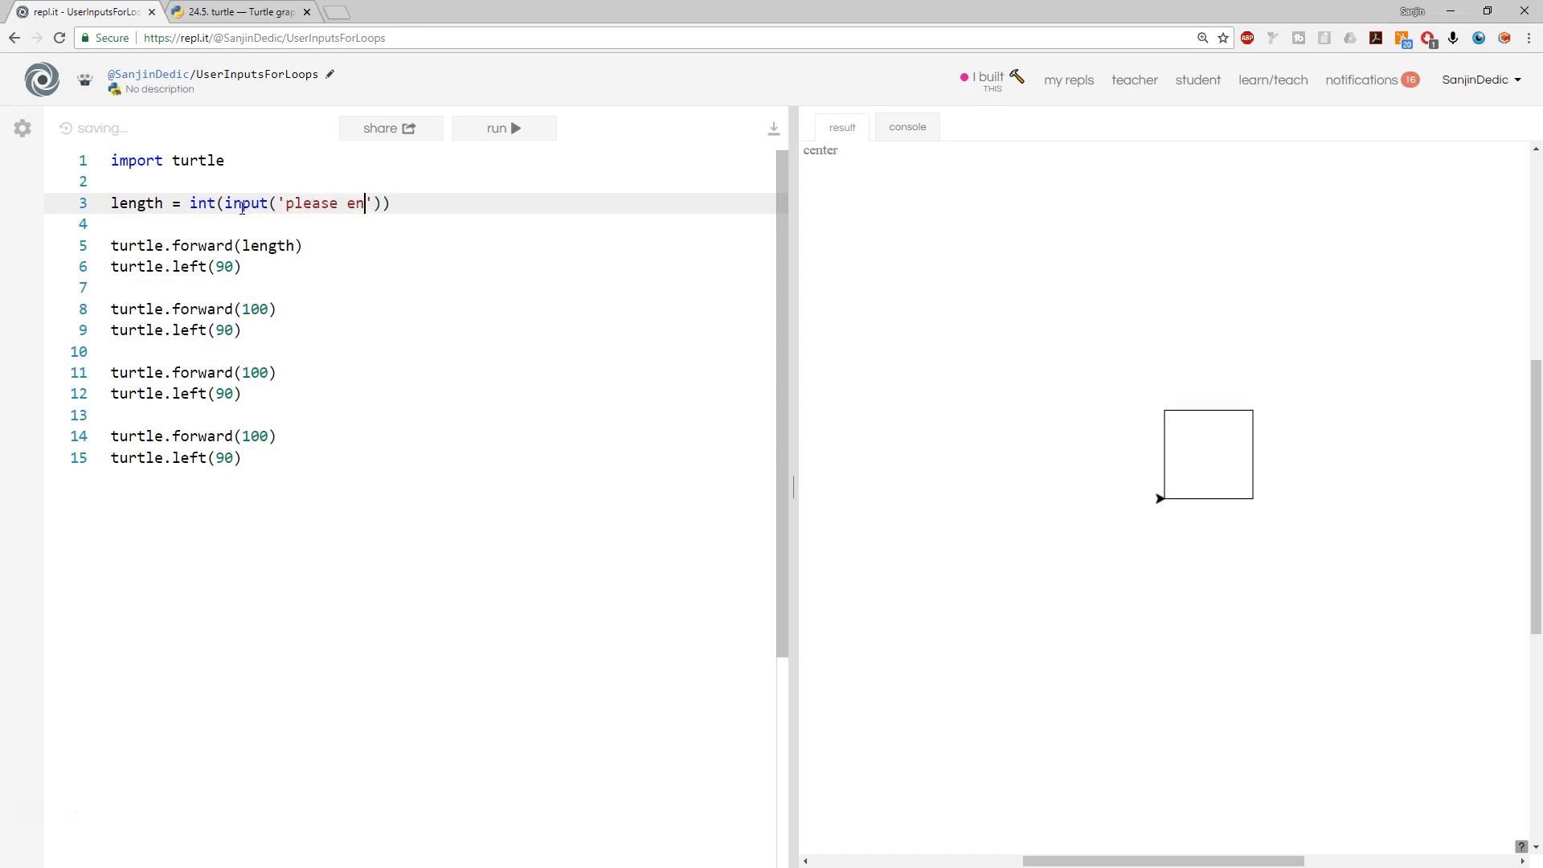
type("ter side")
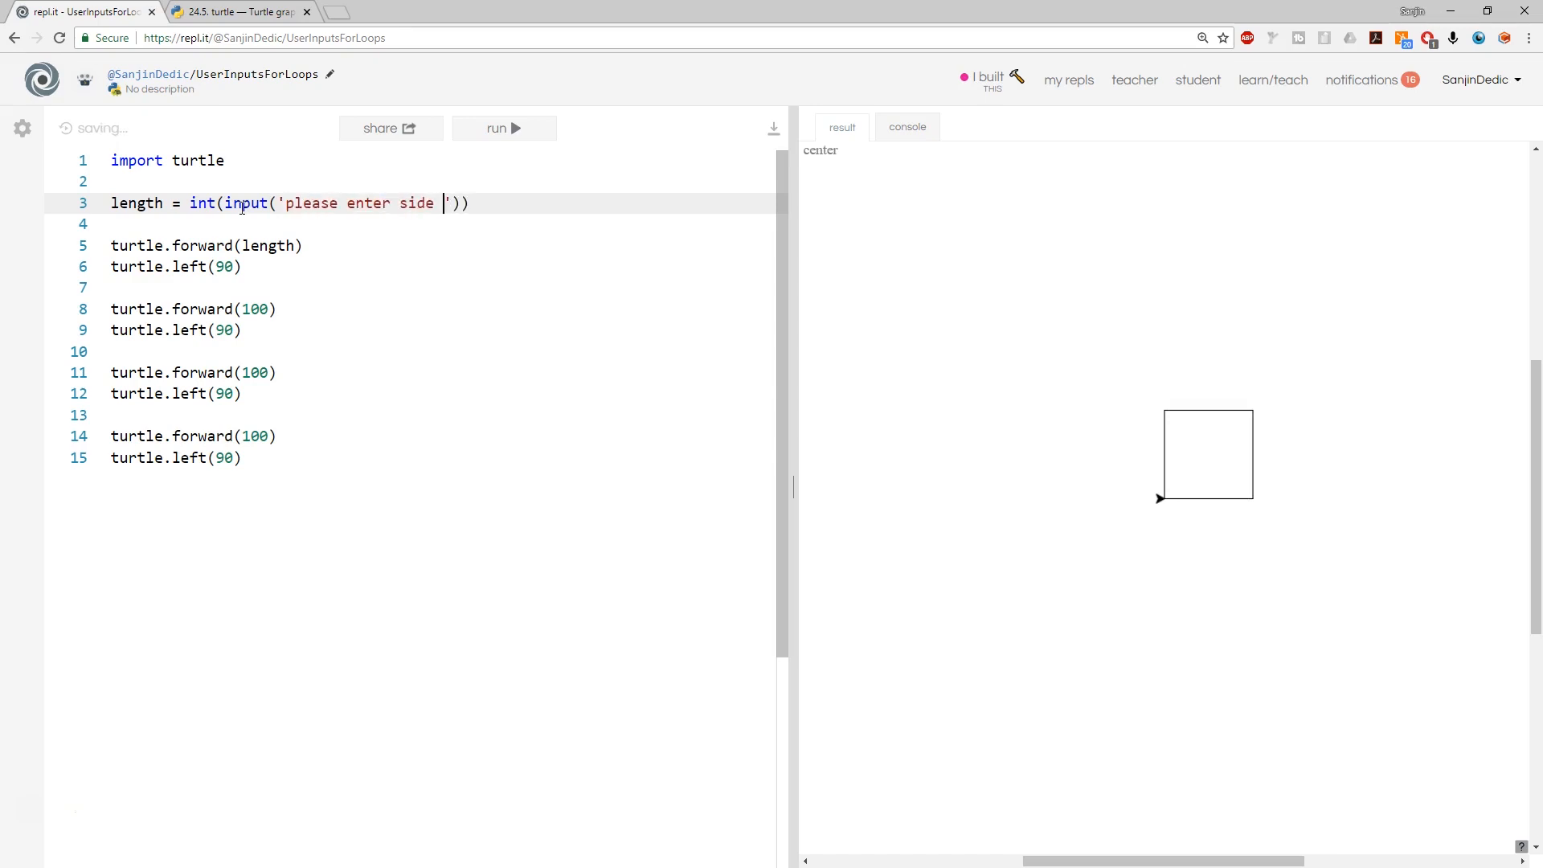
type("length")
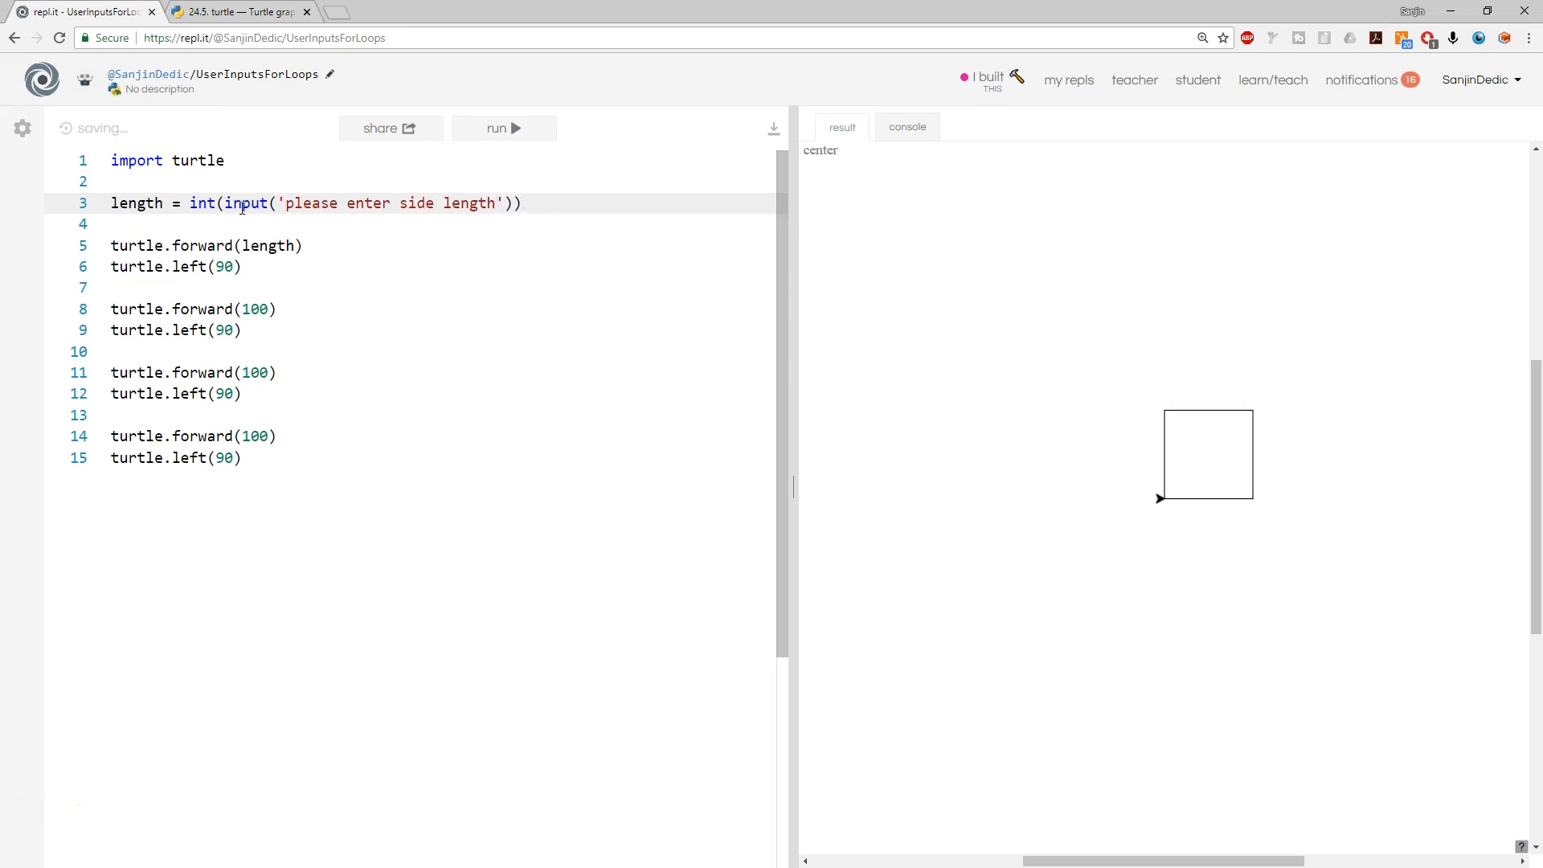
type(":")
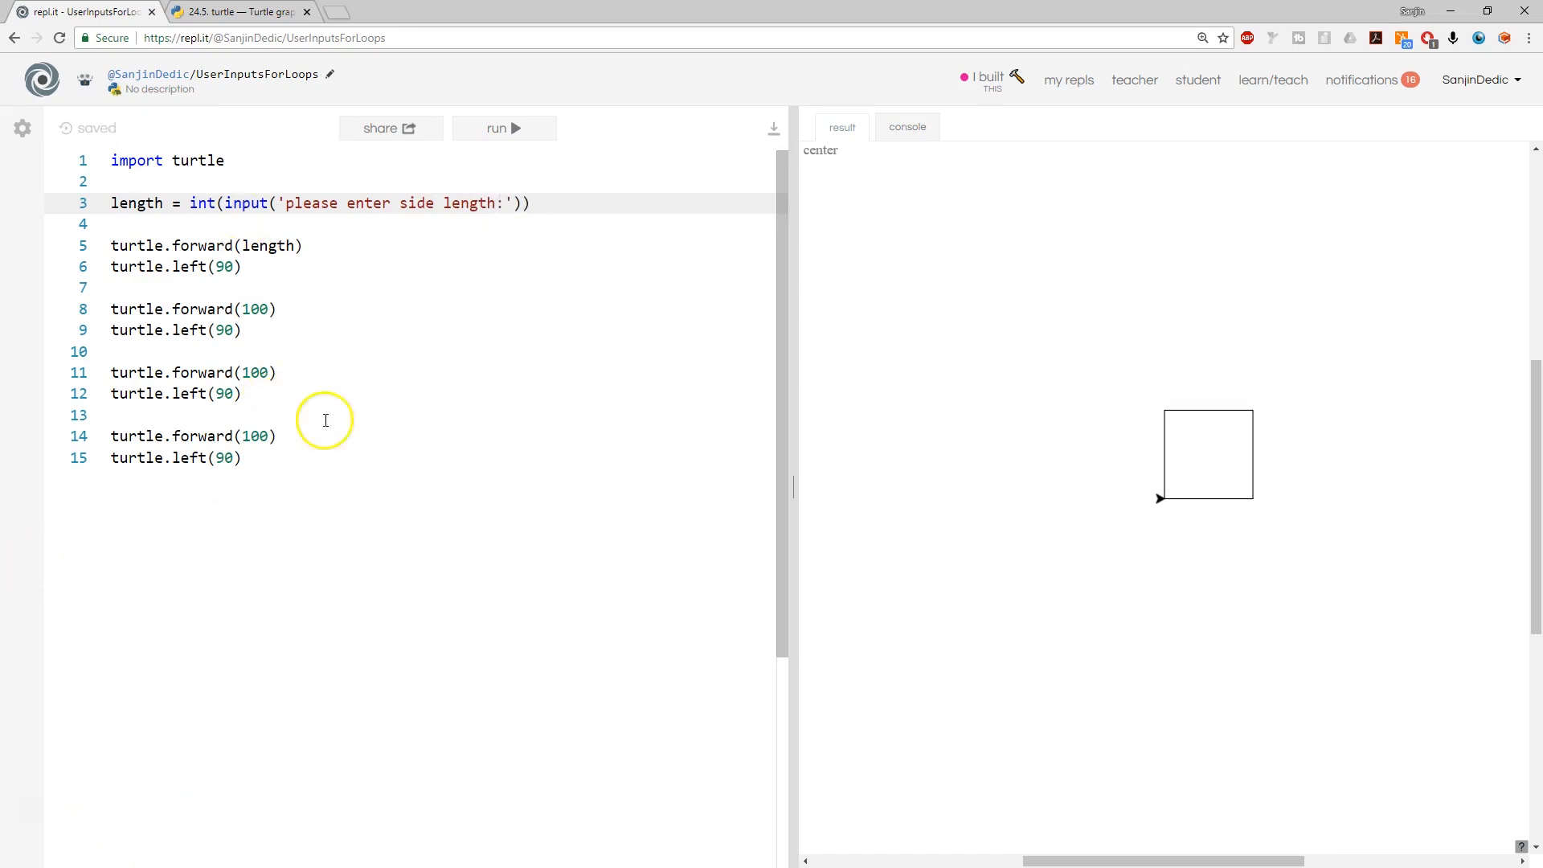
mouse_move(212, 144)
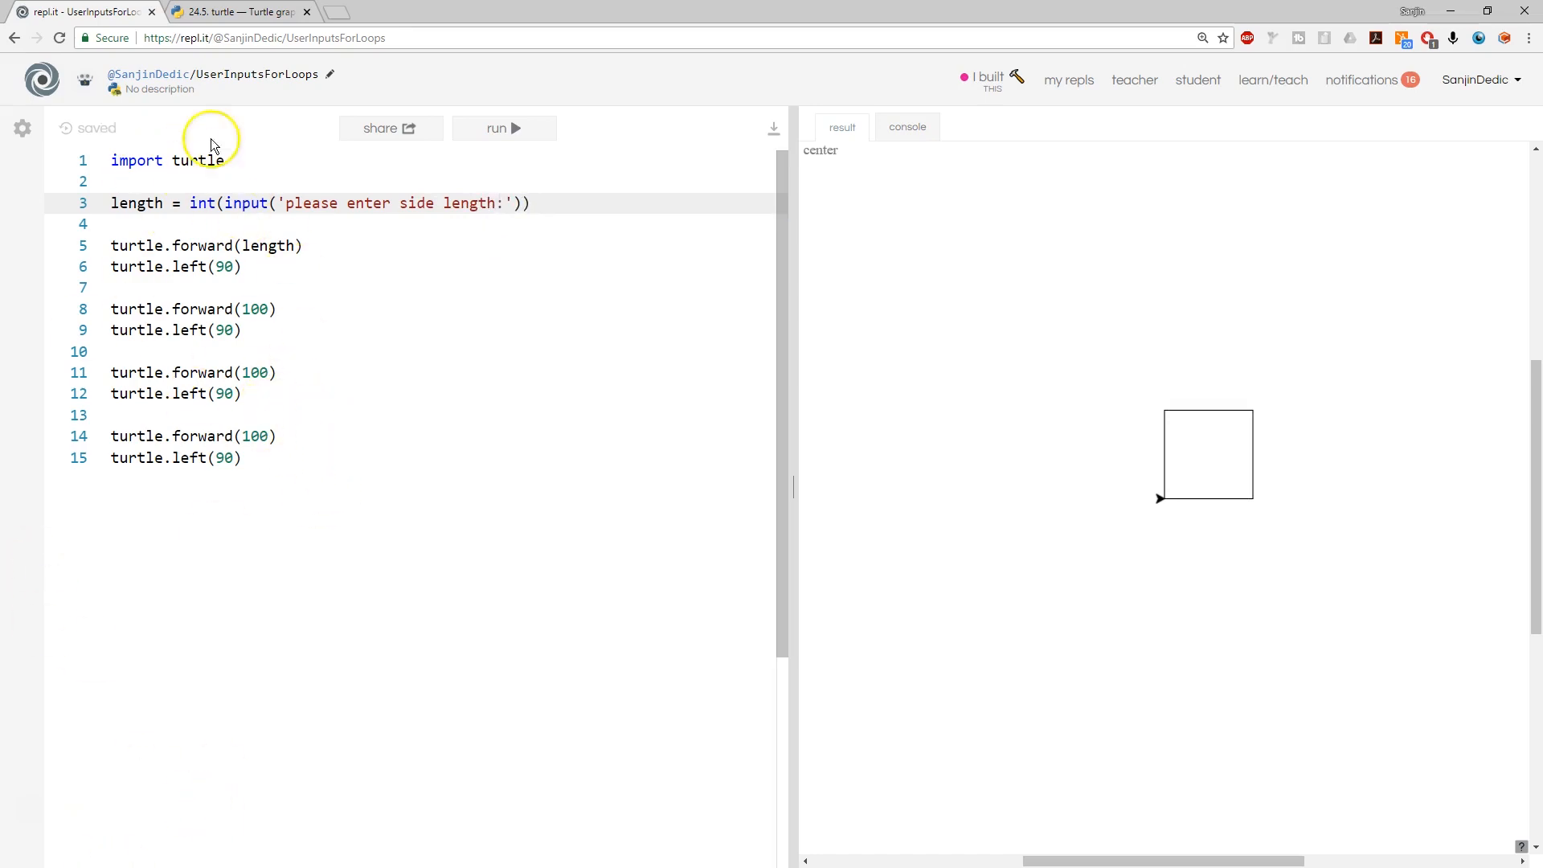
mouse_move(303, 286)
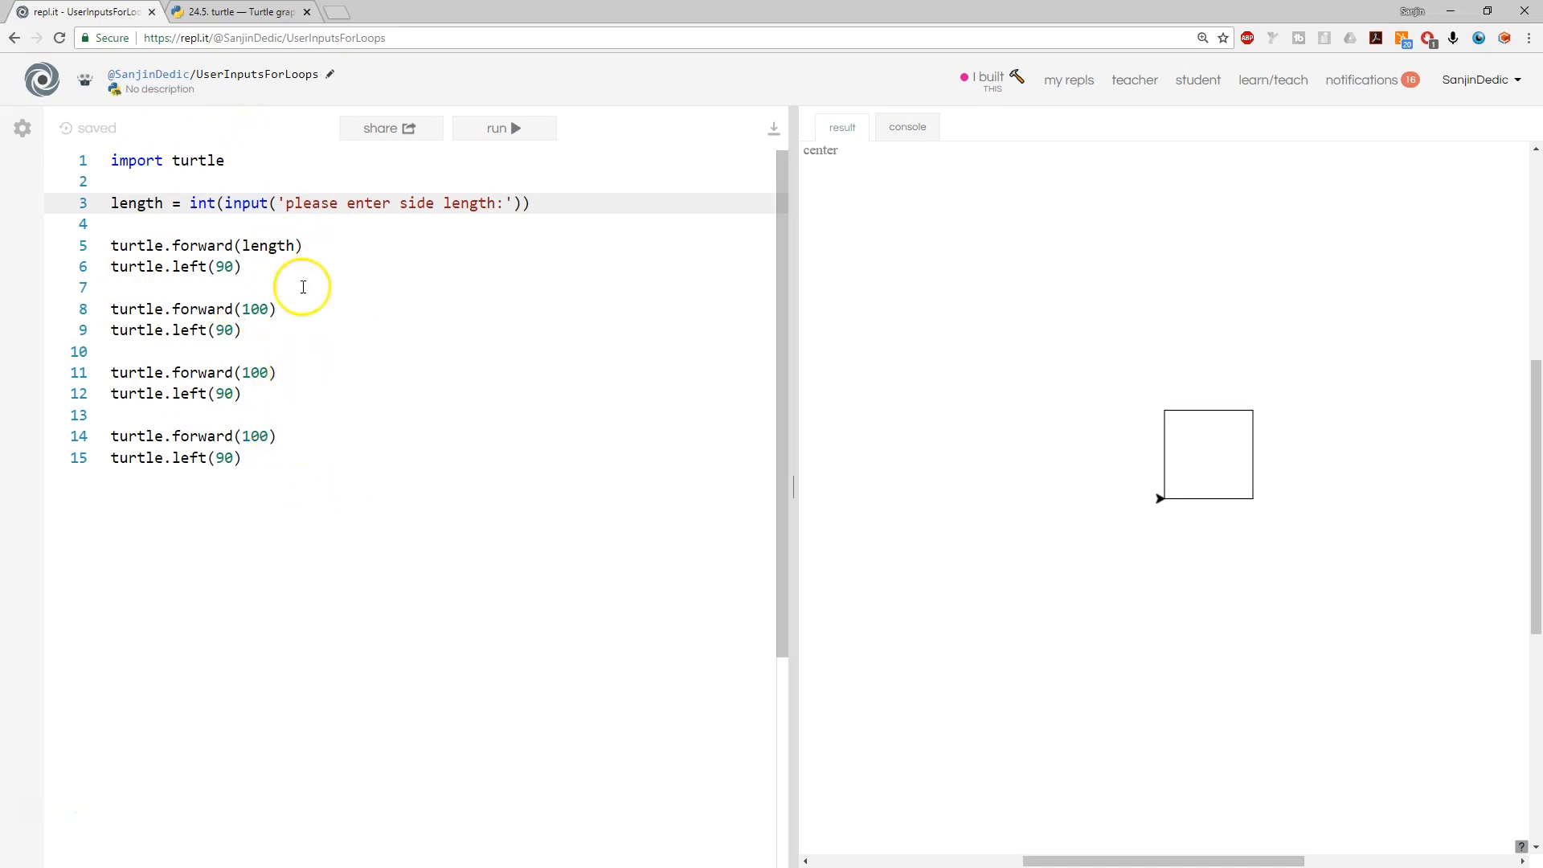
double_click(267, 245)
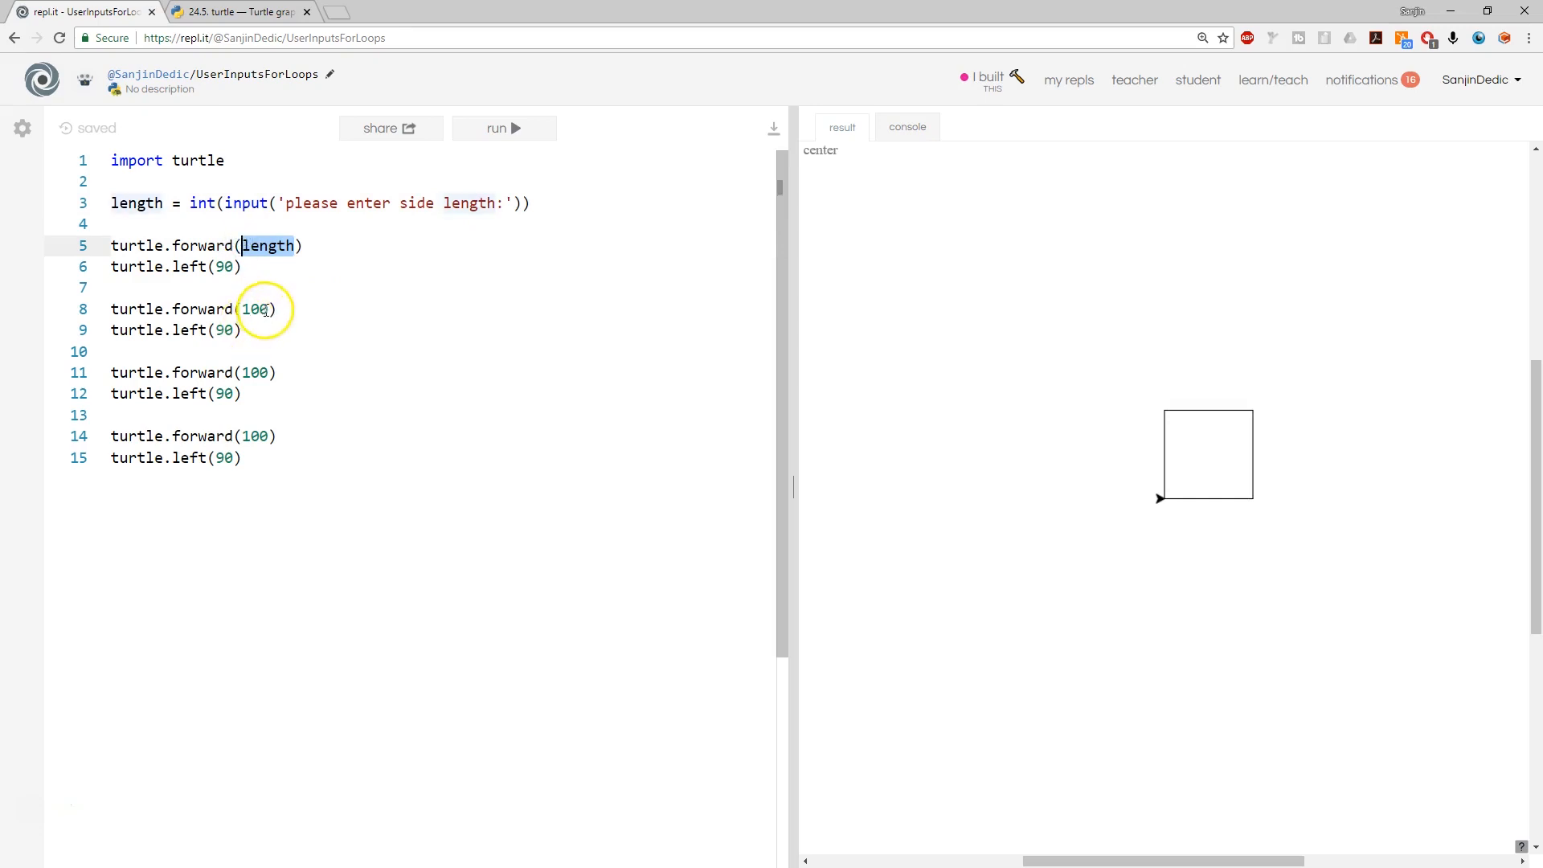
type("length")
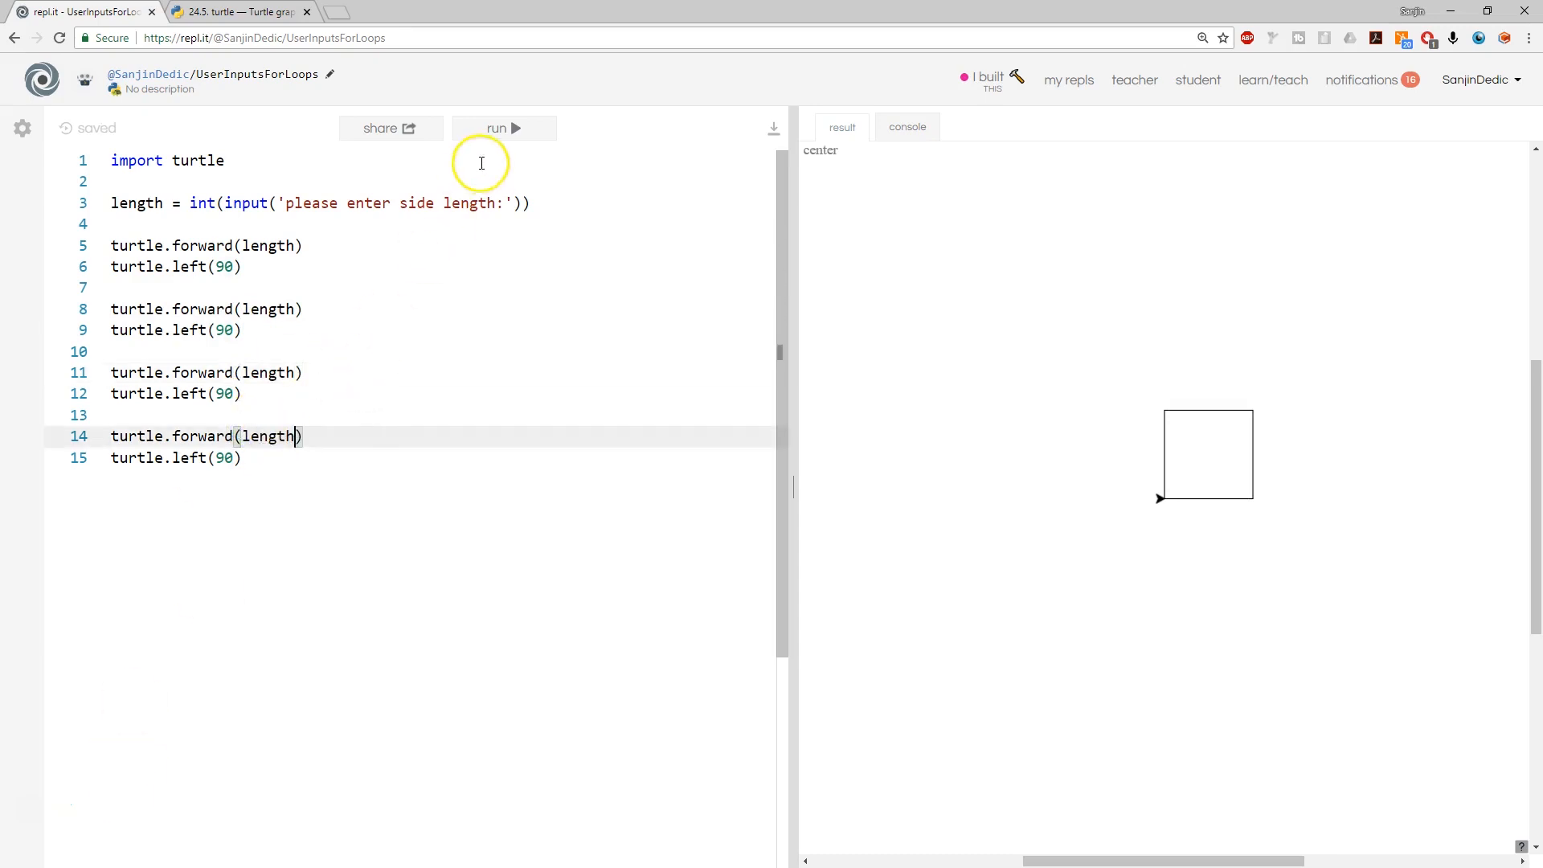
Run the program, enter side length 200, and view the larger square
left_click(503, 128)
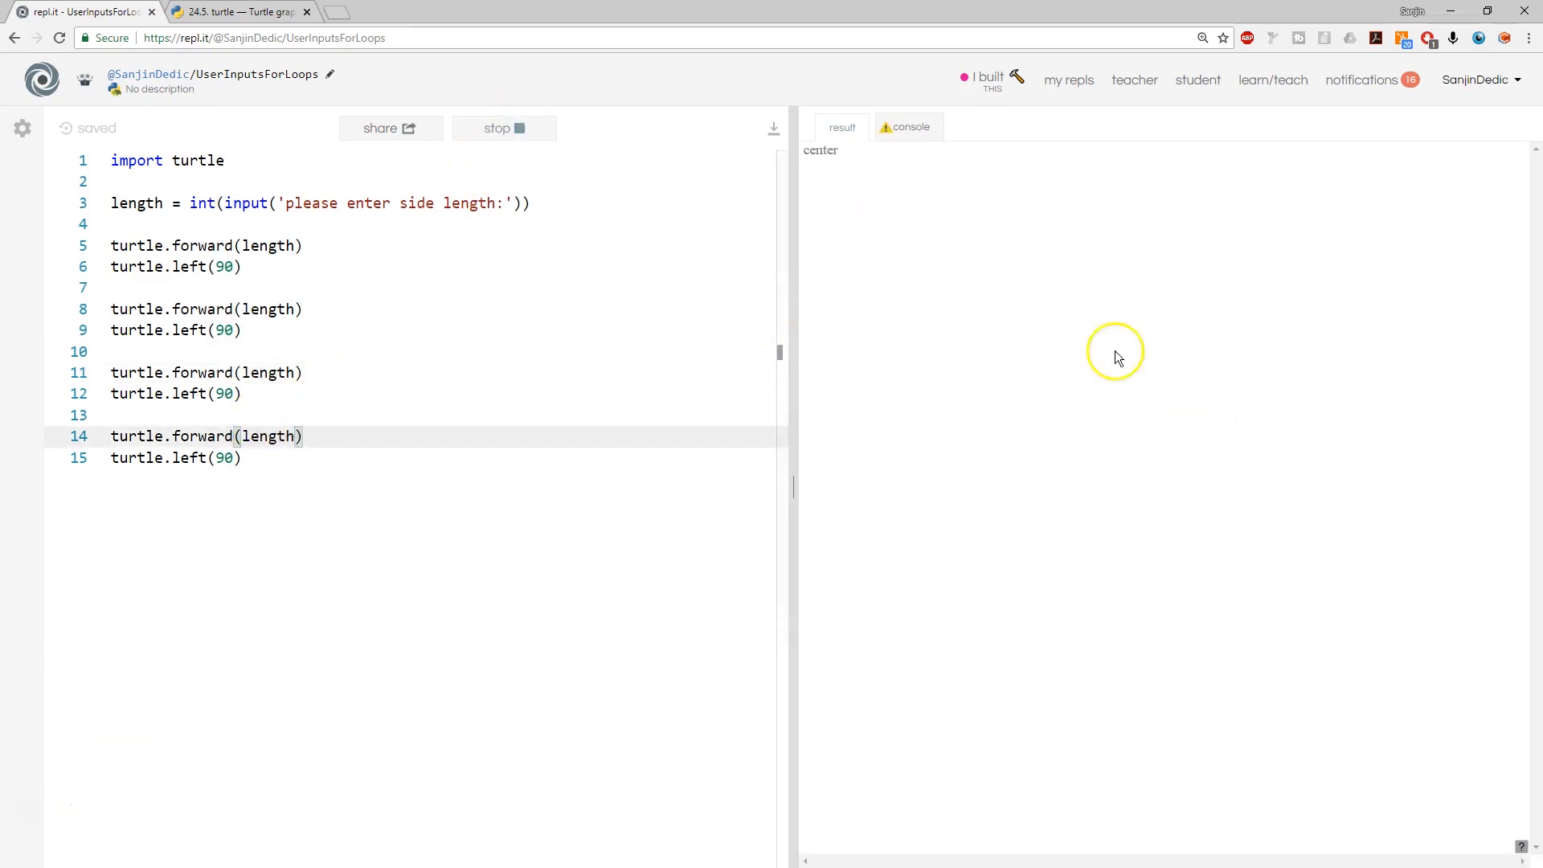
left_click(911, 127)
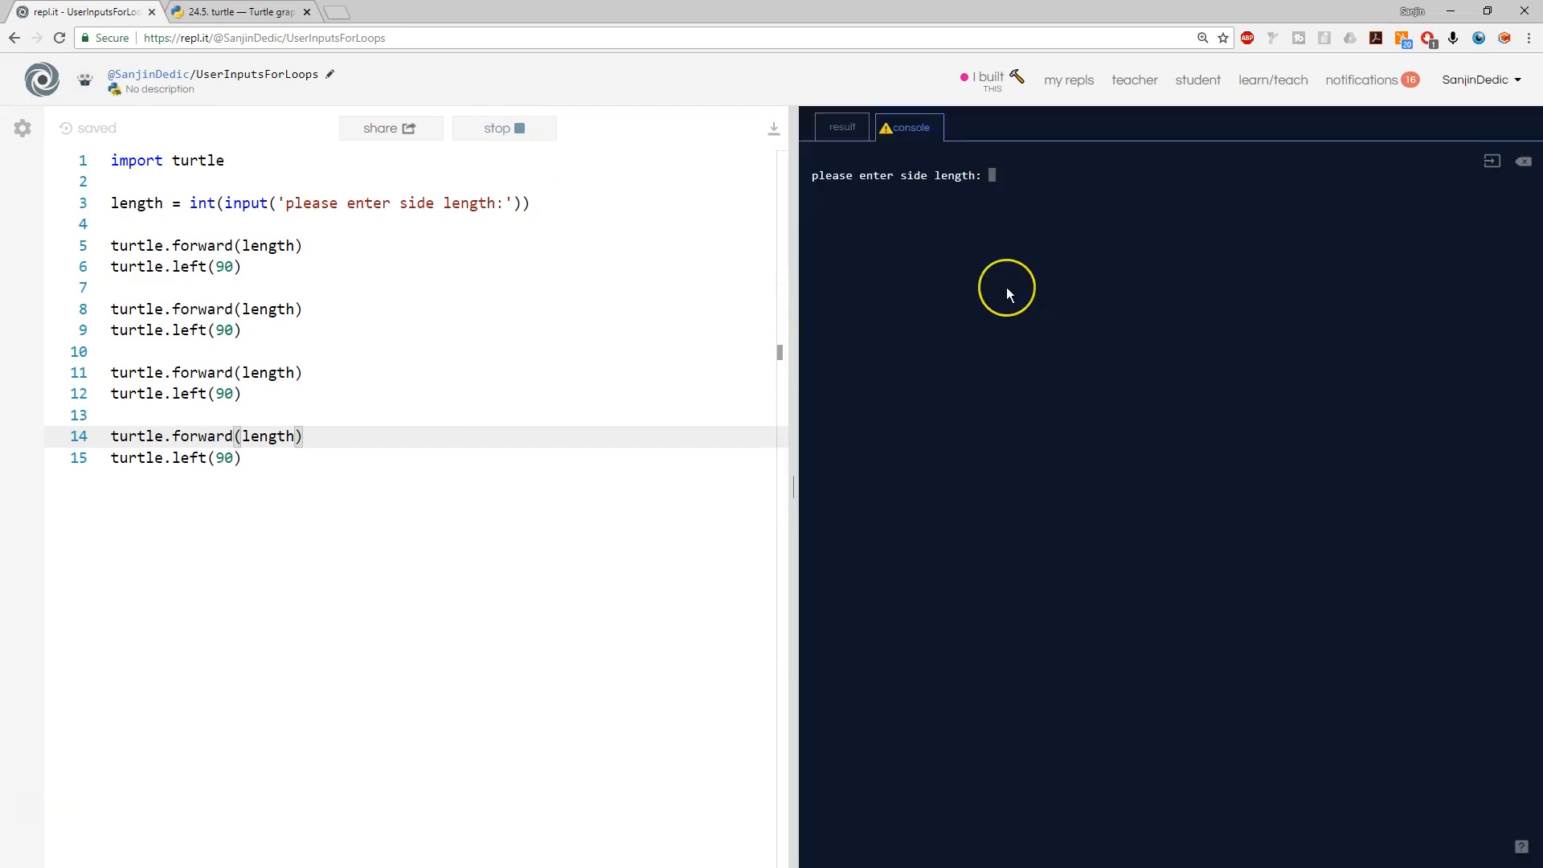
mouse_move(1005, 294)
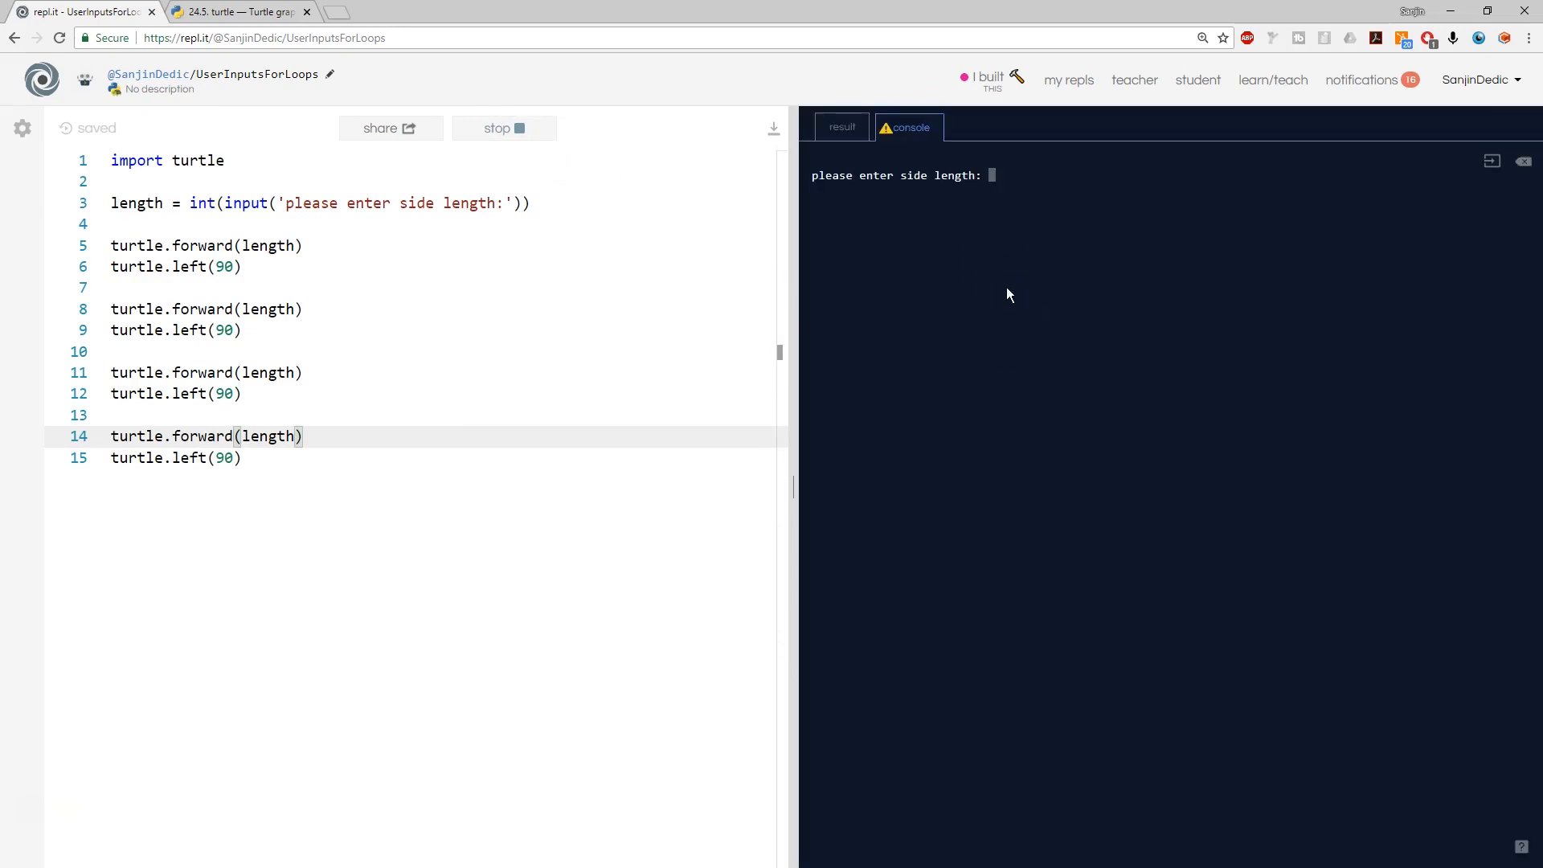
type("200")
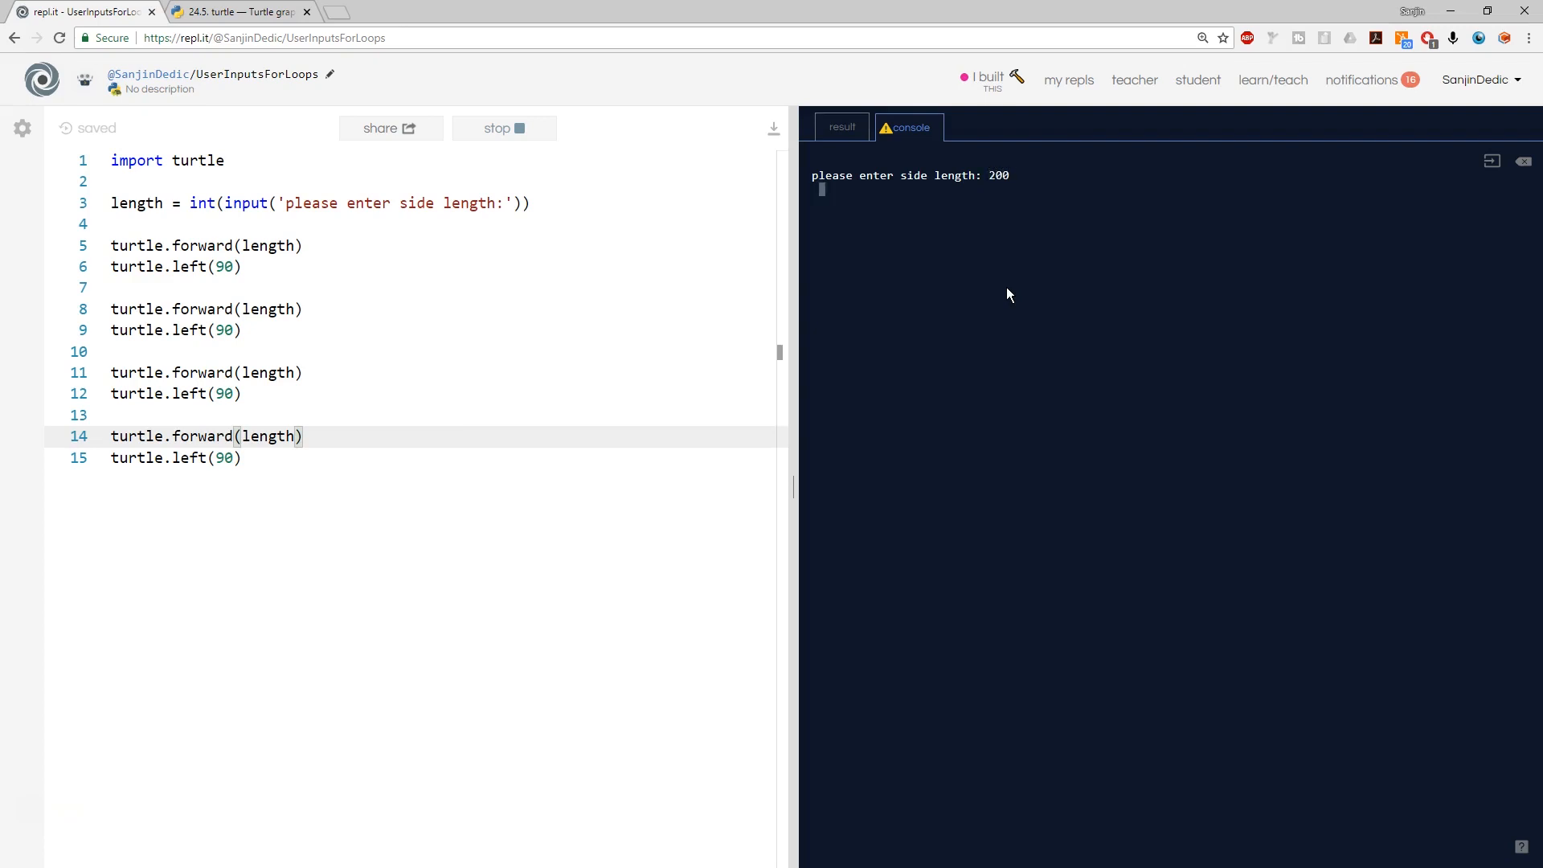
left_click(841, 127)
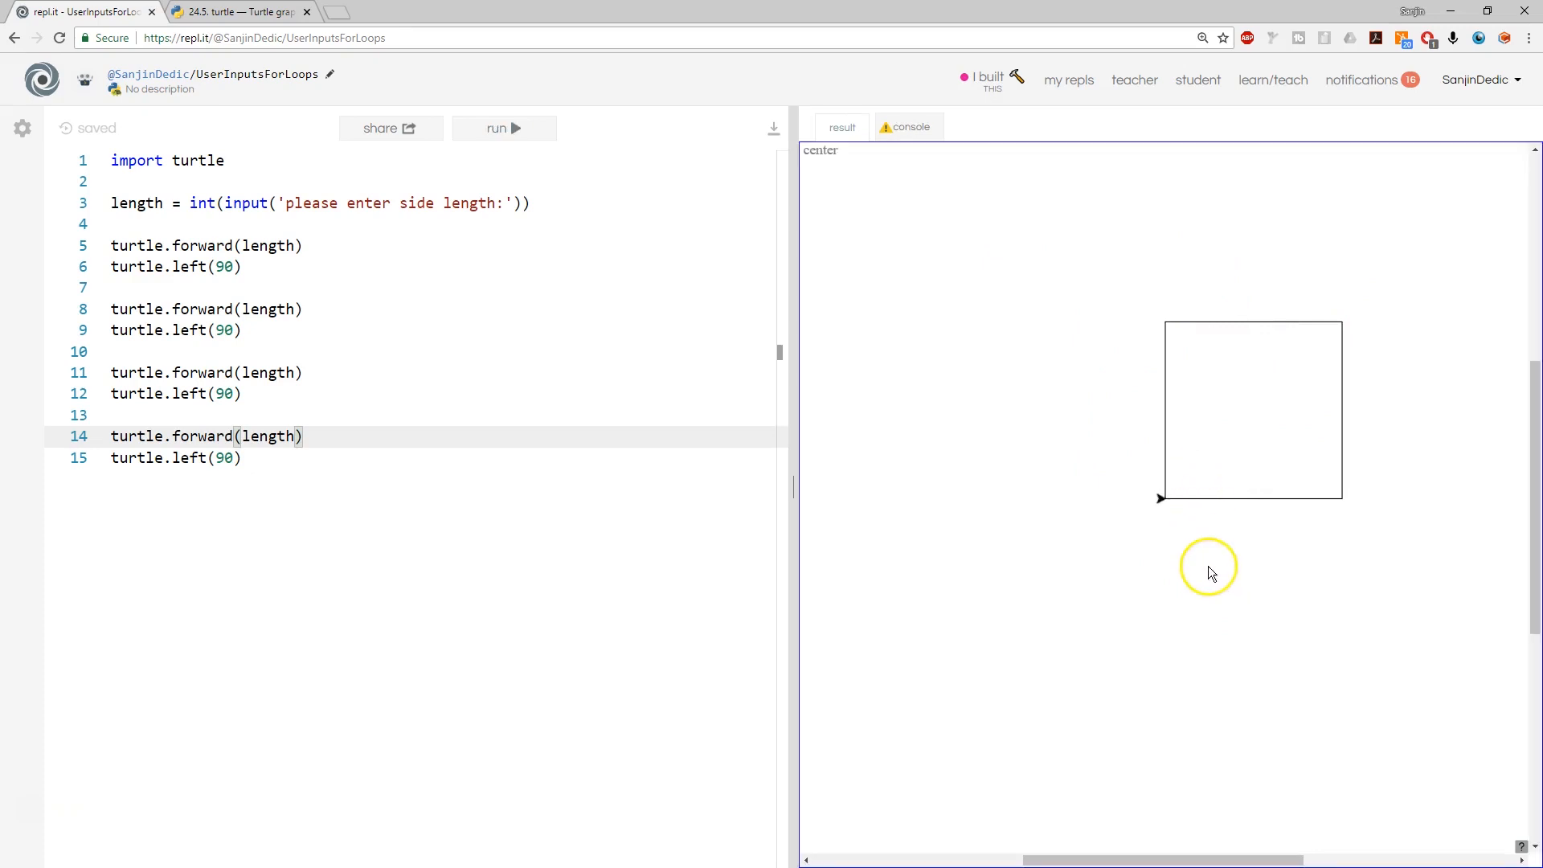
mouse_move(635, 518)
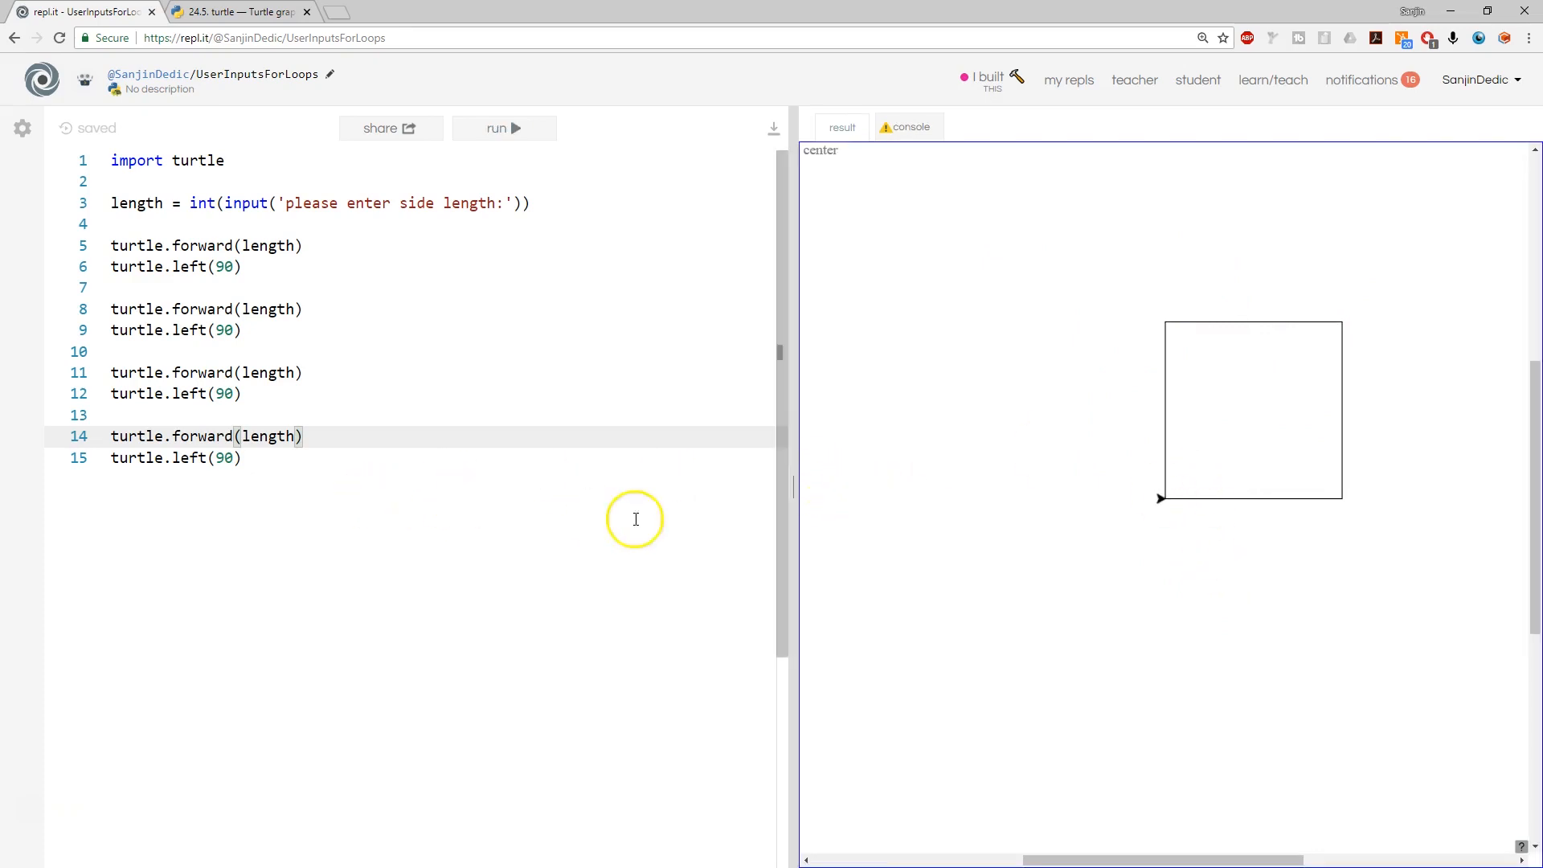
mouse_move(591, 444)
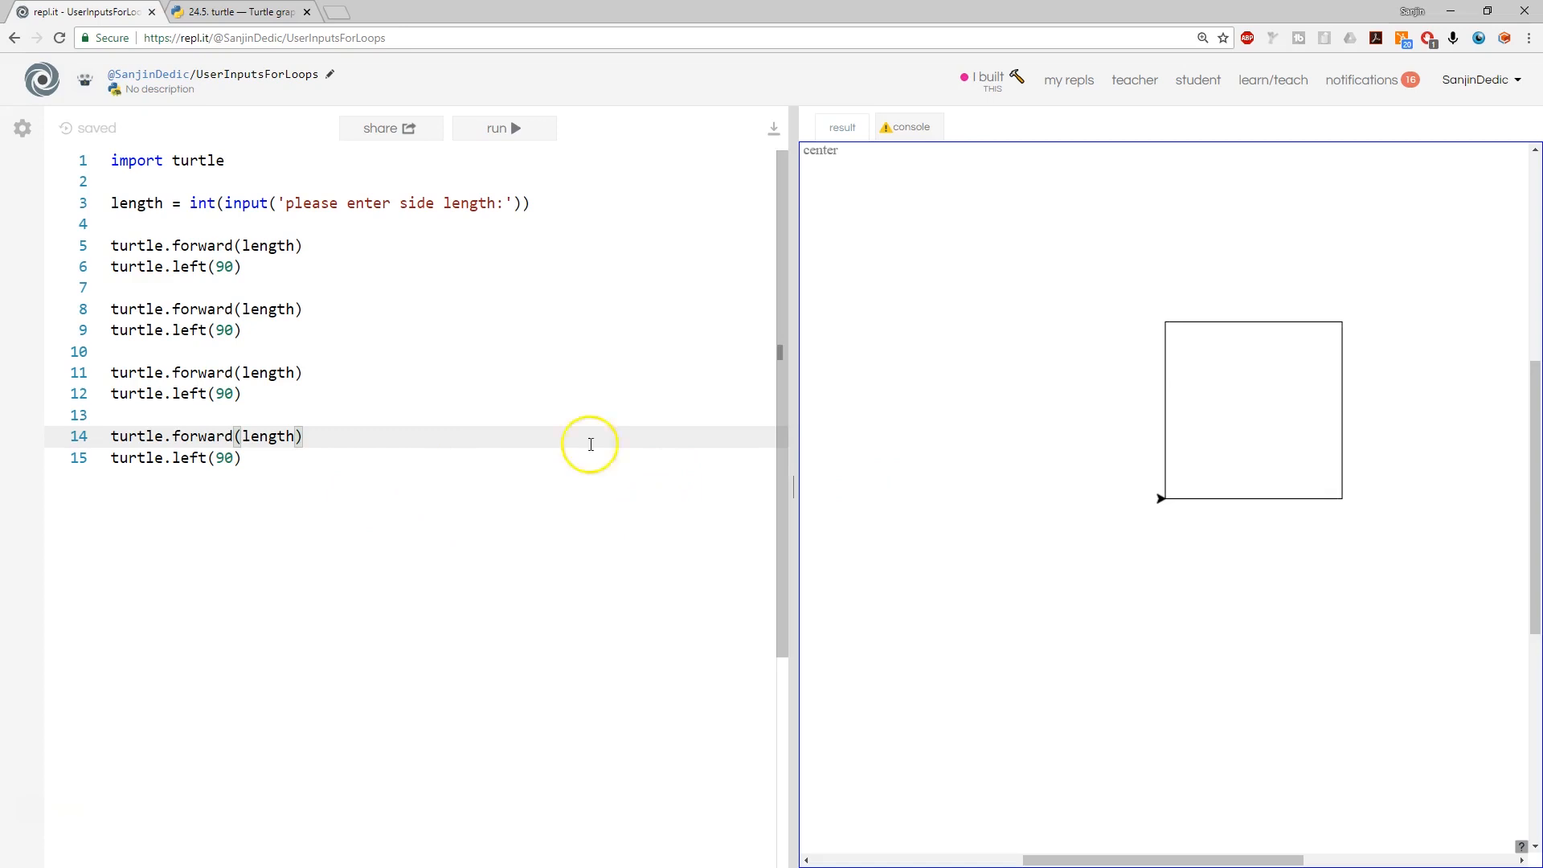
mouse_move(357, 202)
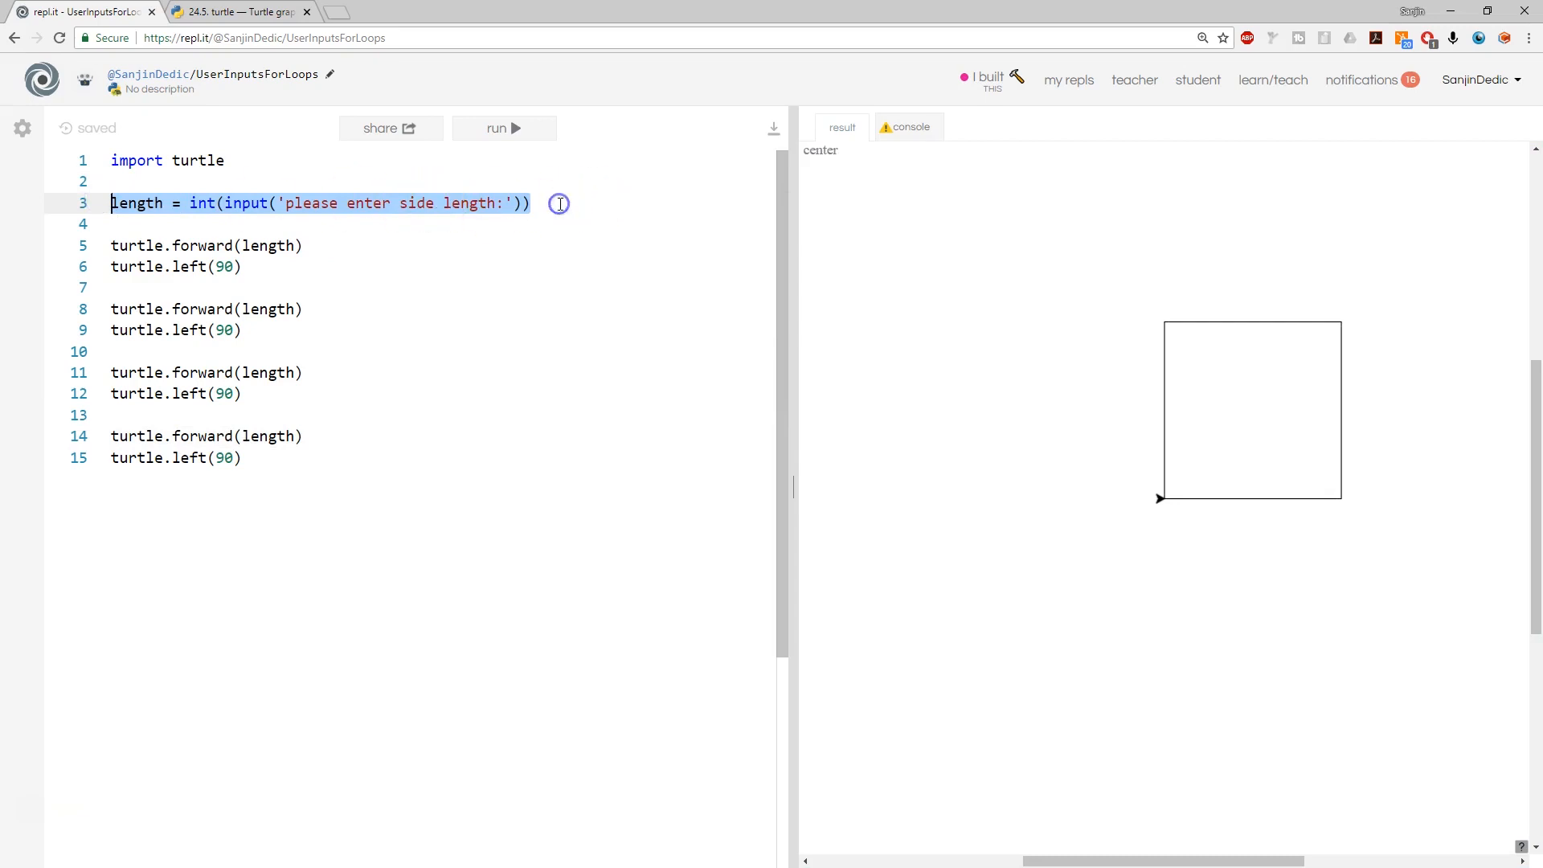
Add angle = int(input('please enter side angle:')) and use angle in the left turns
left_click(531, 203)
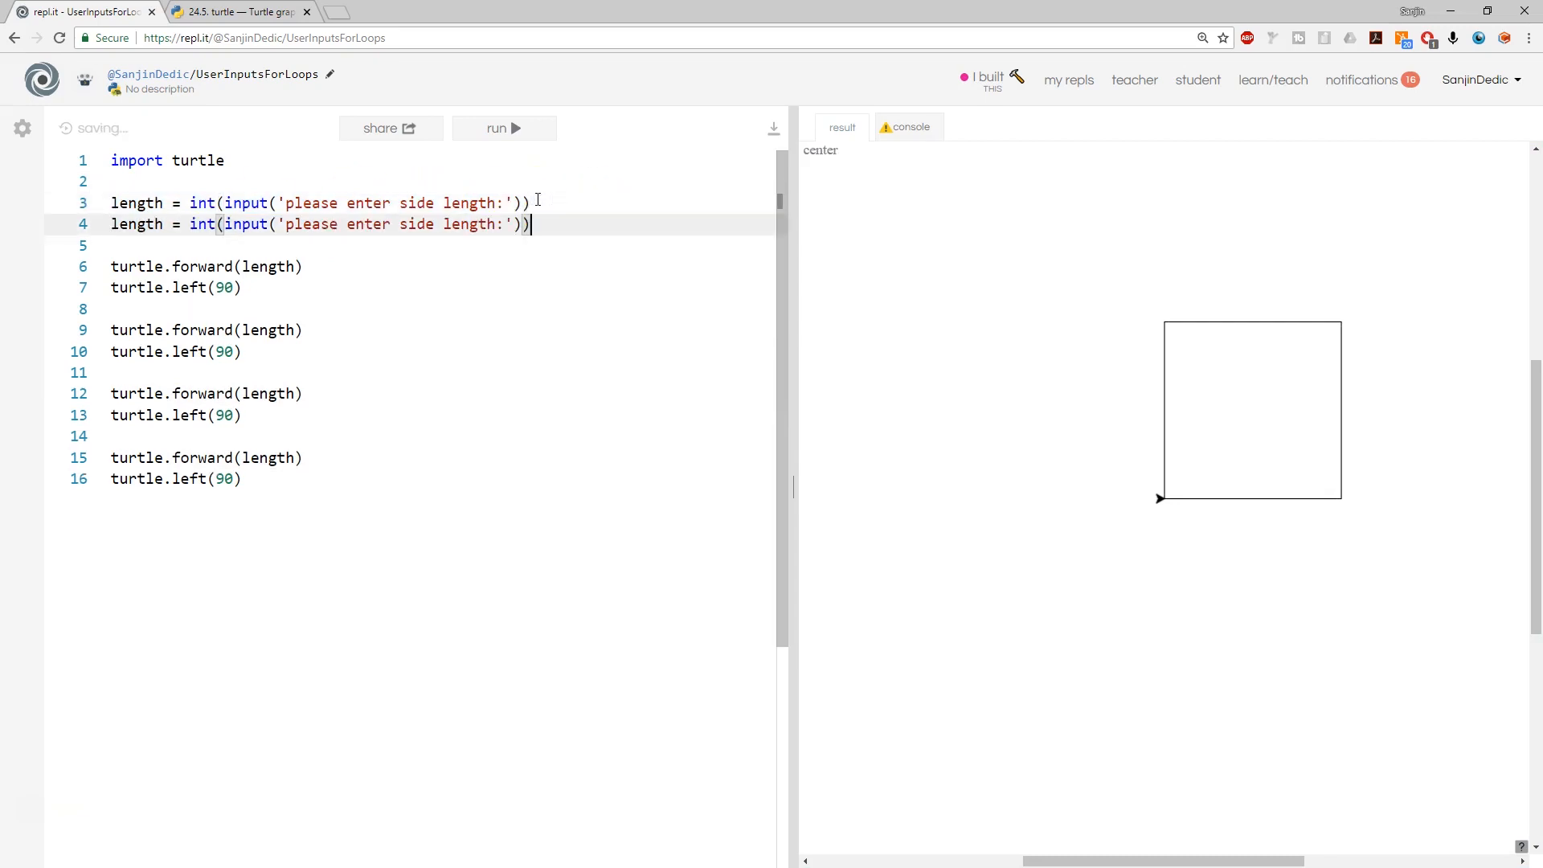
mouse_move(424, 171)
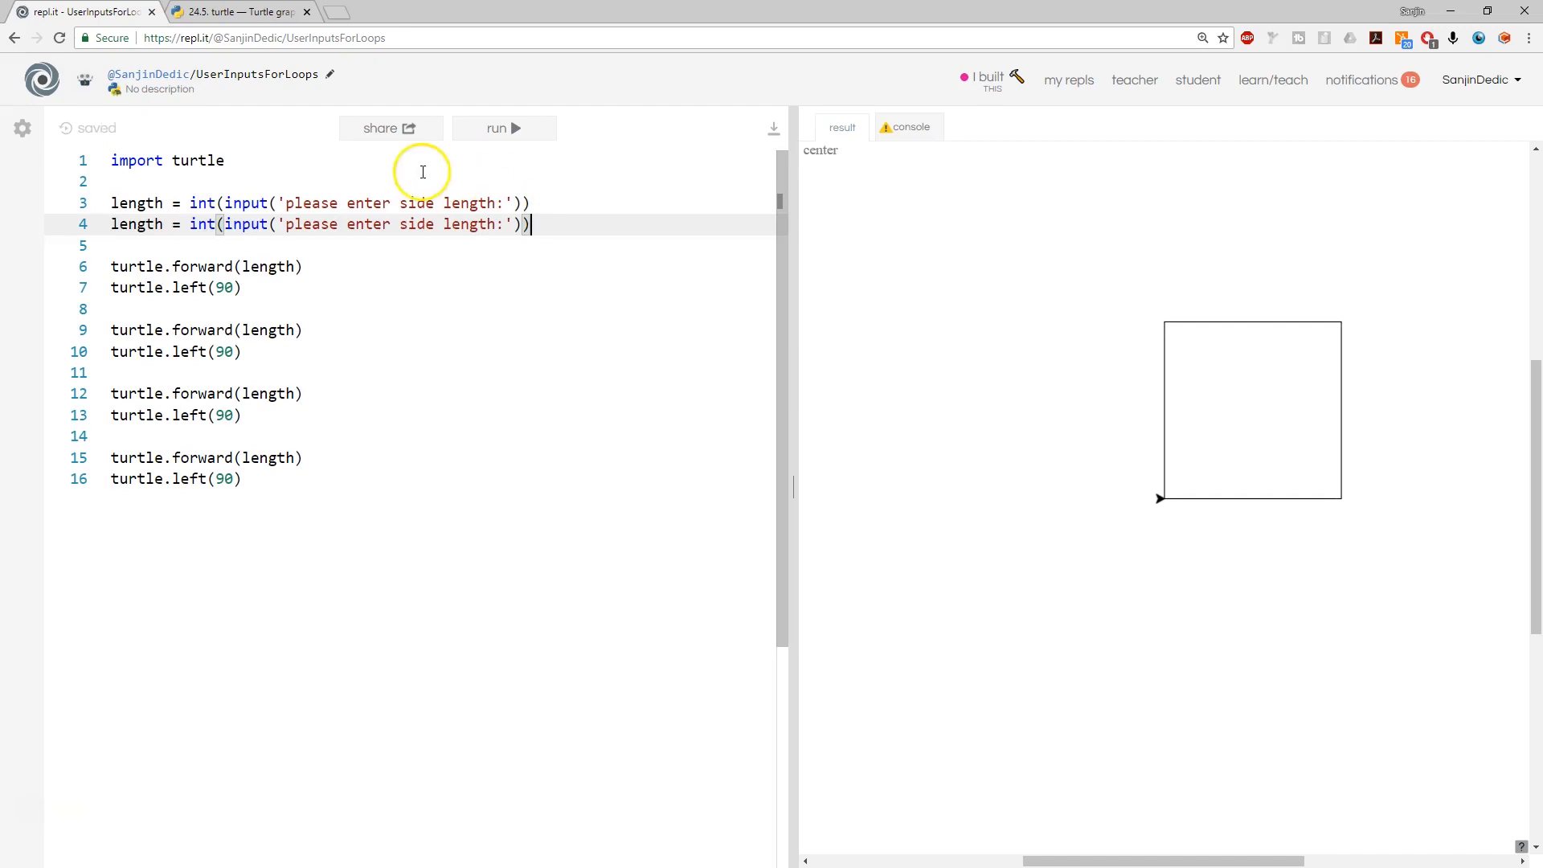
mouse_move(467, 303)
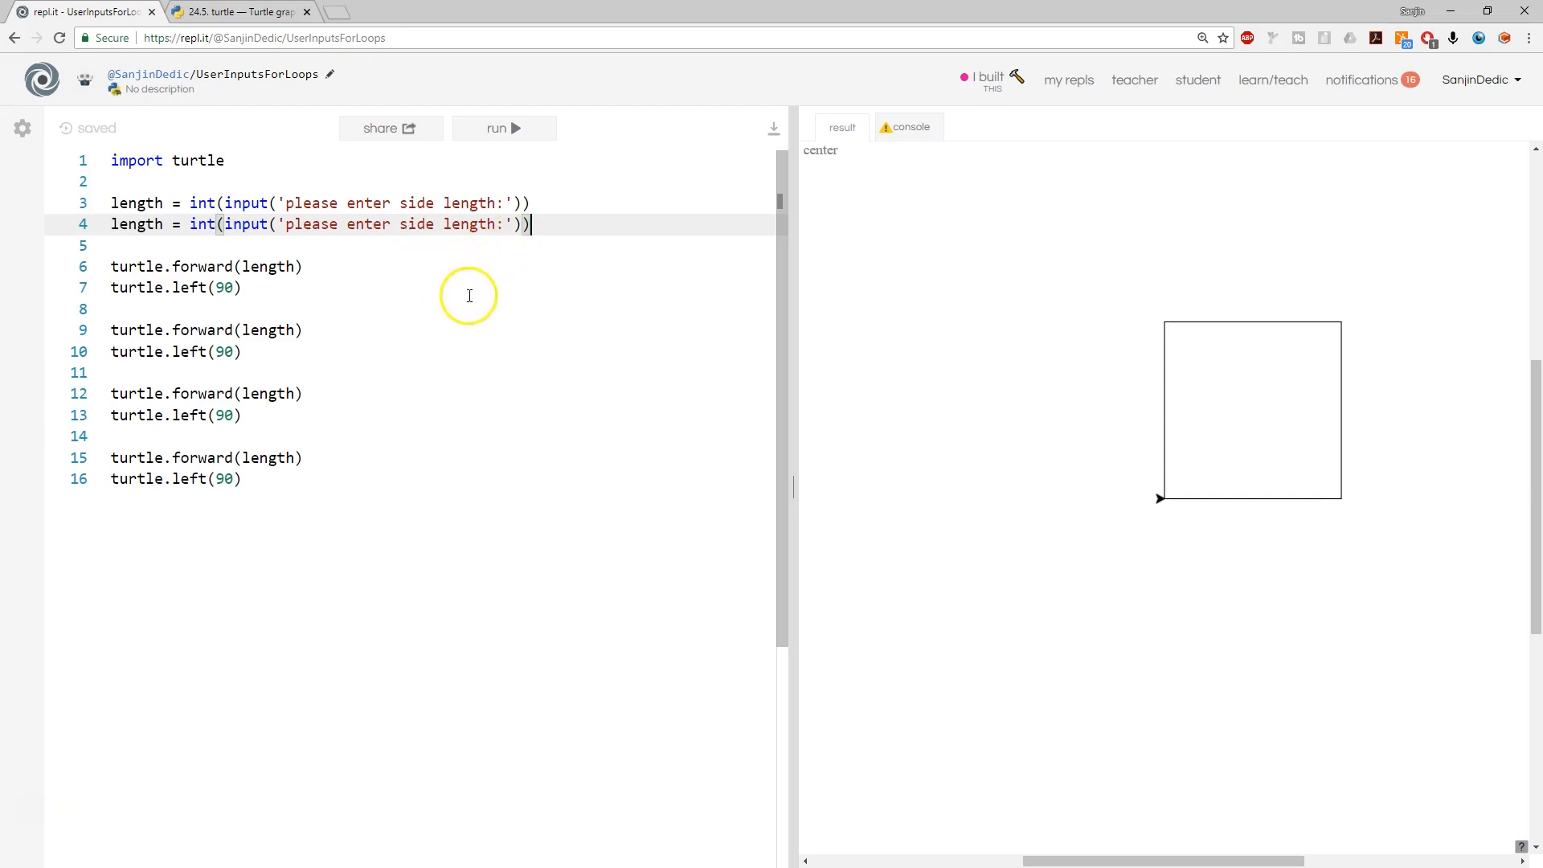
double_click(470, 224)
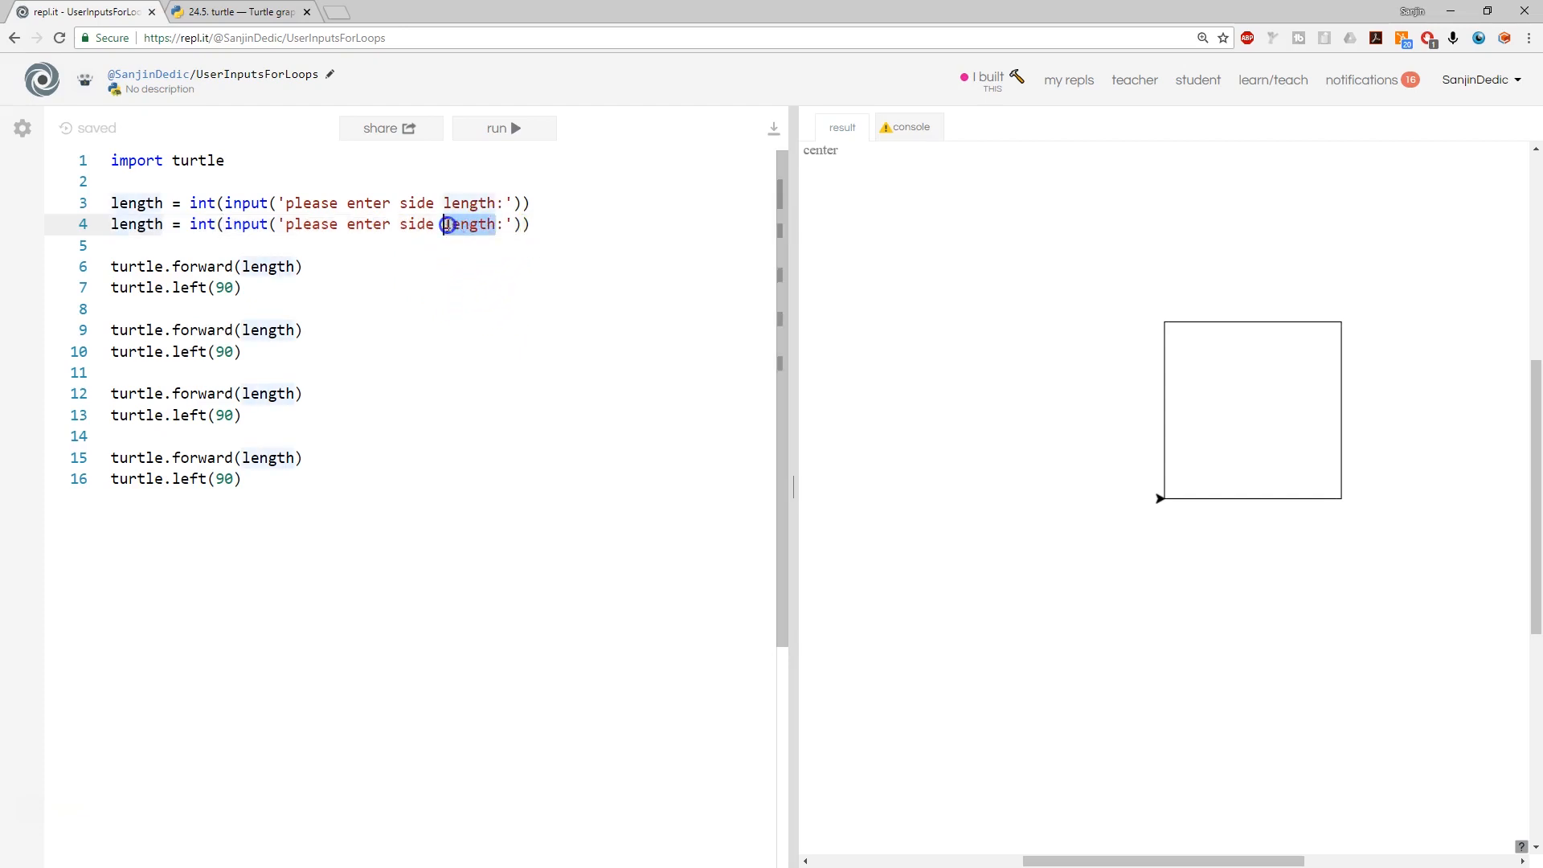
type("angle")
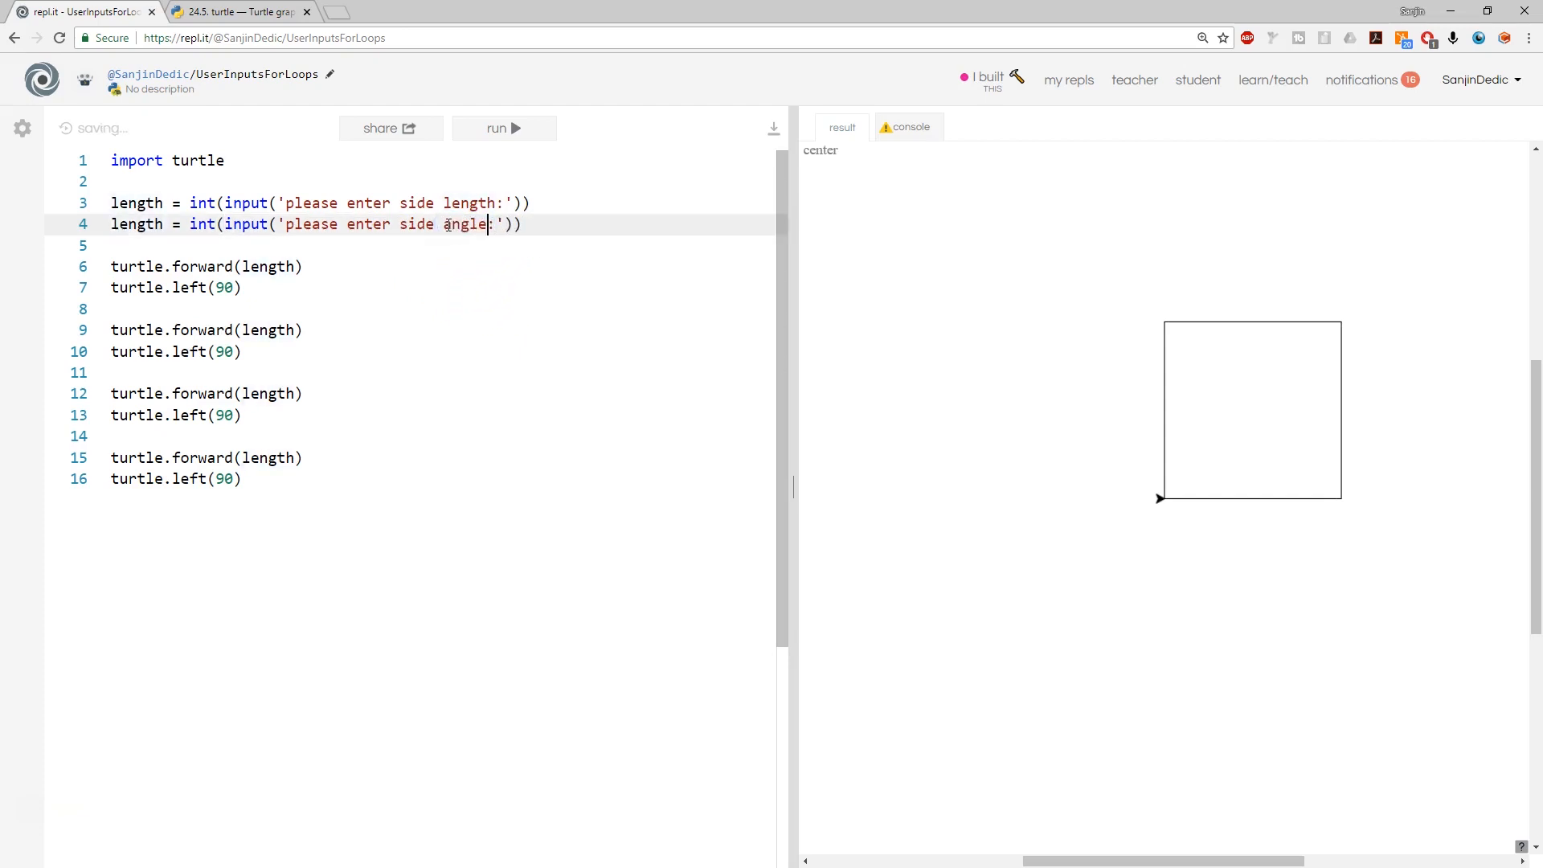
double_click(136, 223)
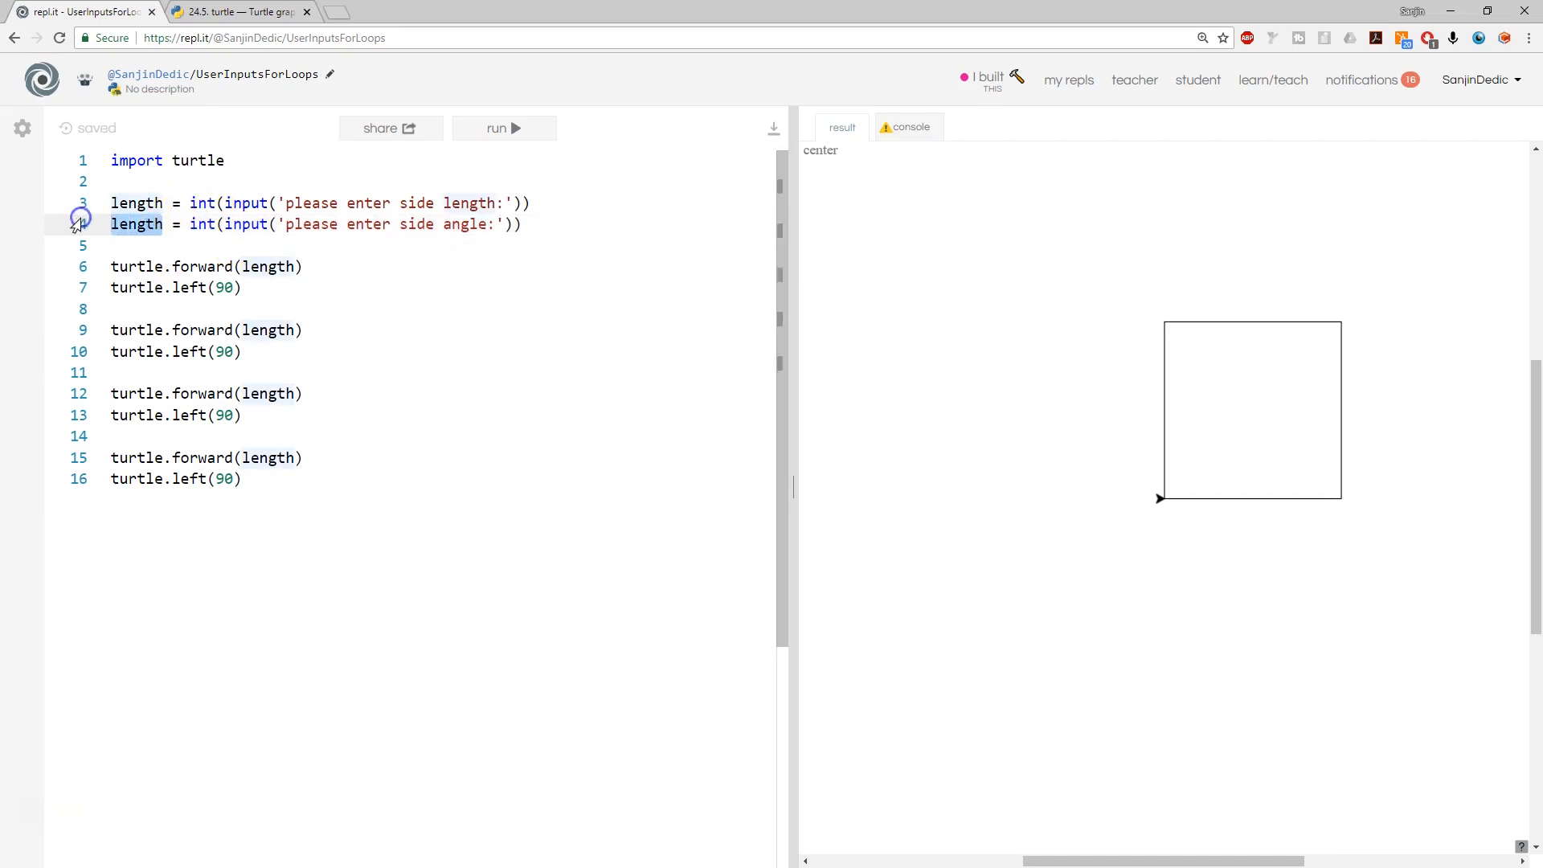
type("angle")
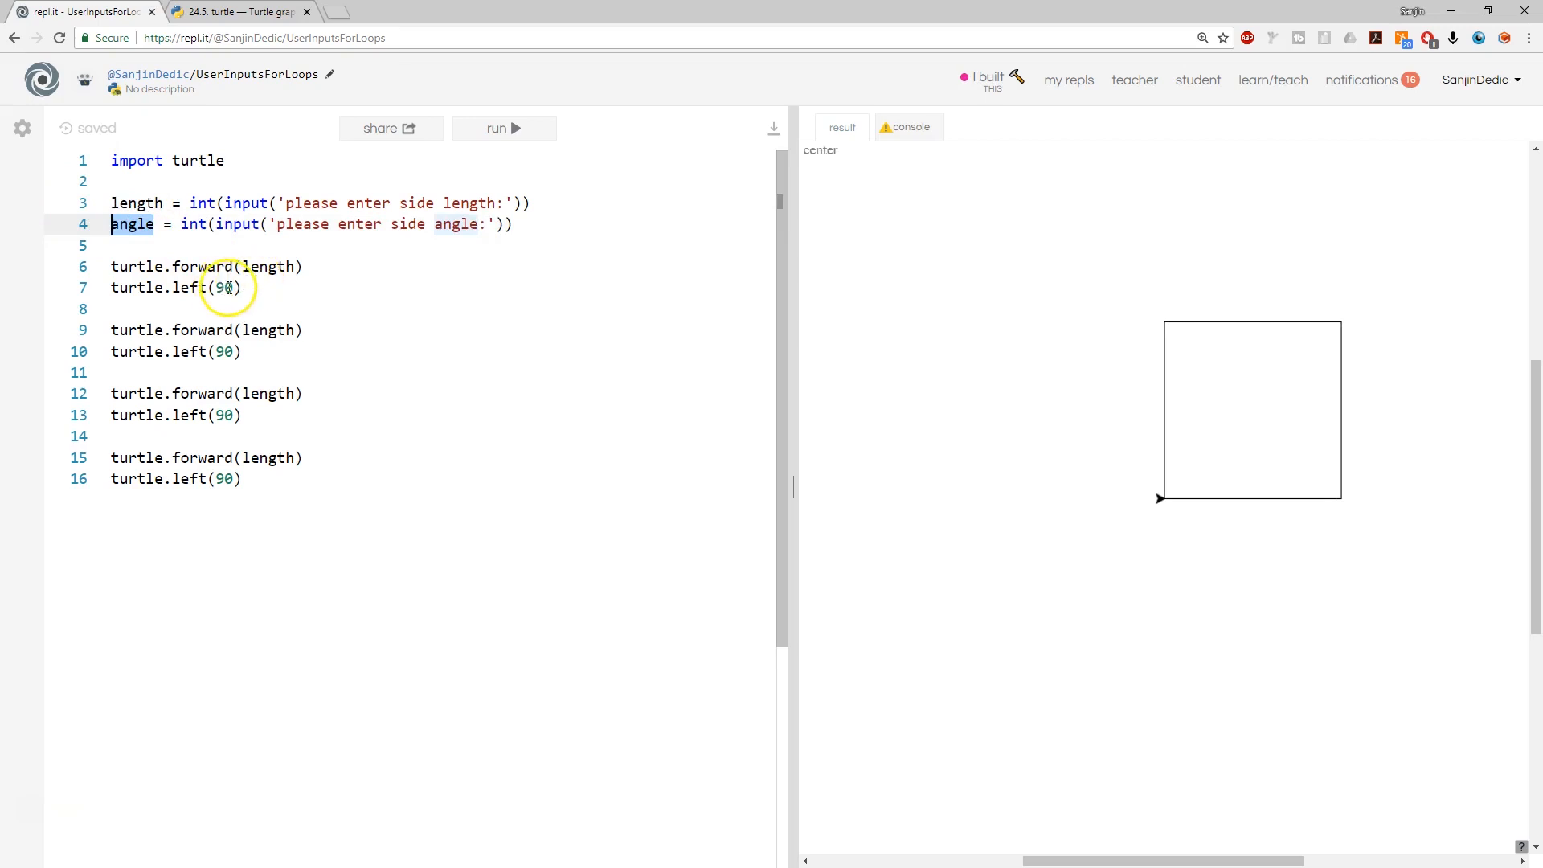
type("angle")
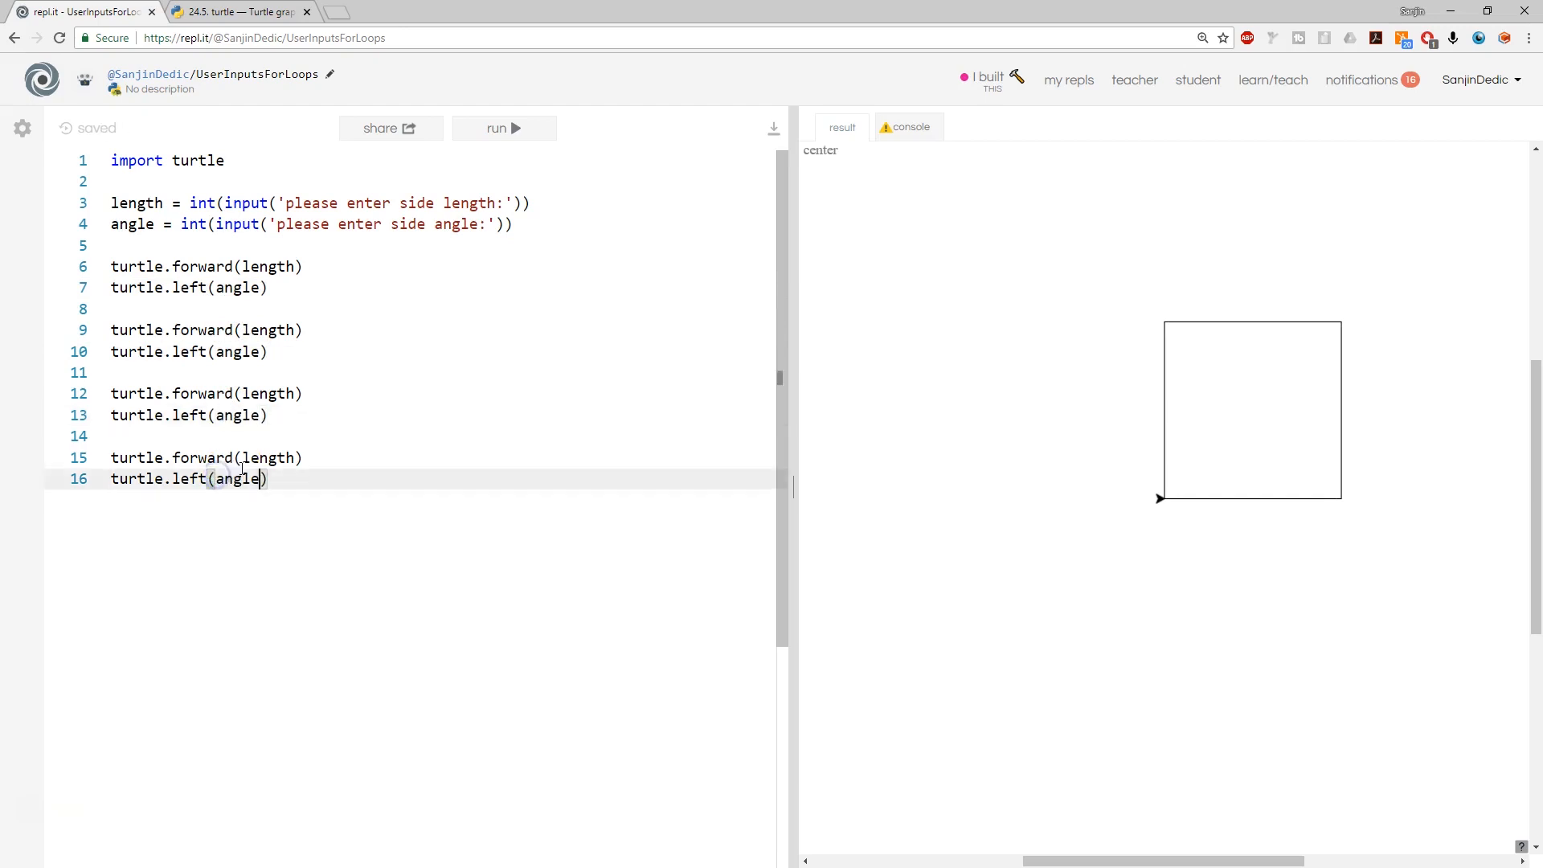
Run the program with side length 160 and an angle starting with 8
left_click(503, 128)
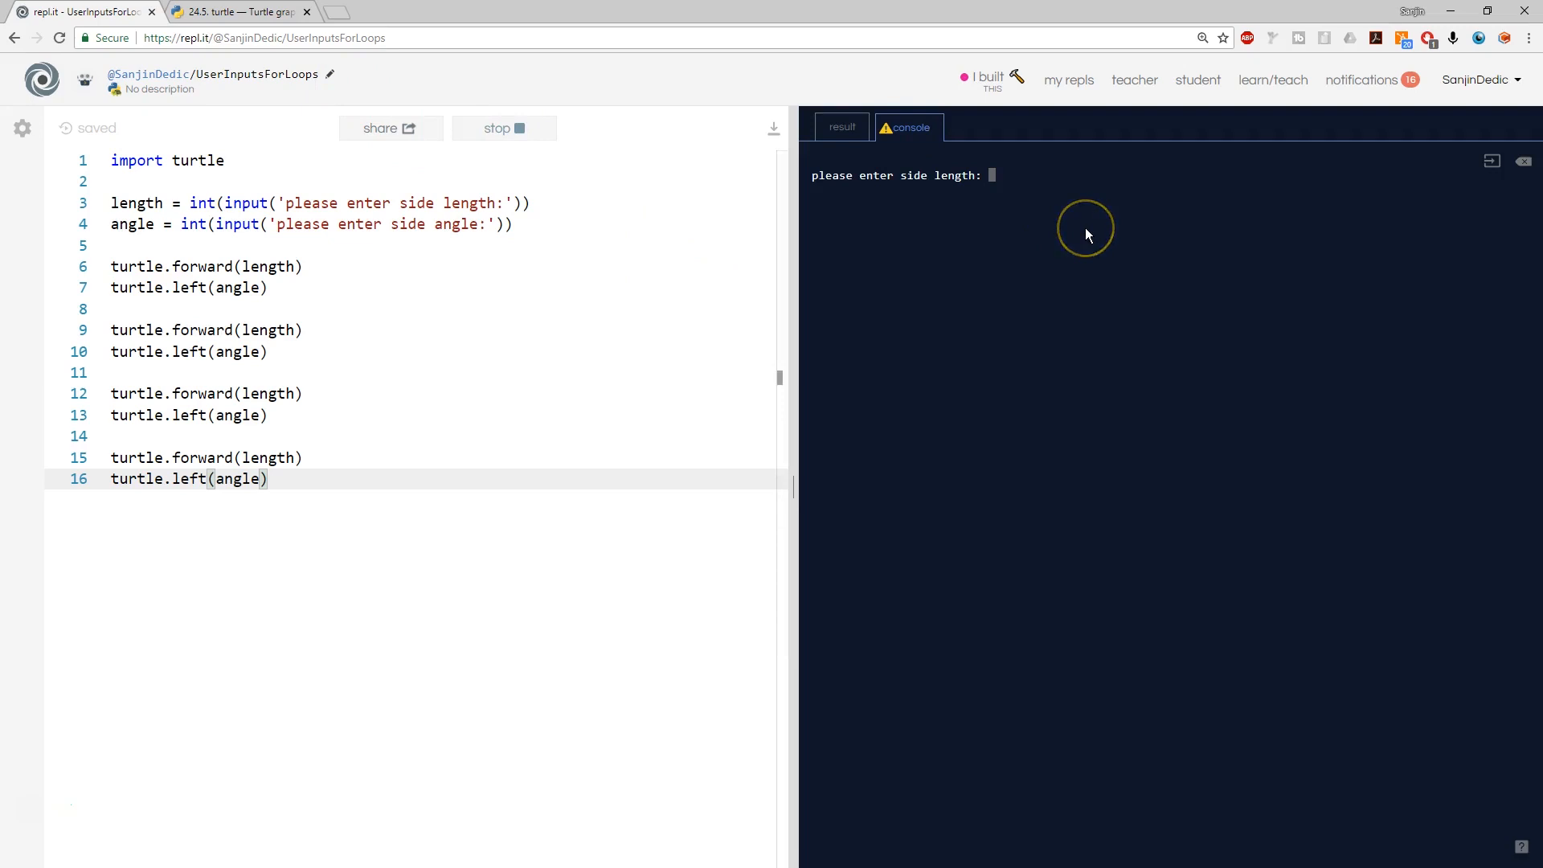
type("160")
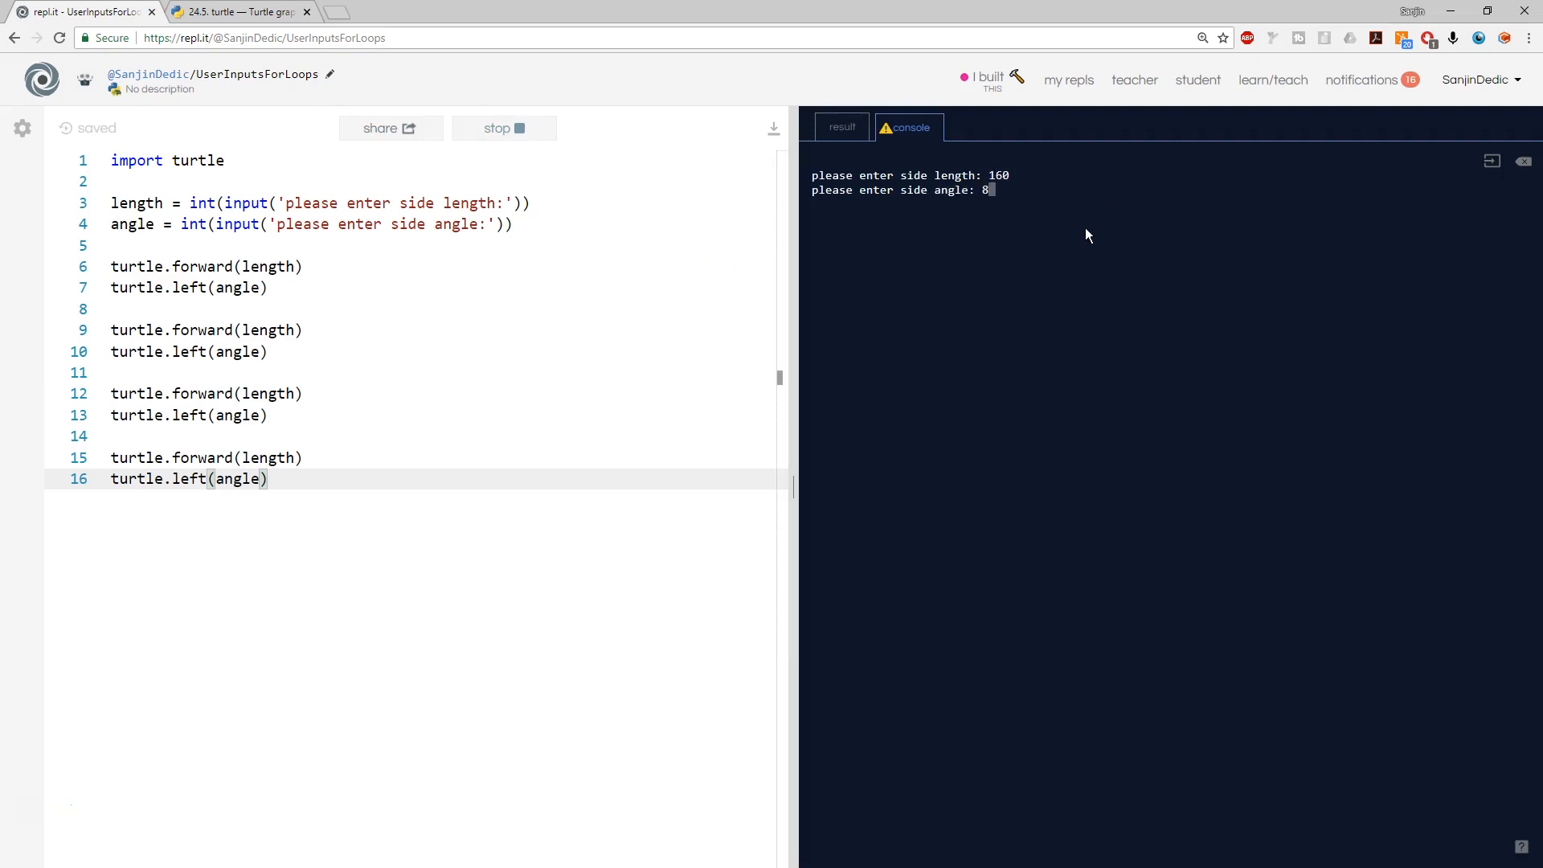
type("8")
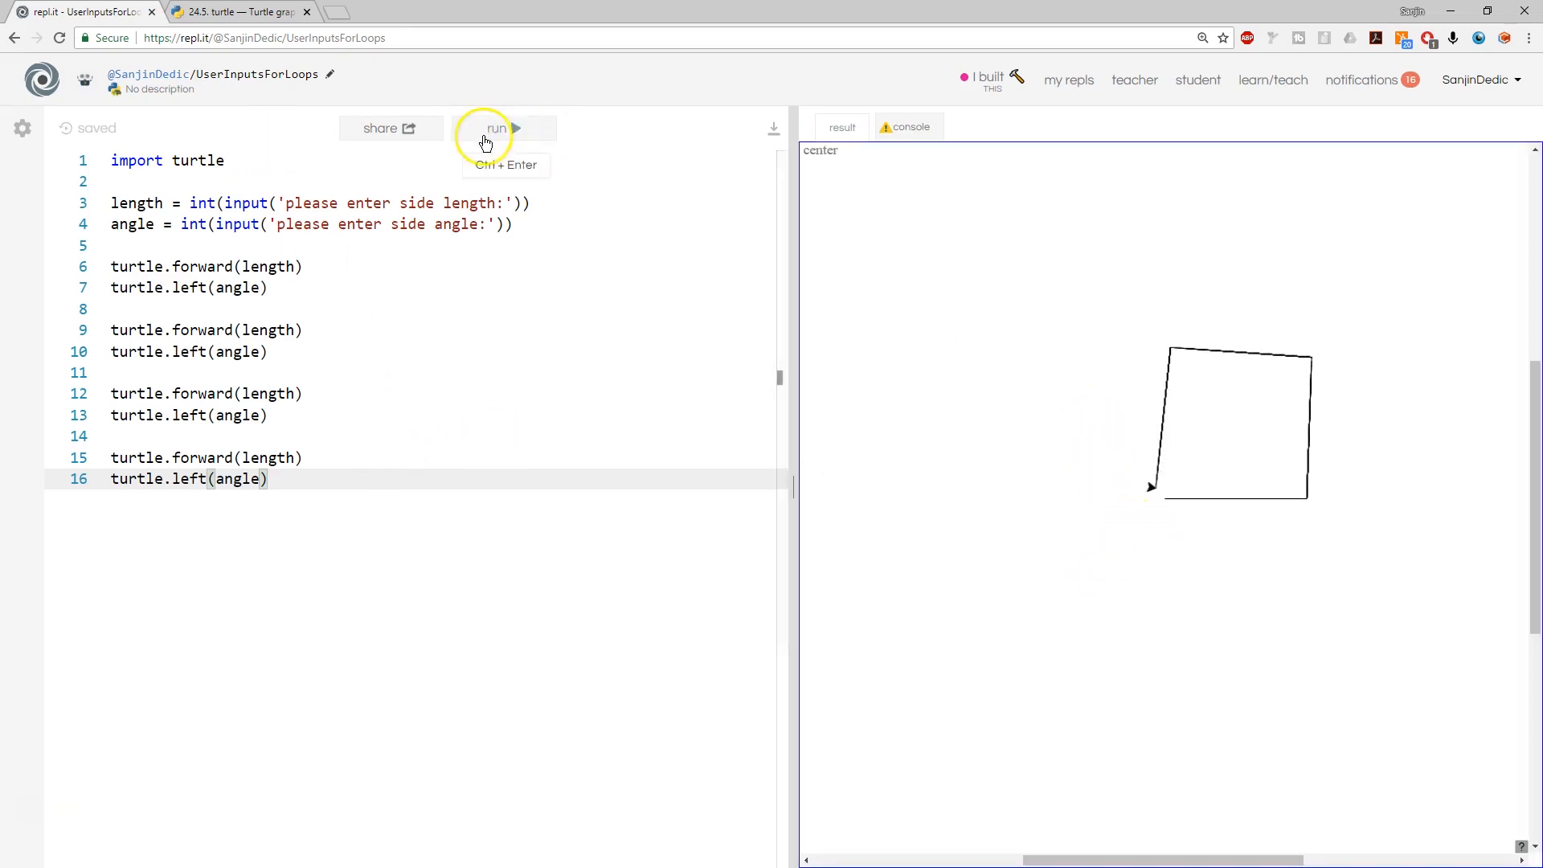
Run the program with side length 150 and angle 120 and view the triangle
left_click(495, 127)
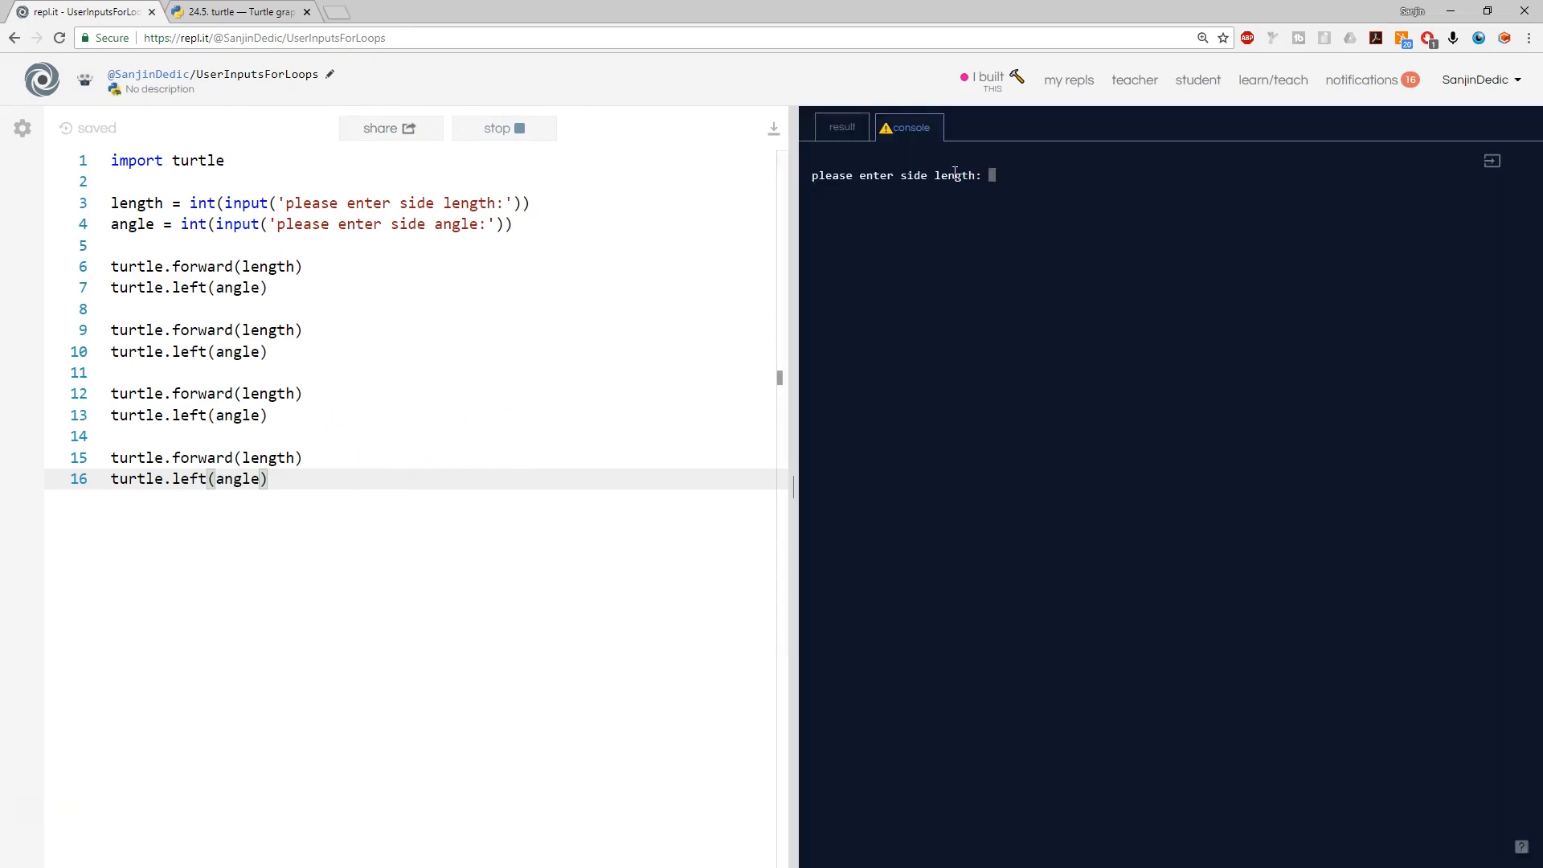
type("1")
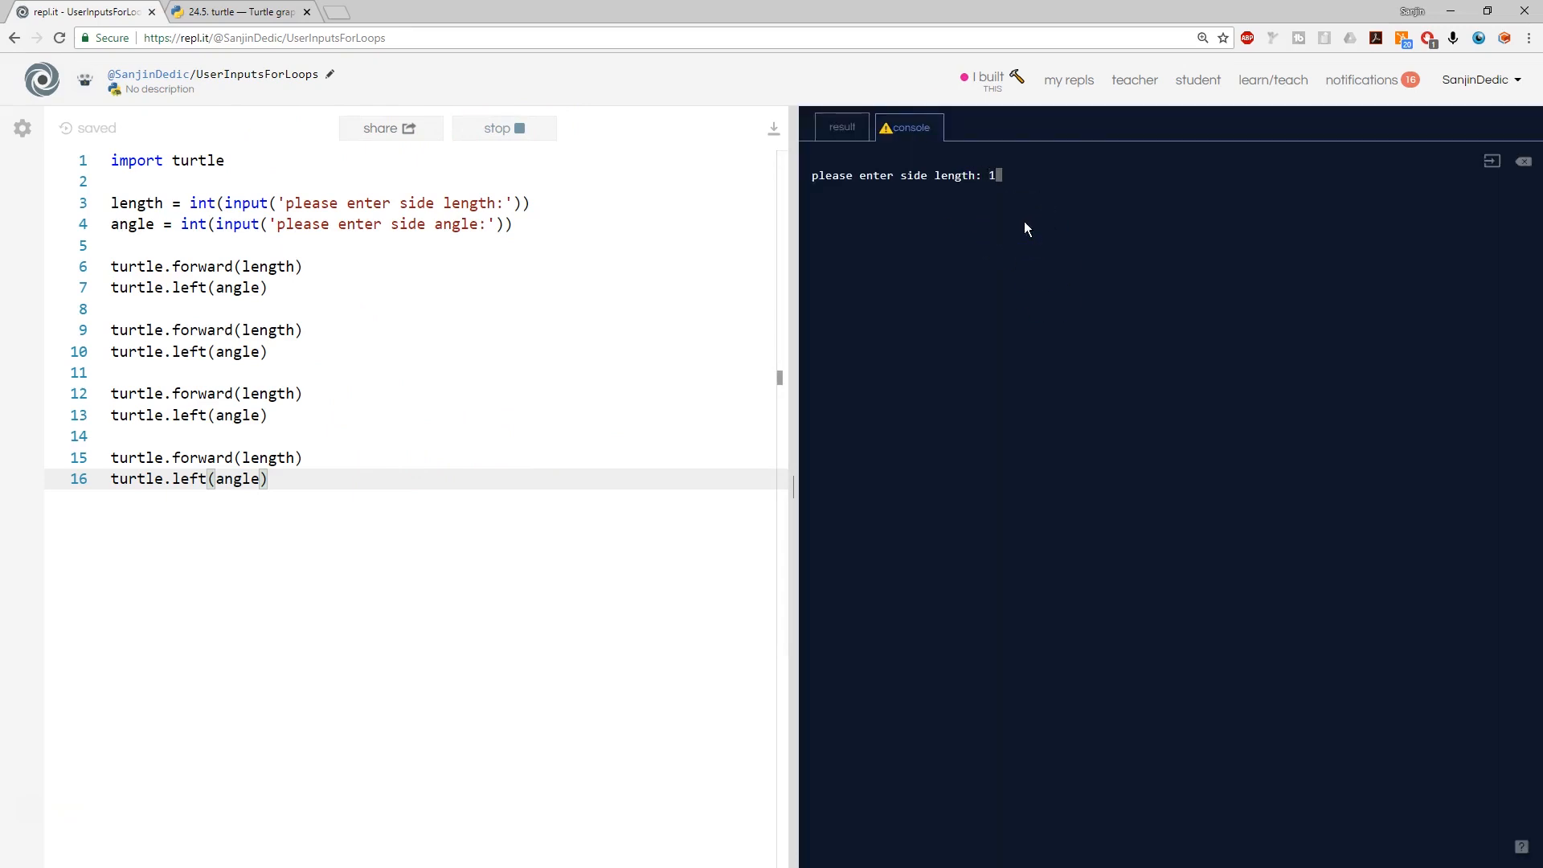
type("120")
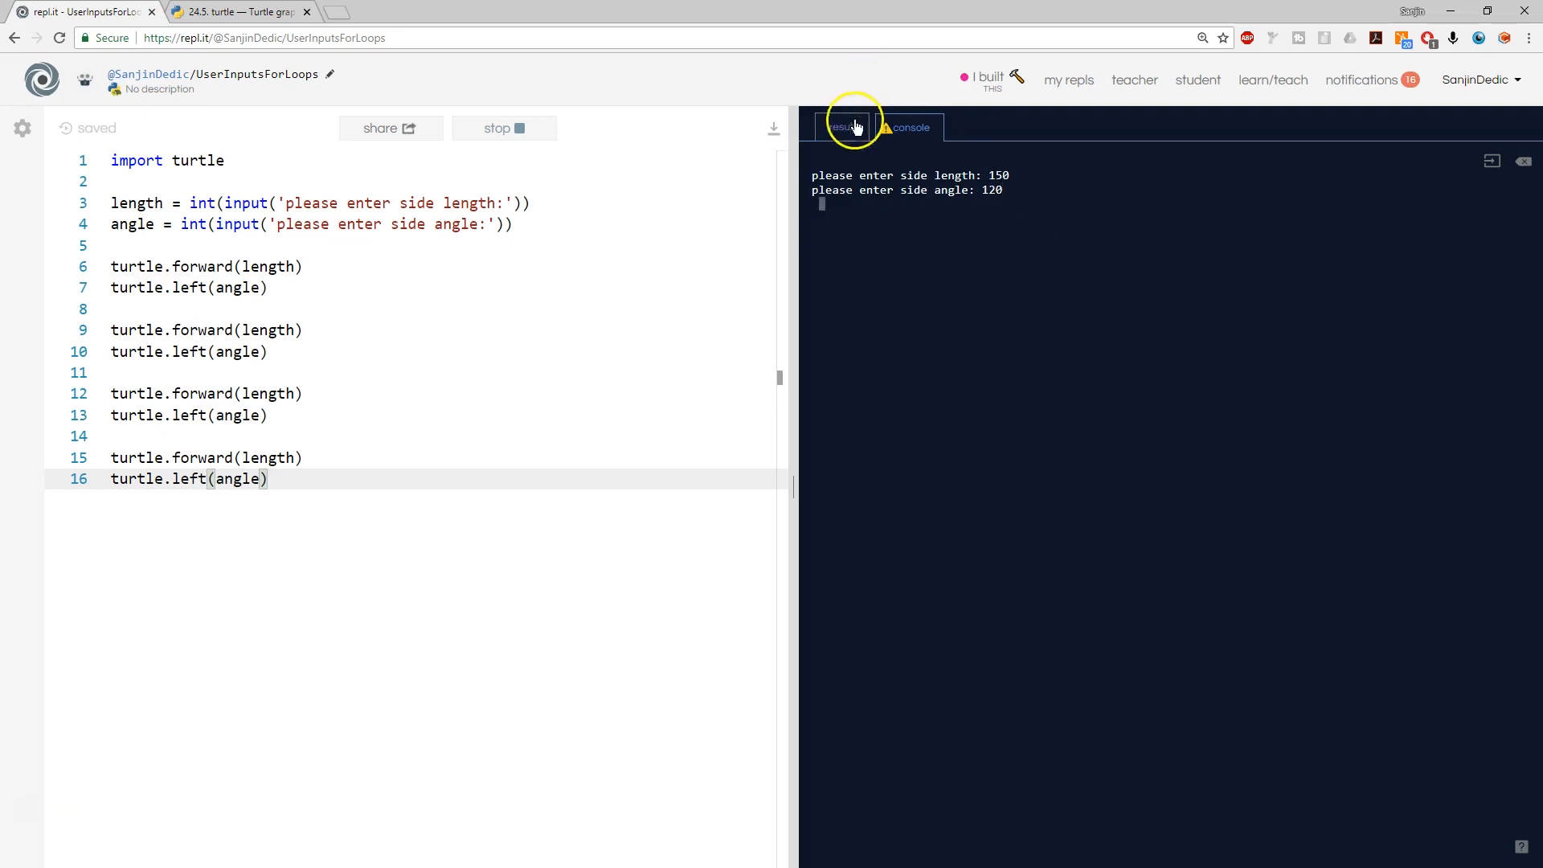
left_click(841, 126)
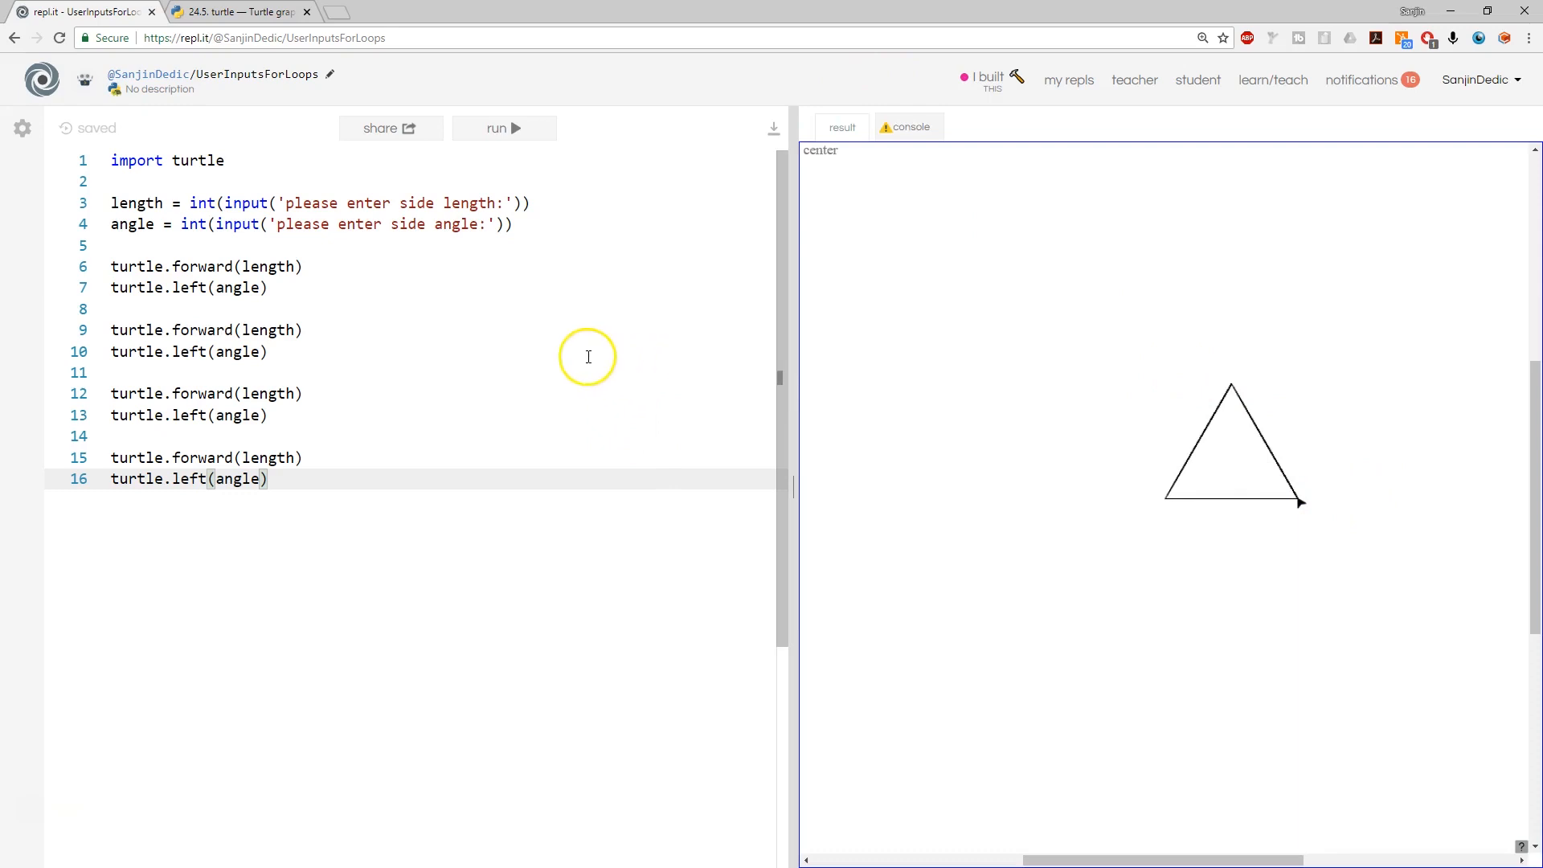
mouse_move(525, 391)
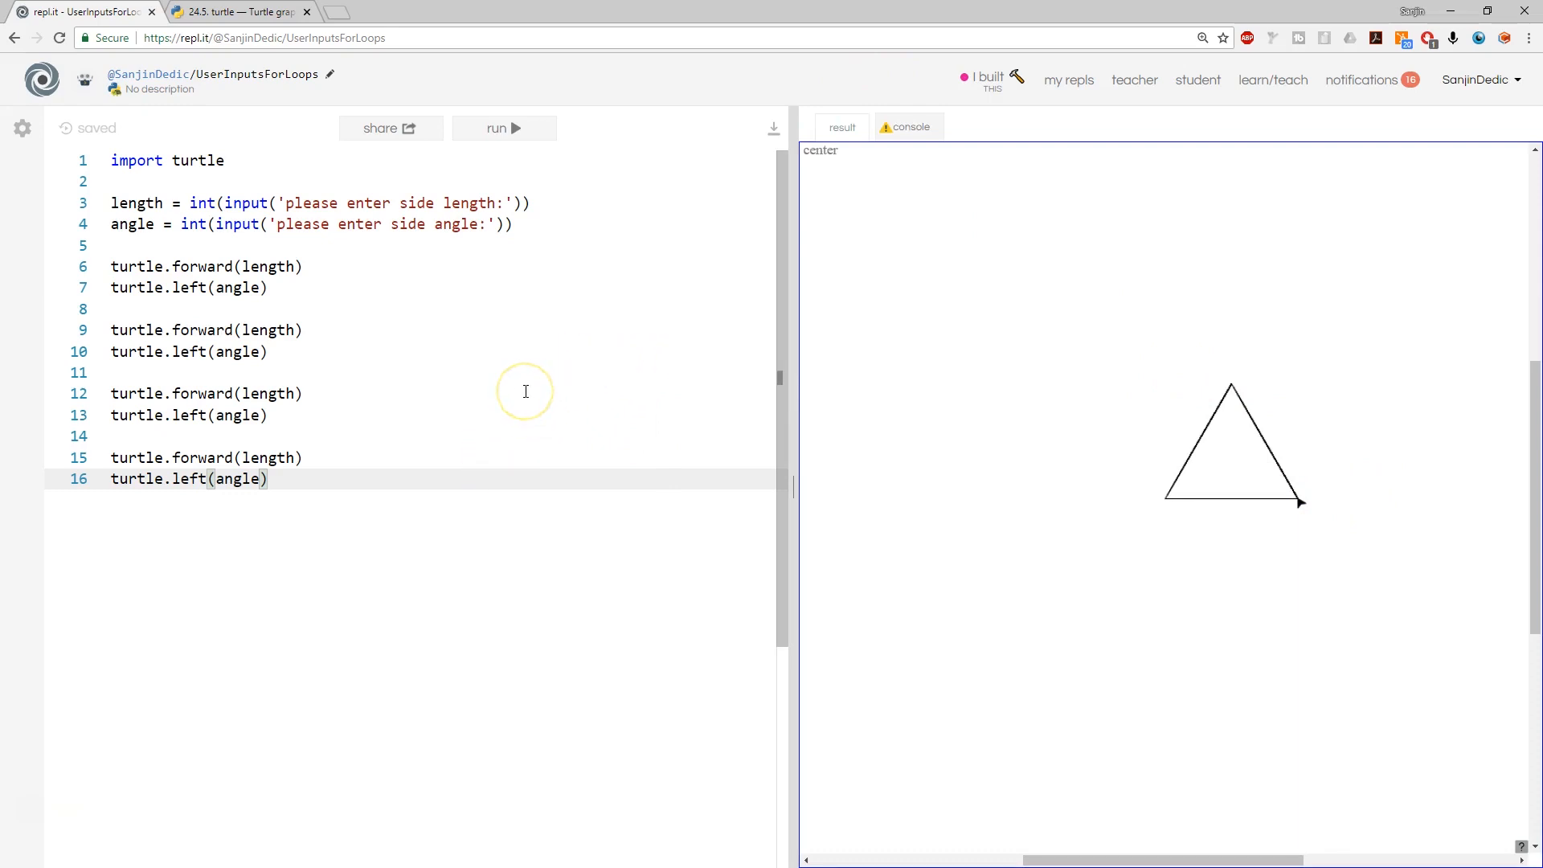
mouse_move(525, 391)
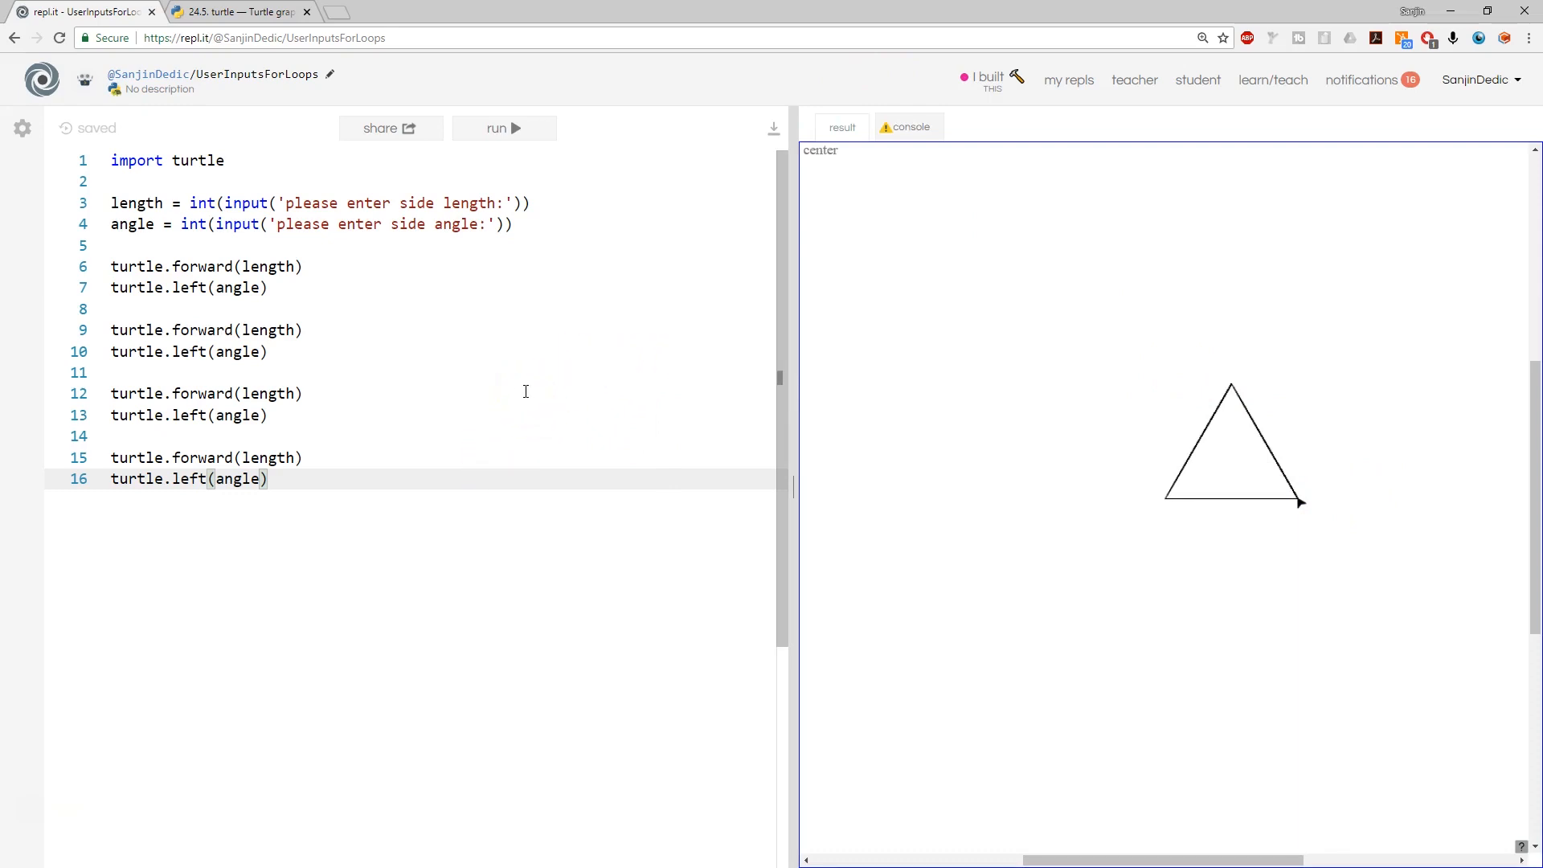